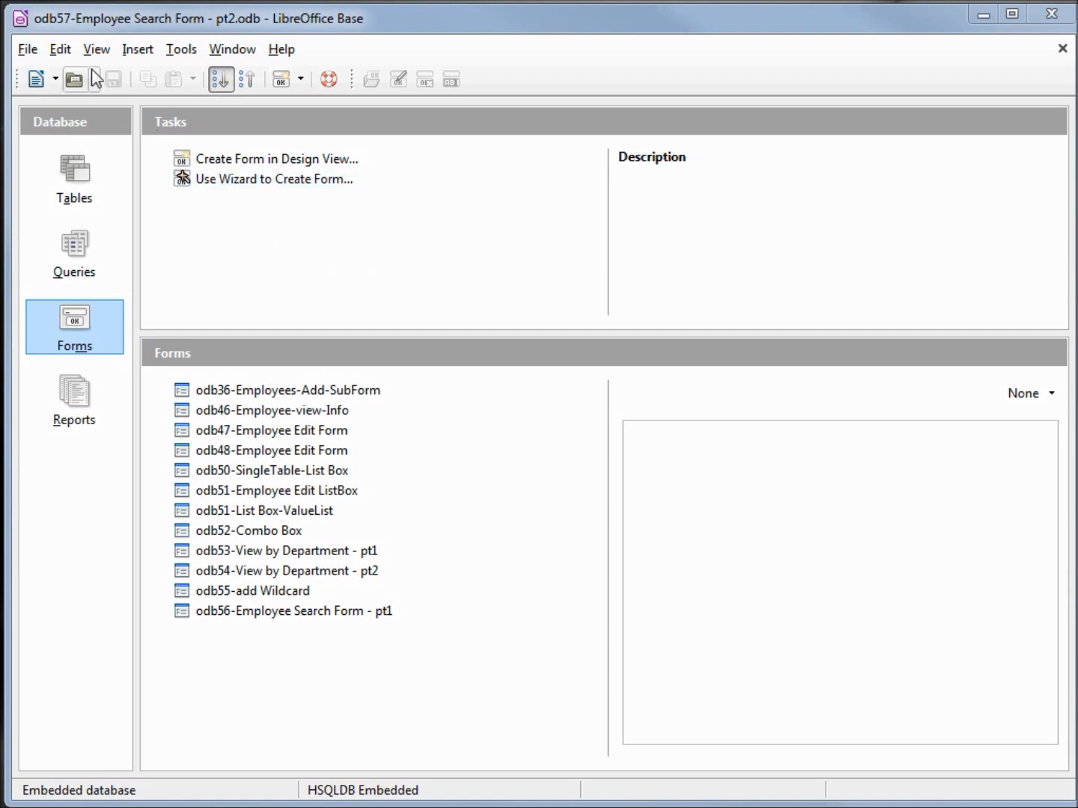
pyautogui.moveTo(204, 28)
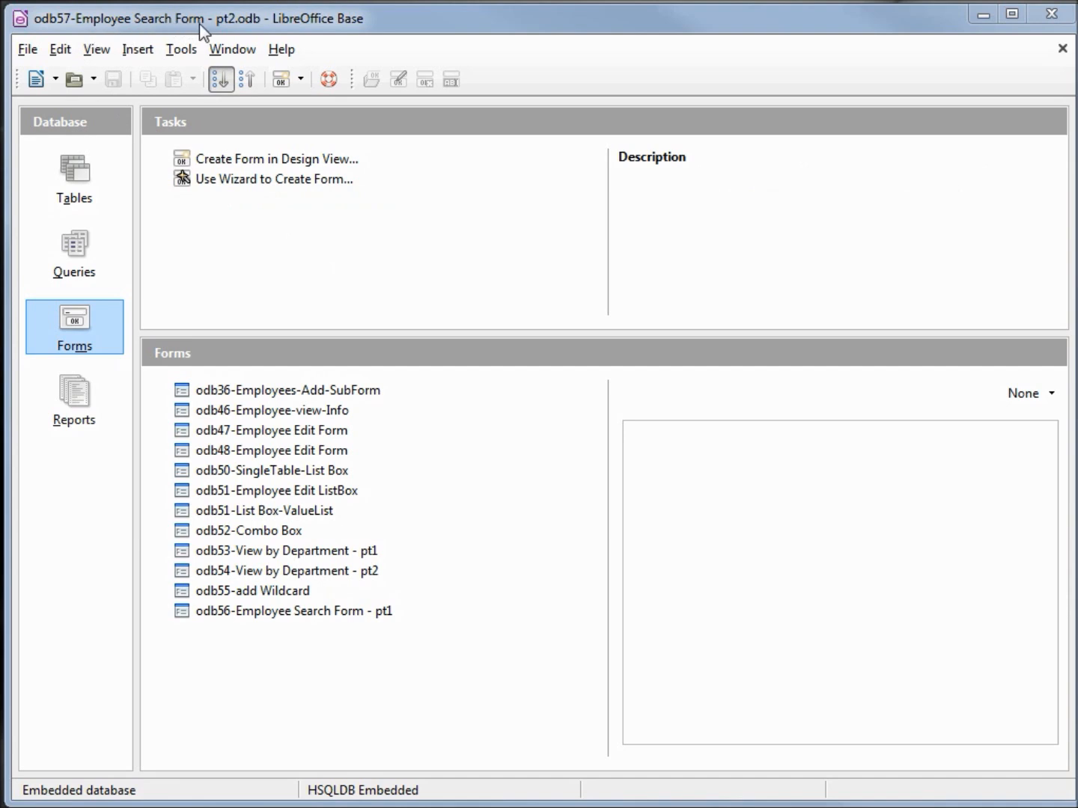
pyautogui.moveTo(234, 33)
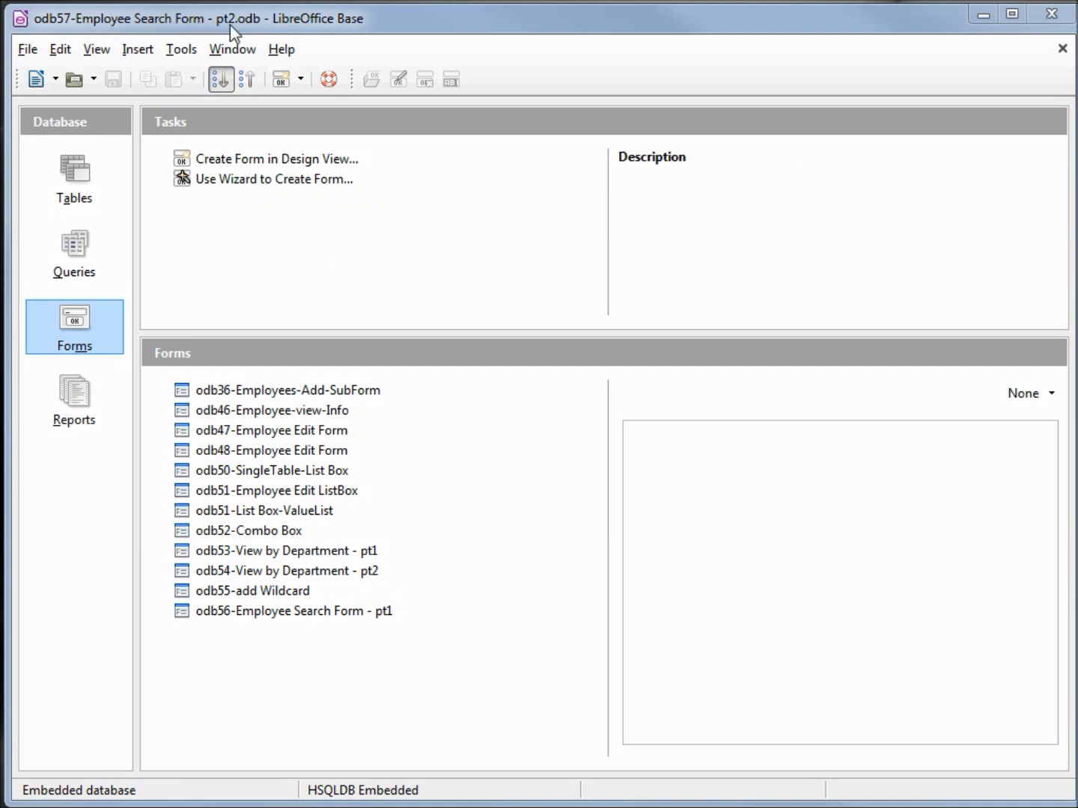
pyautogui.moveTo(413, 290)
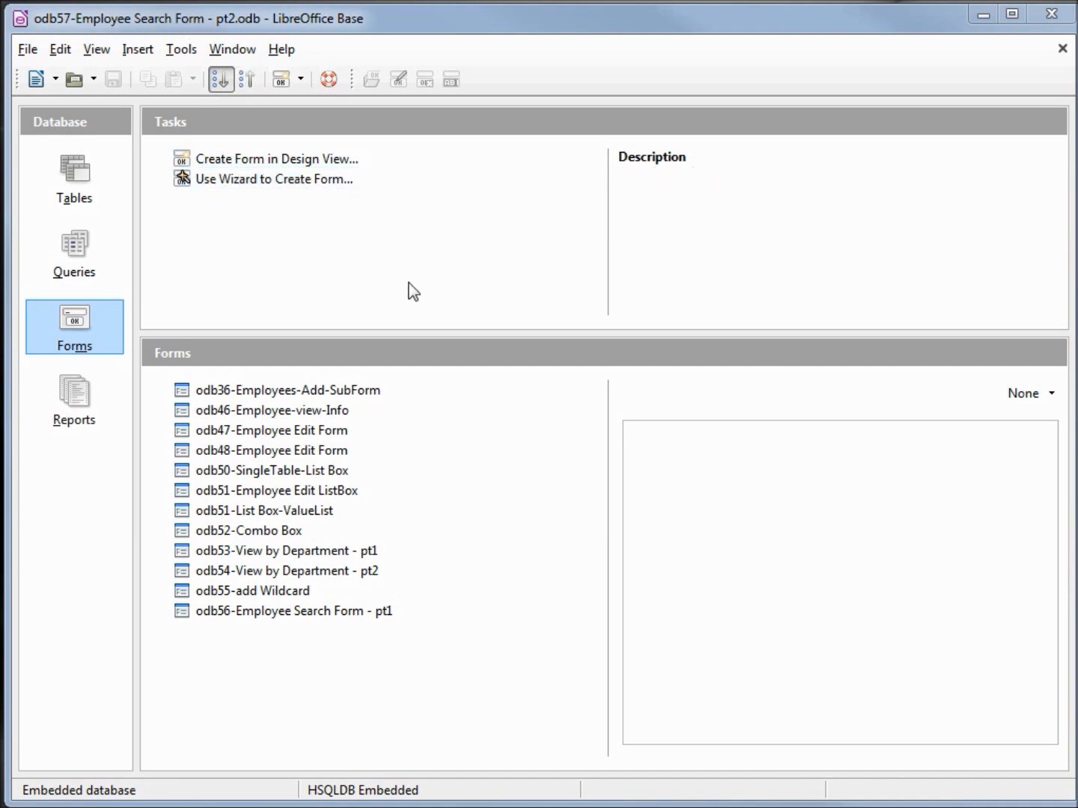
pyautogui.moveTo(274, 621)
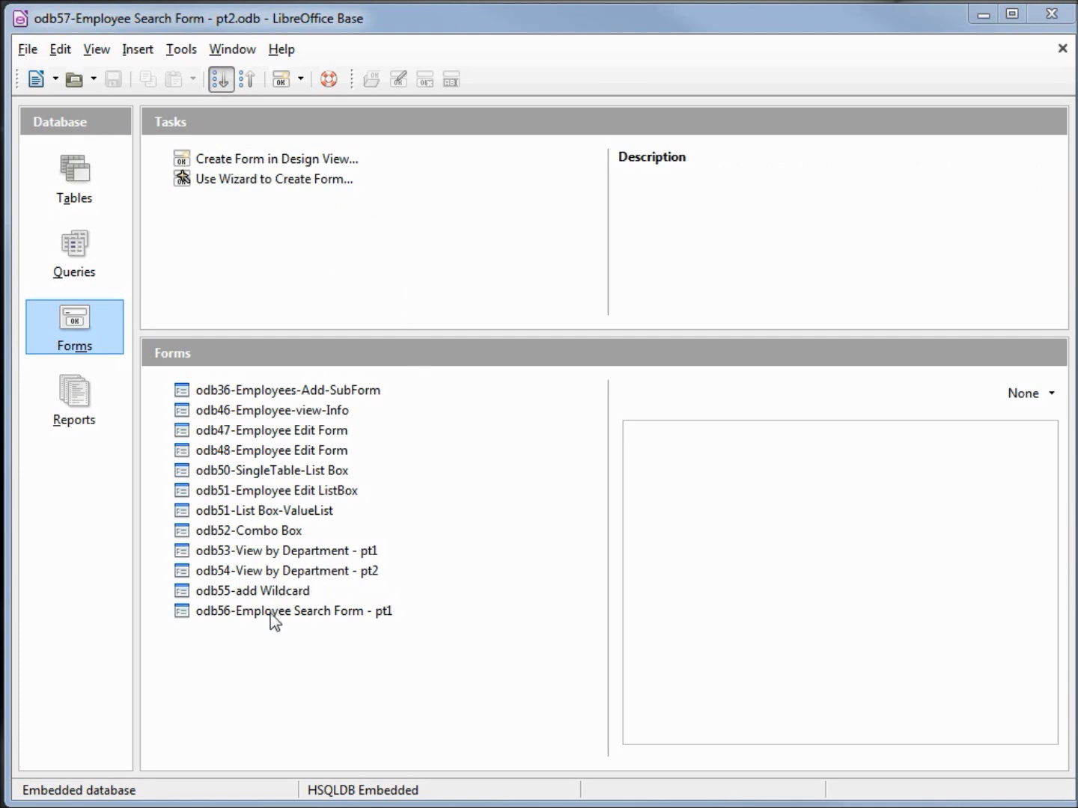
# - Paste the copied pt1 search form into the Forms list as 'odb57-Employee Search Form - pt2'
pyautogui.rightClick(294, 611)
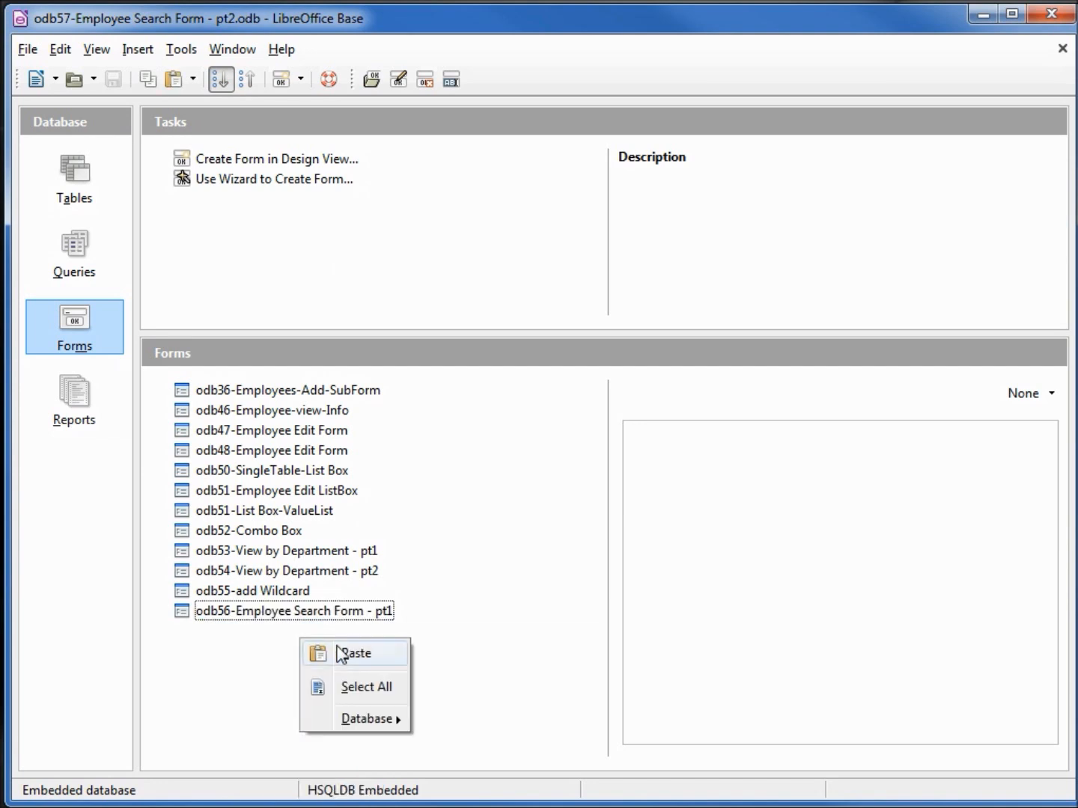
pyautogui.click(357, 653)
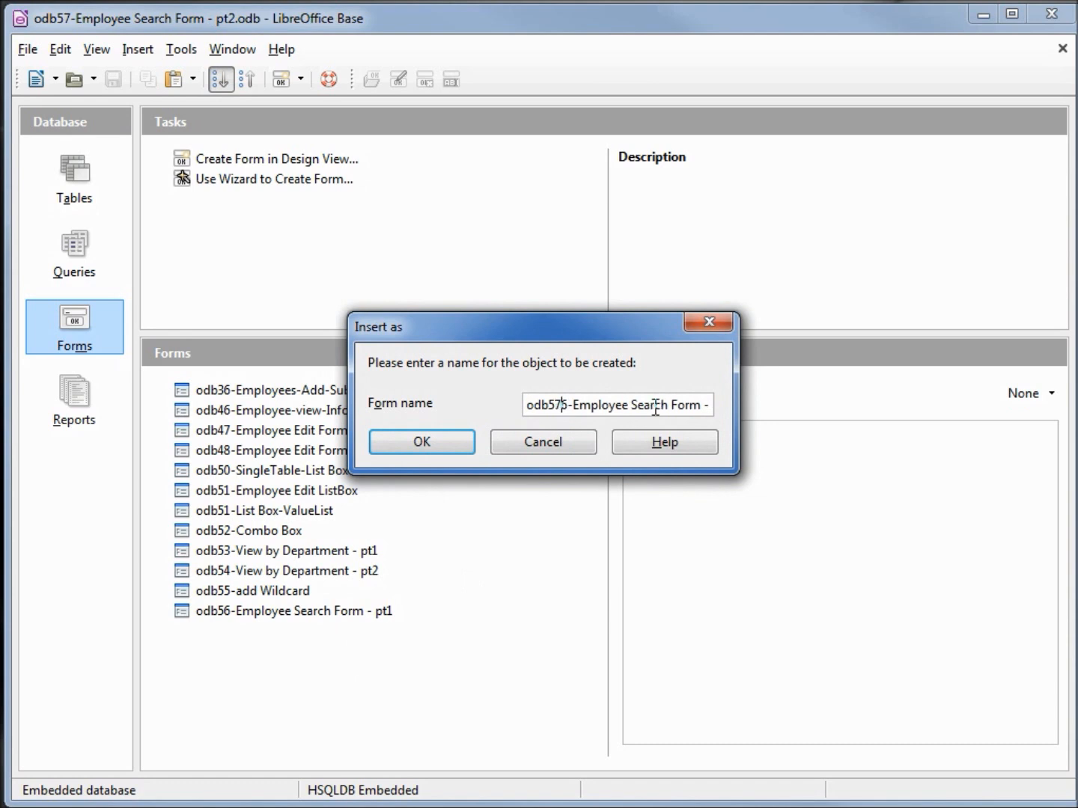
pyautogui.write('pt1')
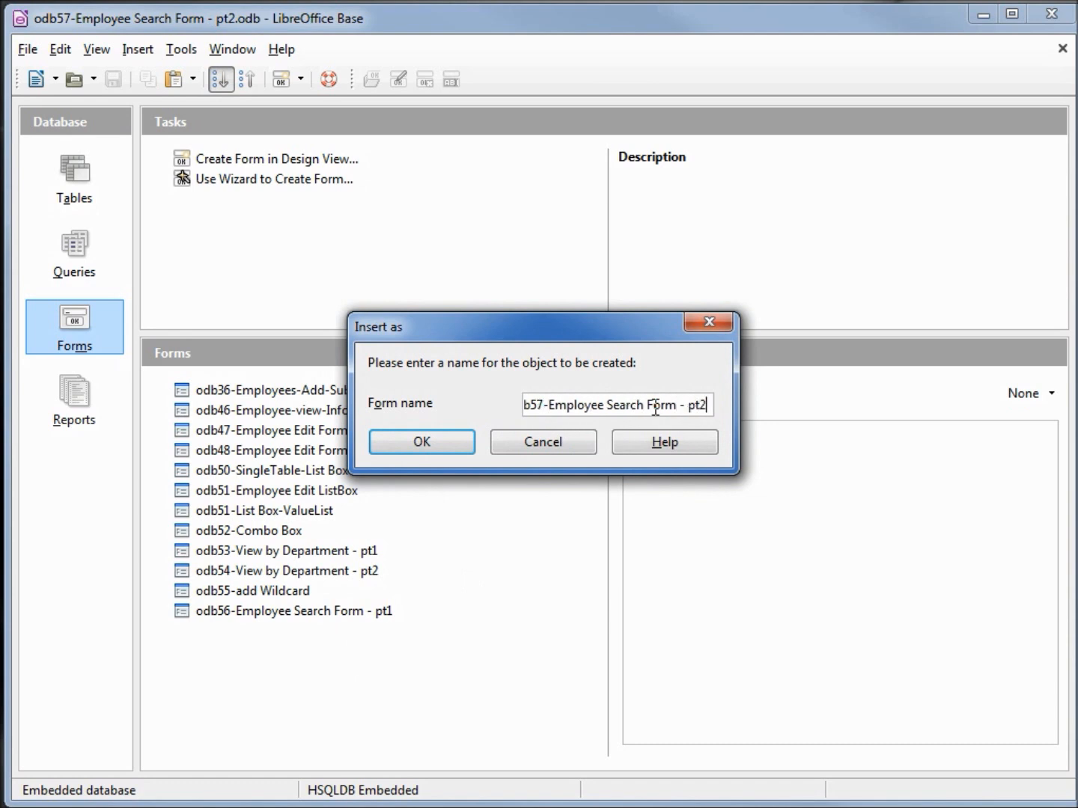
pyautogui.click(421, 442)
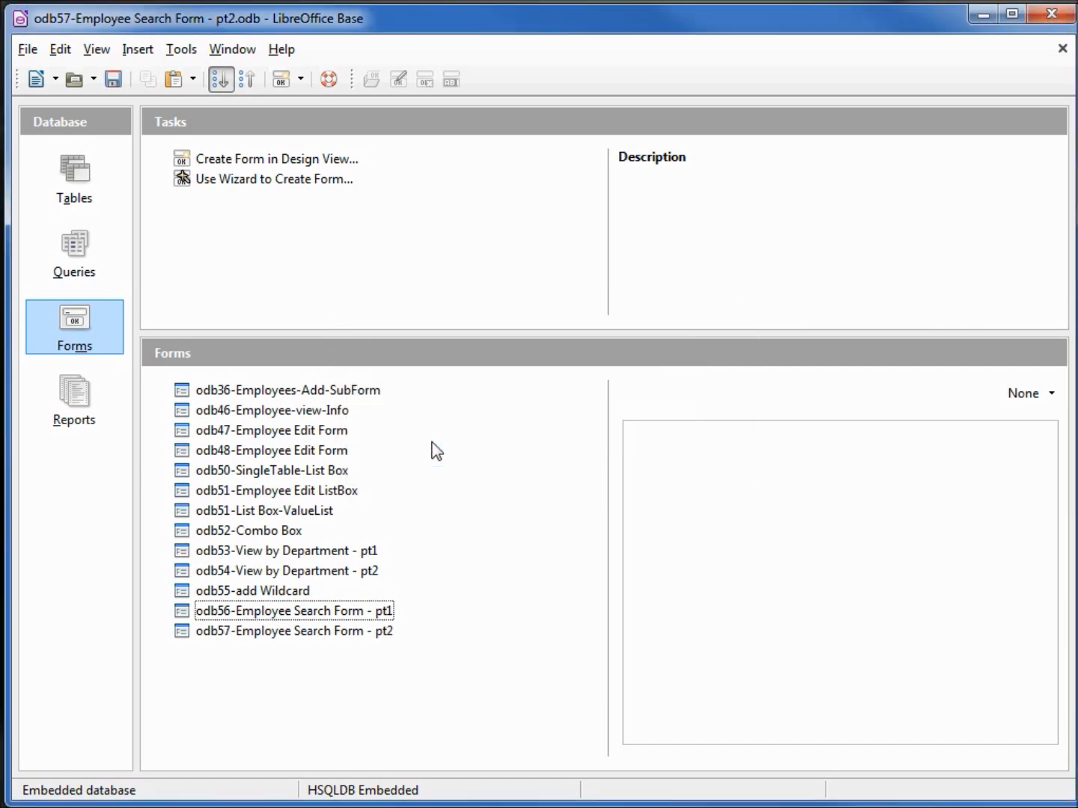
pyautogui.moveTo(292, 641)
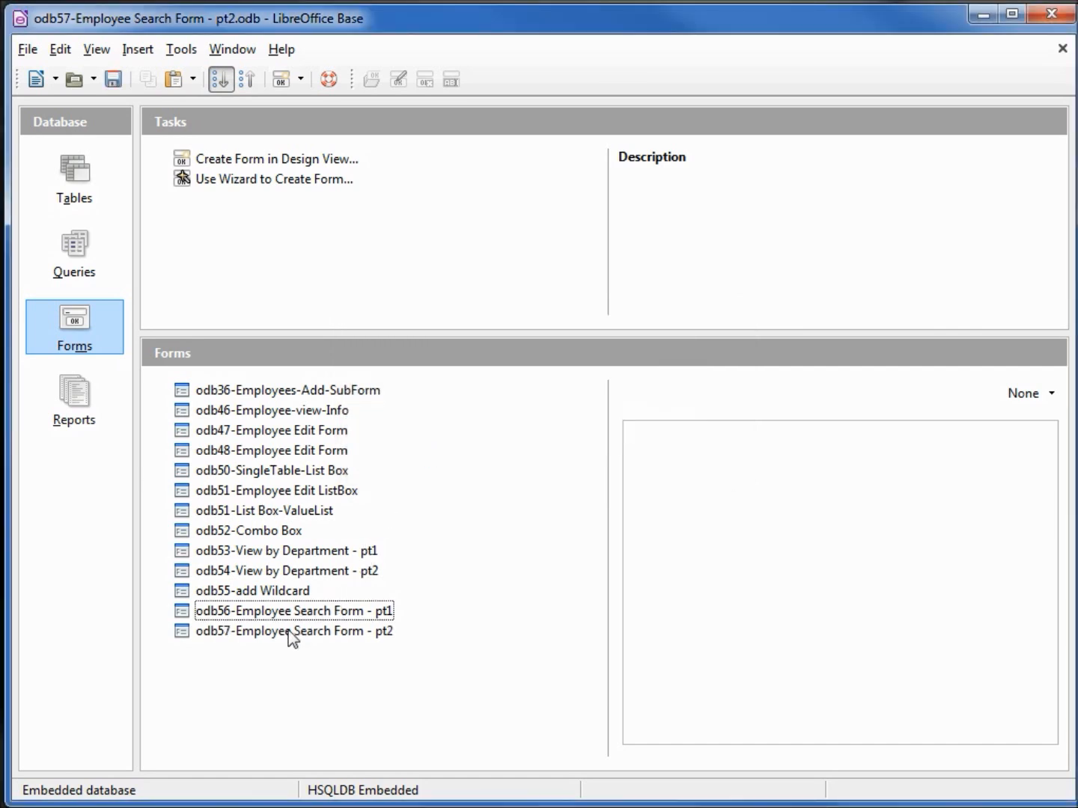
# - Edit the pt2 form and set its heading label to 'Employee Search Form'
pyautogui.rightClick(294, 630)
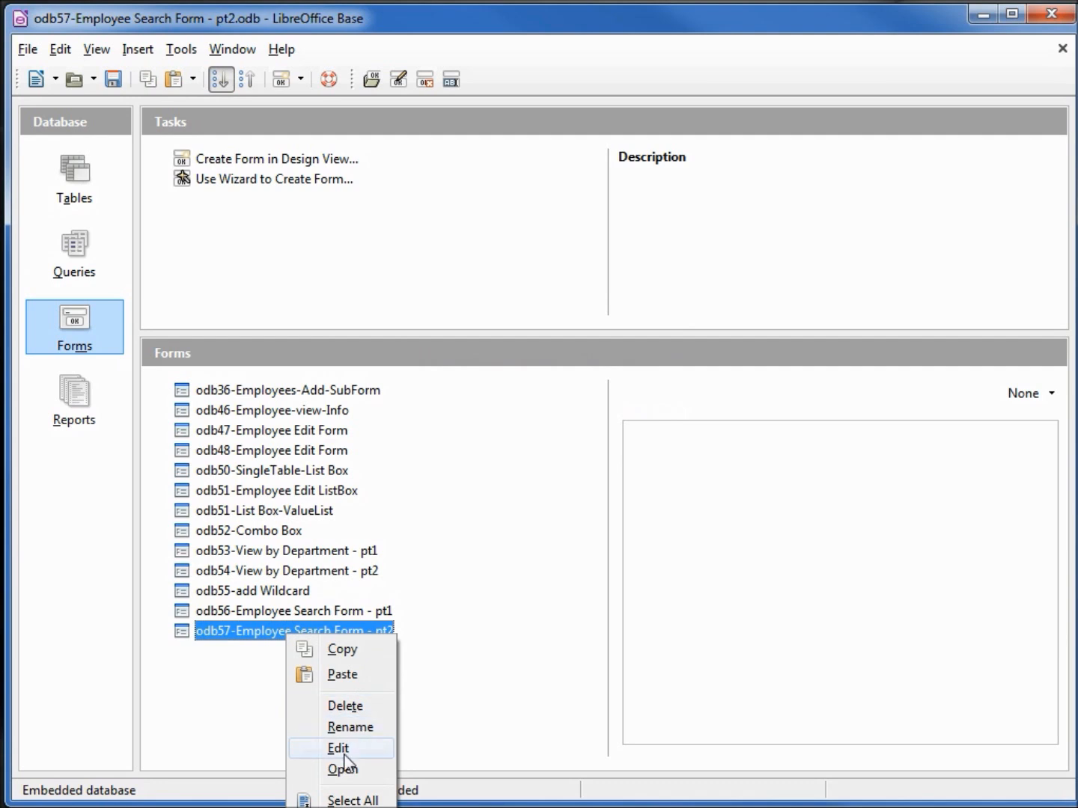
pyautogui.click(338, 749)
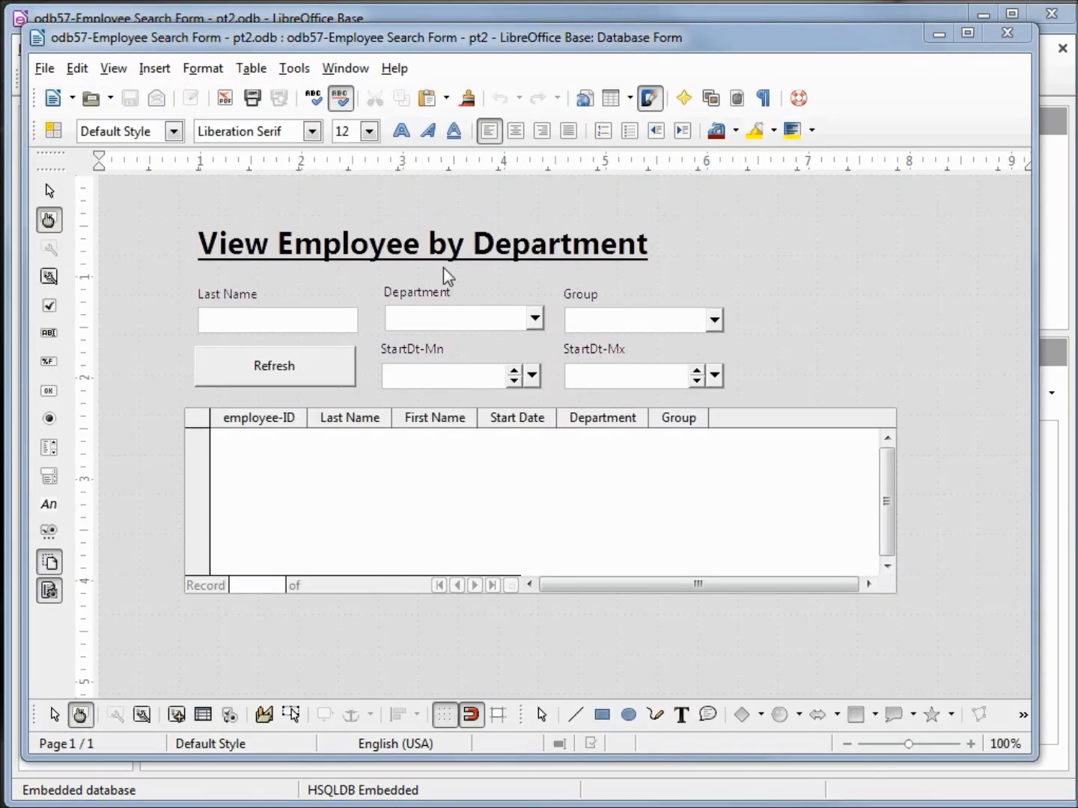
pyautogui.click(422, 243)
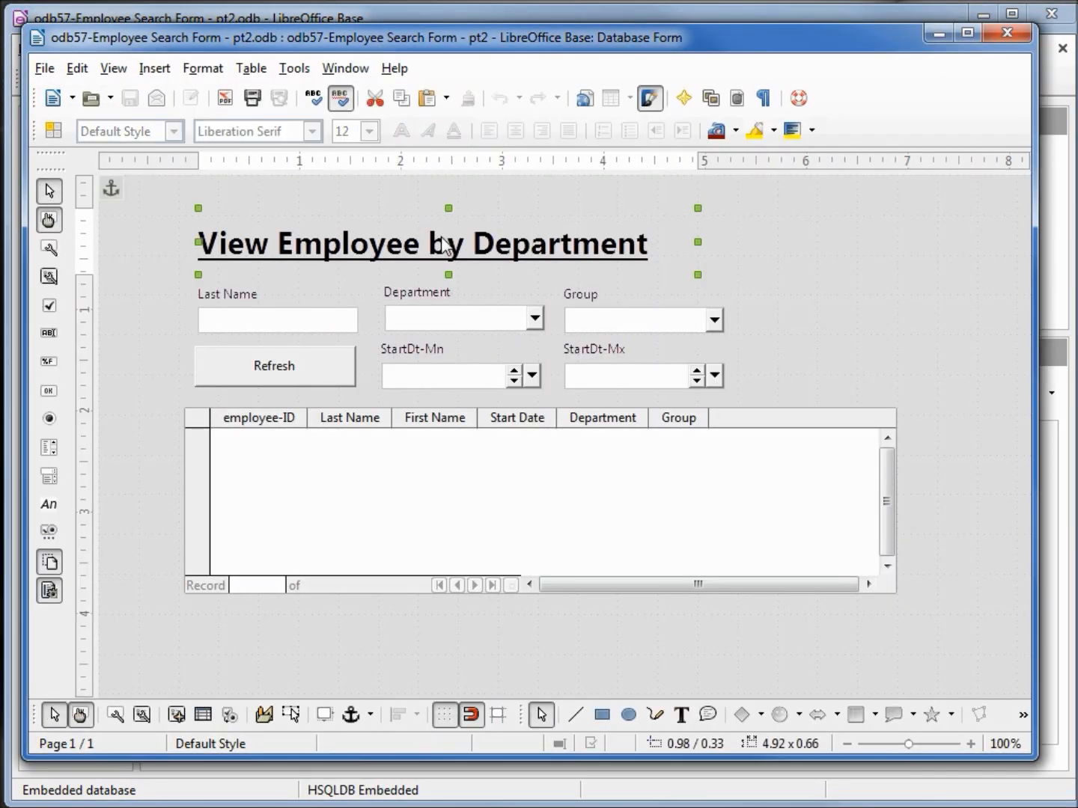
pyautogui.doubleClick(420, 243)
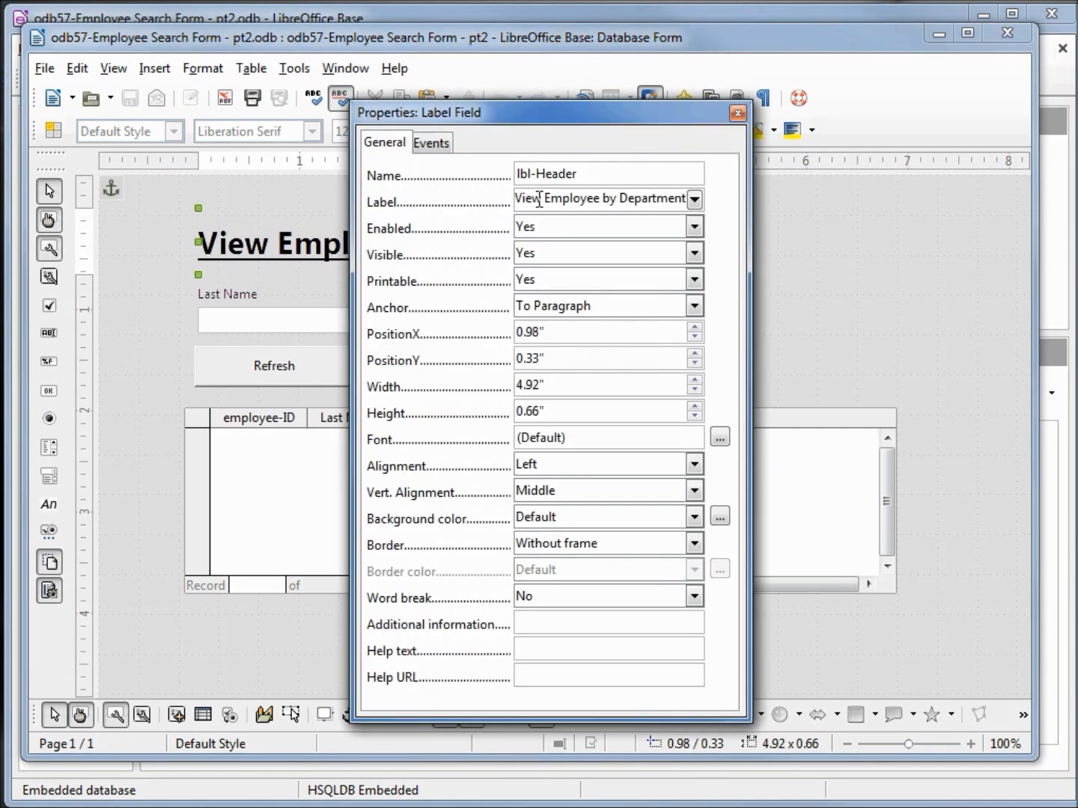
pyautogui.write('Employee Search Form')
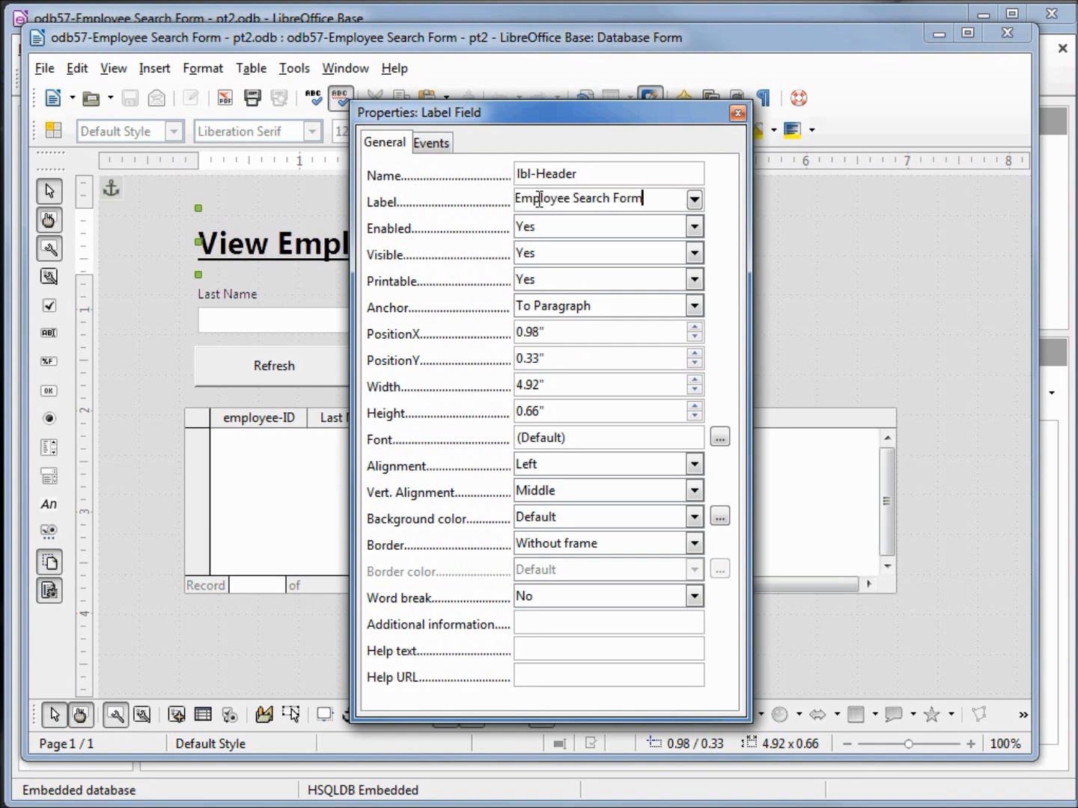
pyautogui.click(736, 112)
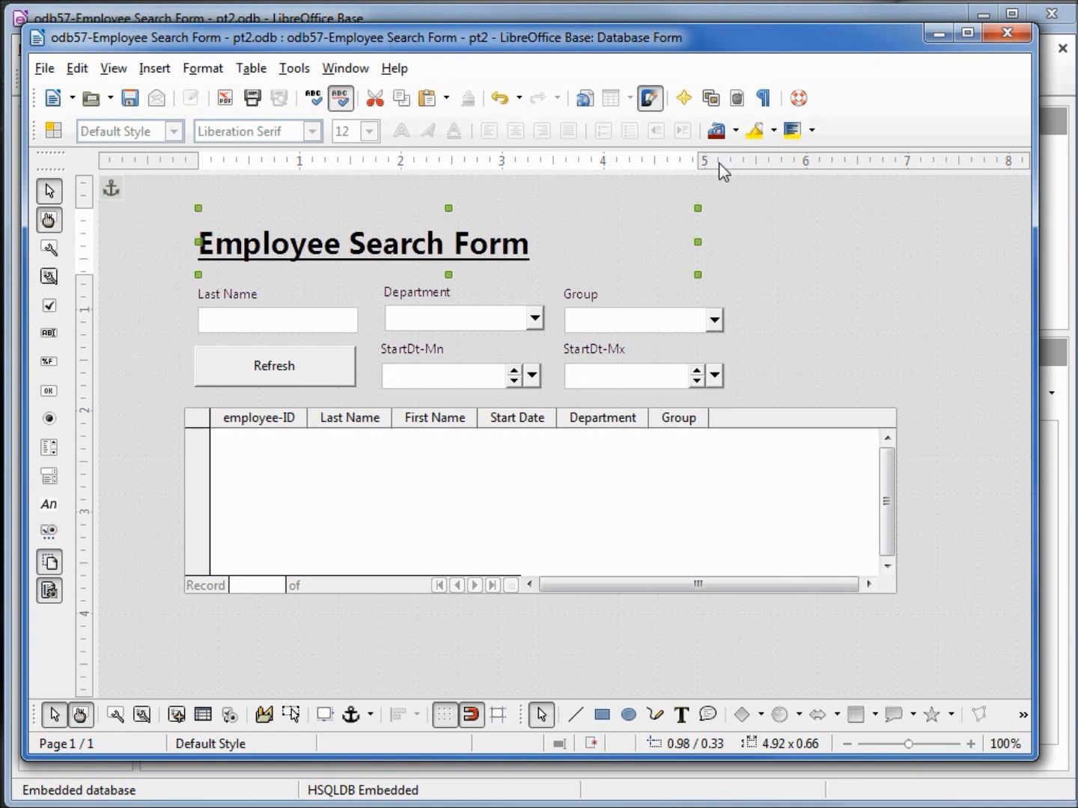
pyautogui.moveTo(457, 386)
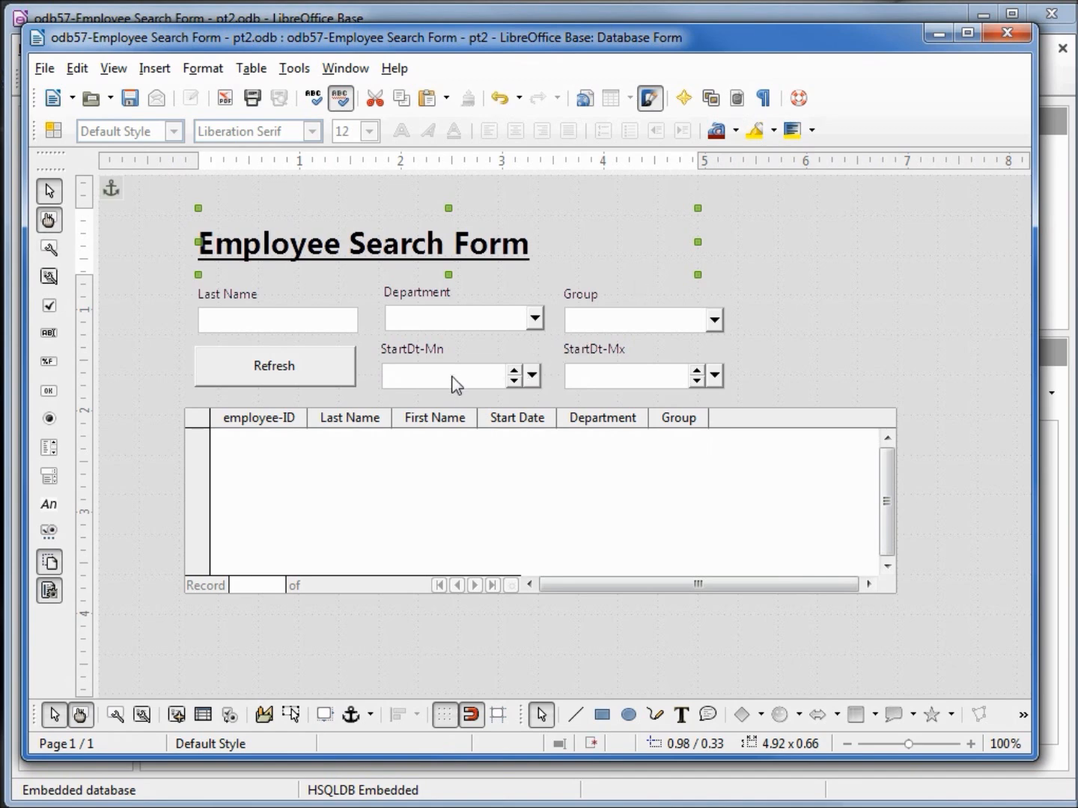
# - Set the width of both StartDt-Mn and StartDt-Mx date fields to 1.25
pyautogui.click(446, 374)
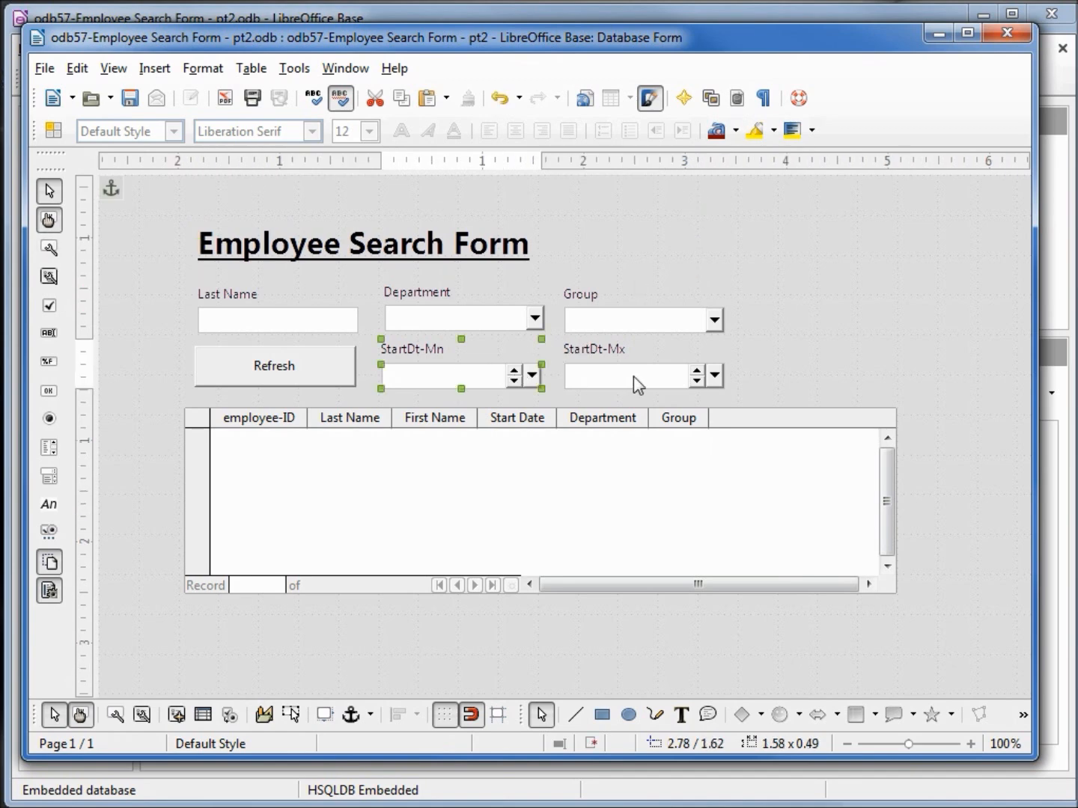
pyautogui.click(632, 374)
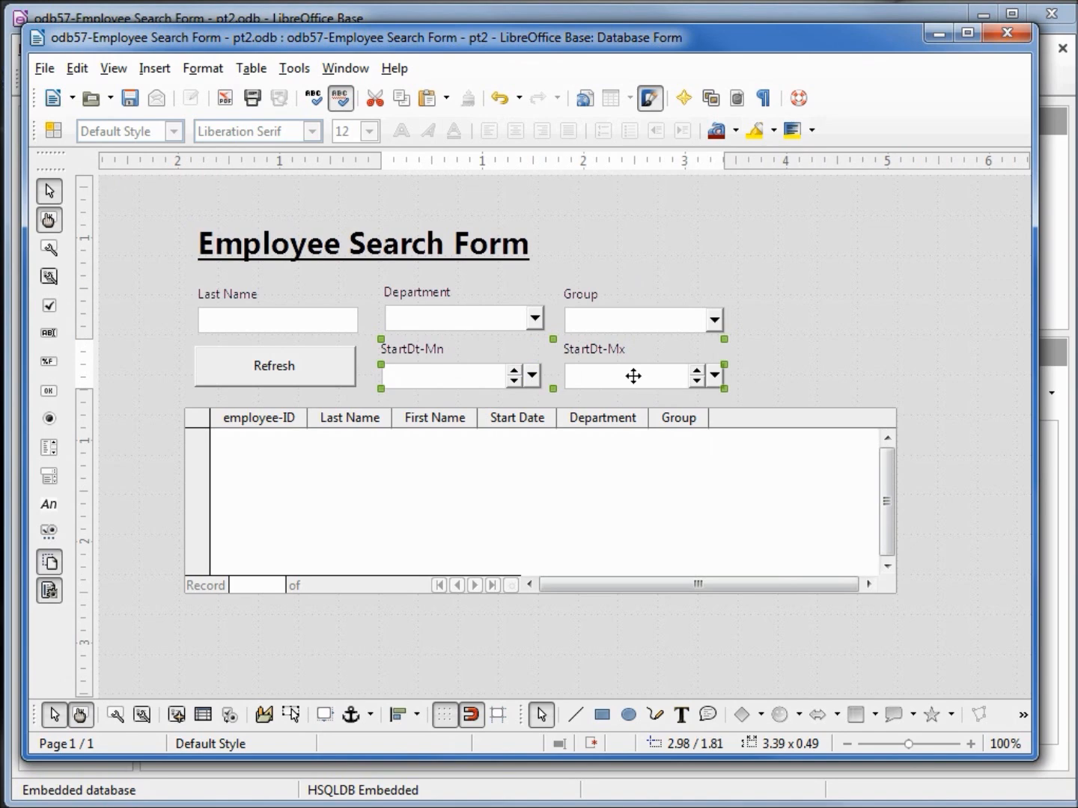
pyautogui.rightClick(632, 376)
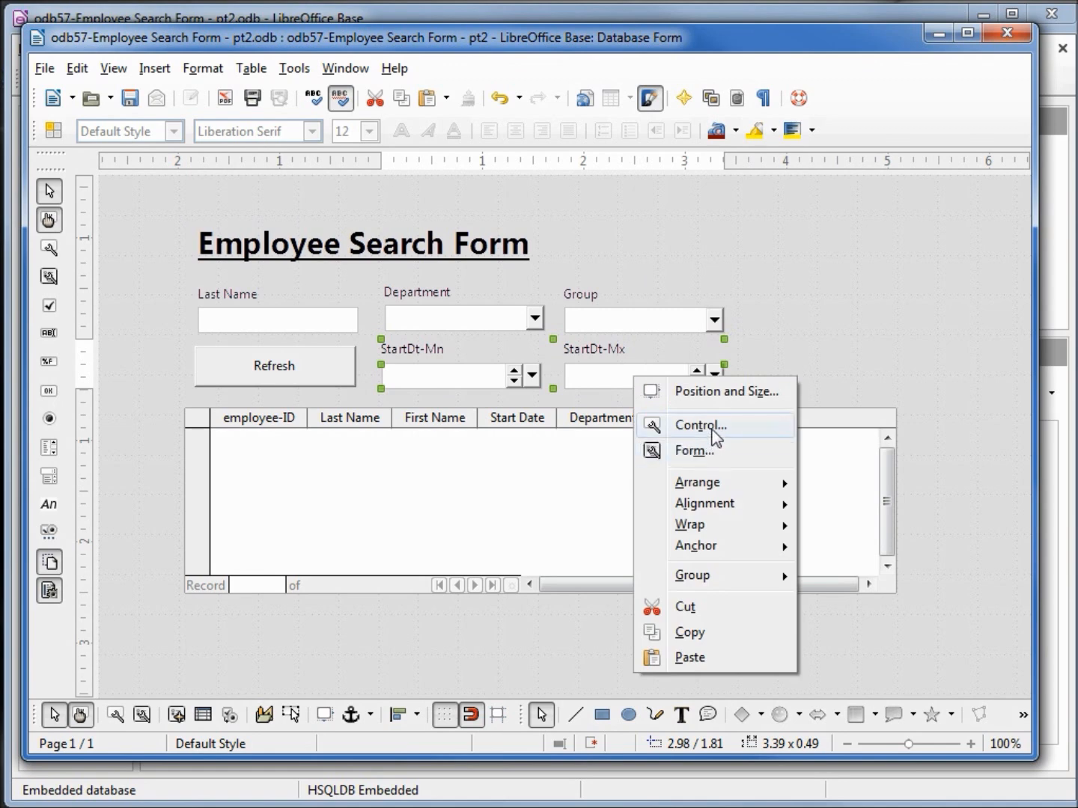
pyautogui.click(700, 425)
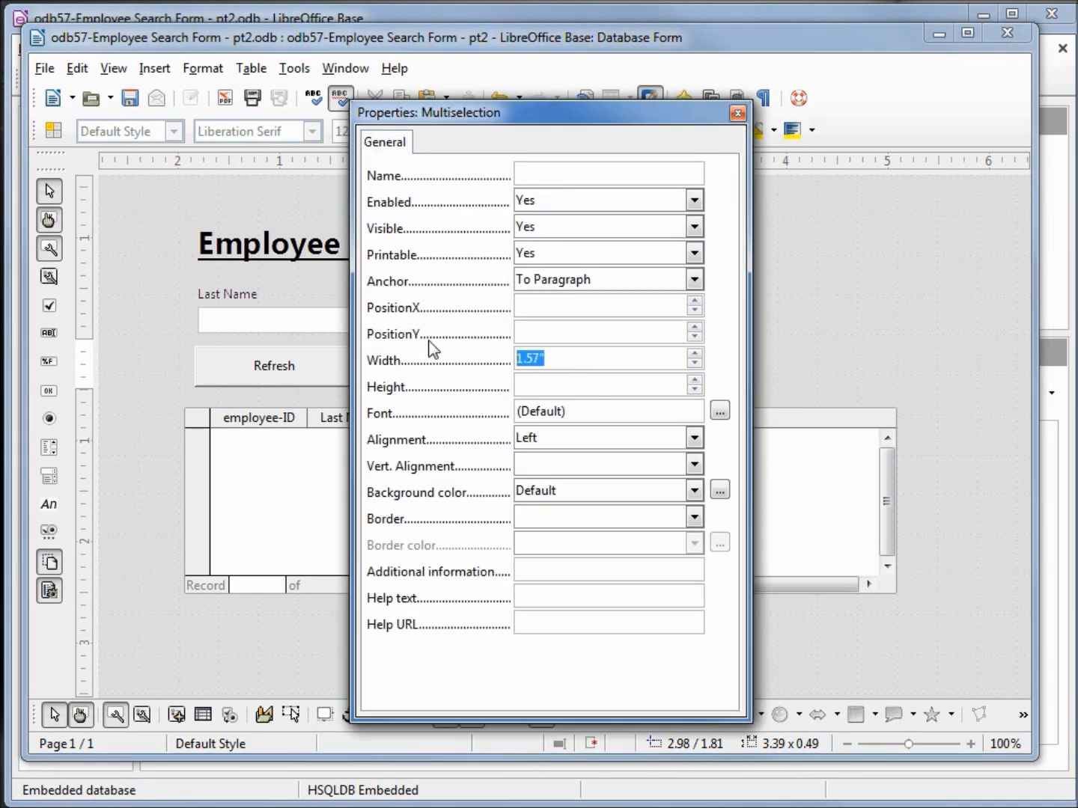
pyautogui.write('1.25')
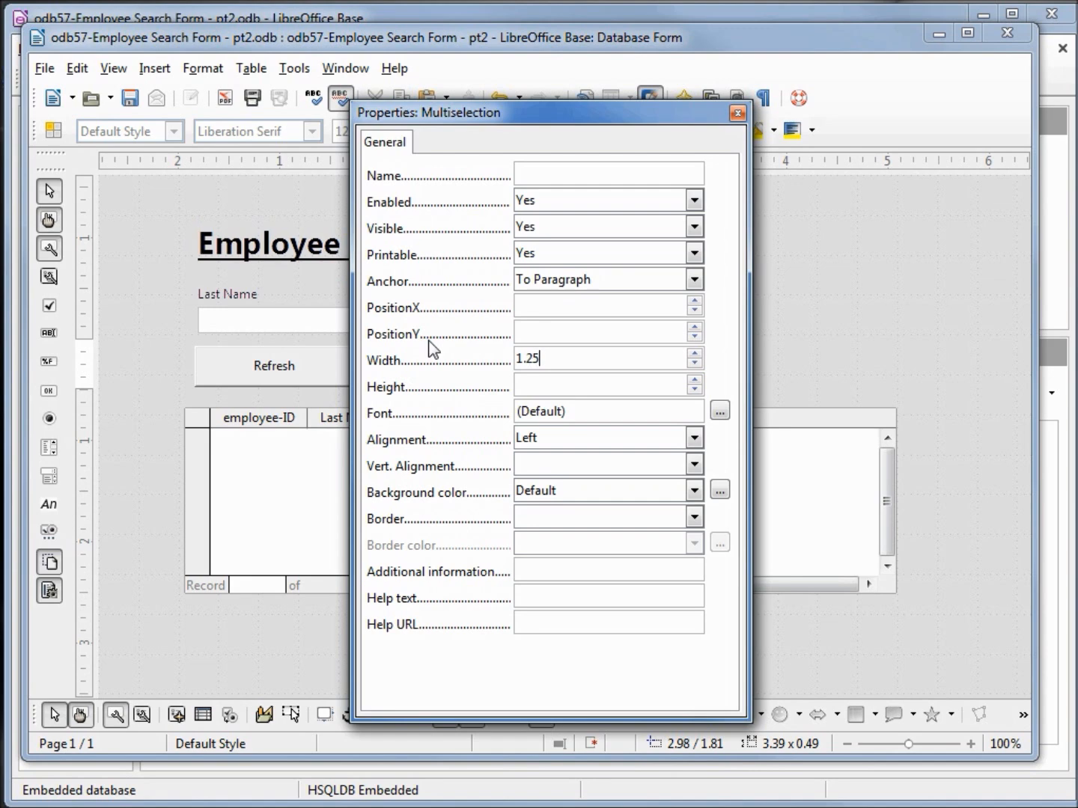
pyautogui.click(736, 112)
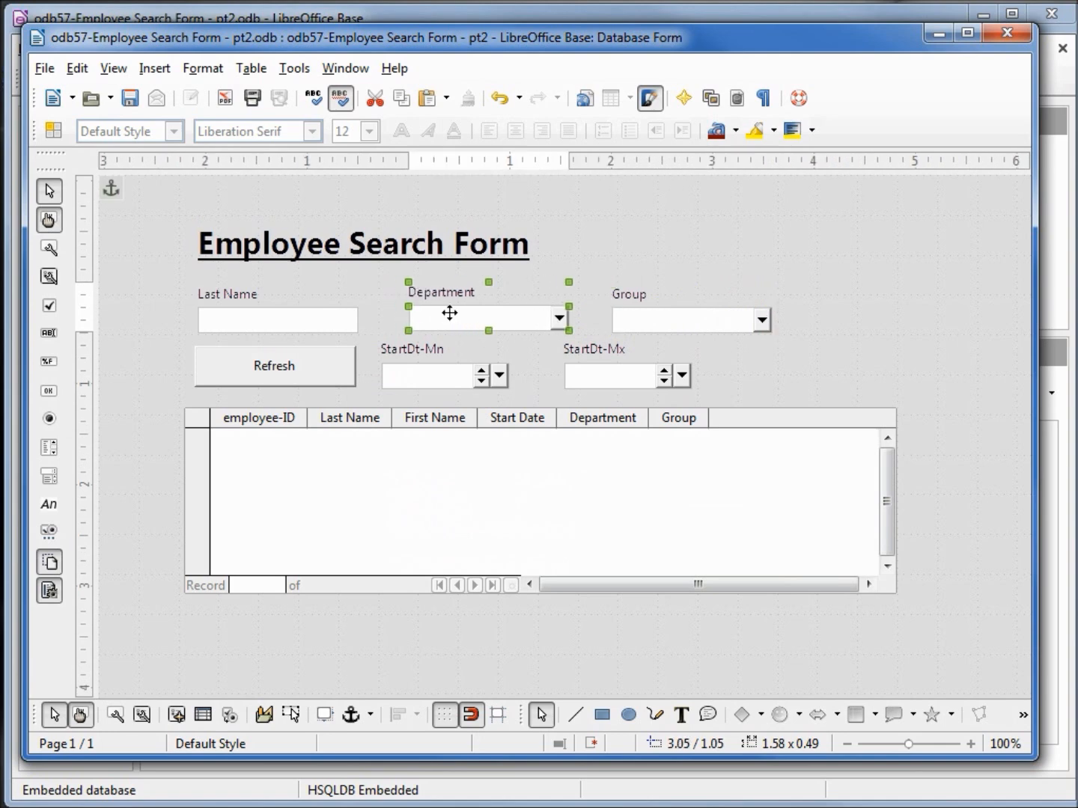
# - Align StartDt-Mx beneath Group and StartDt-Mn beneath Department
pyautogui.click(614, 374)
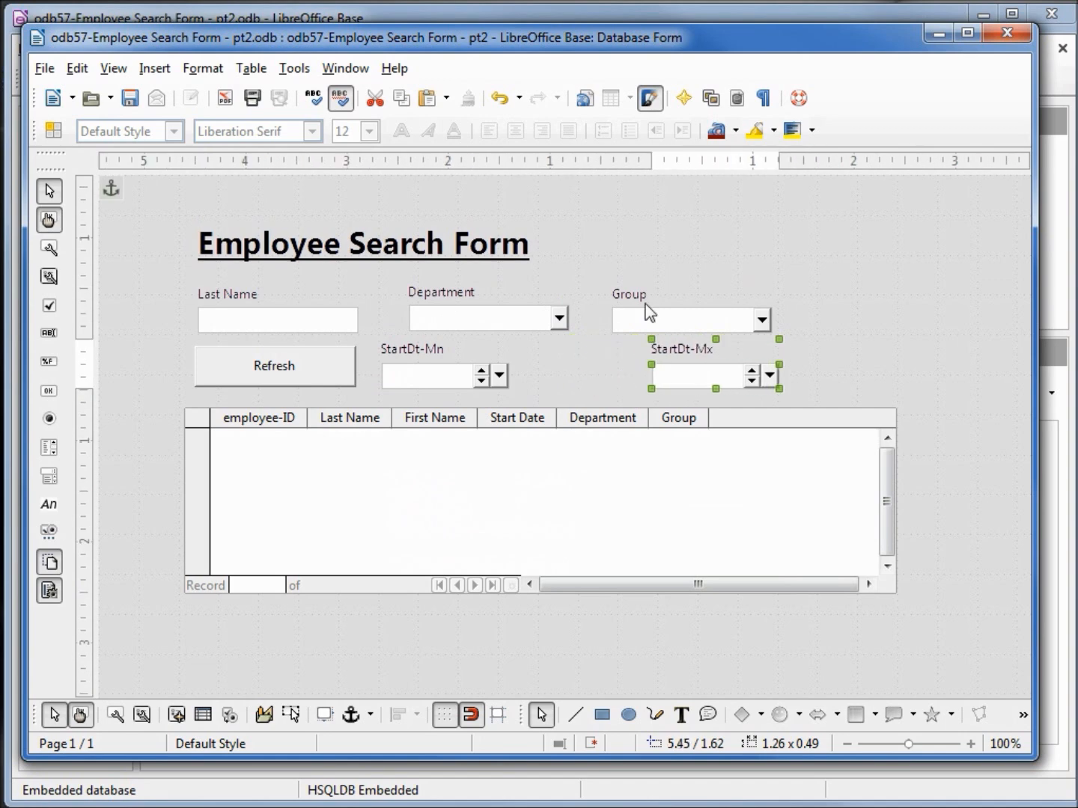
pyautogui.rightClick(659, 322)
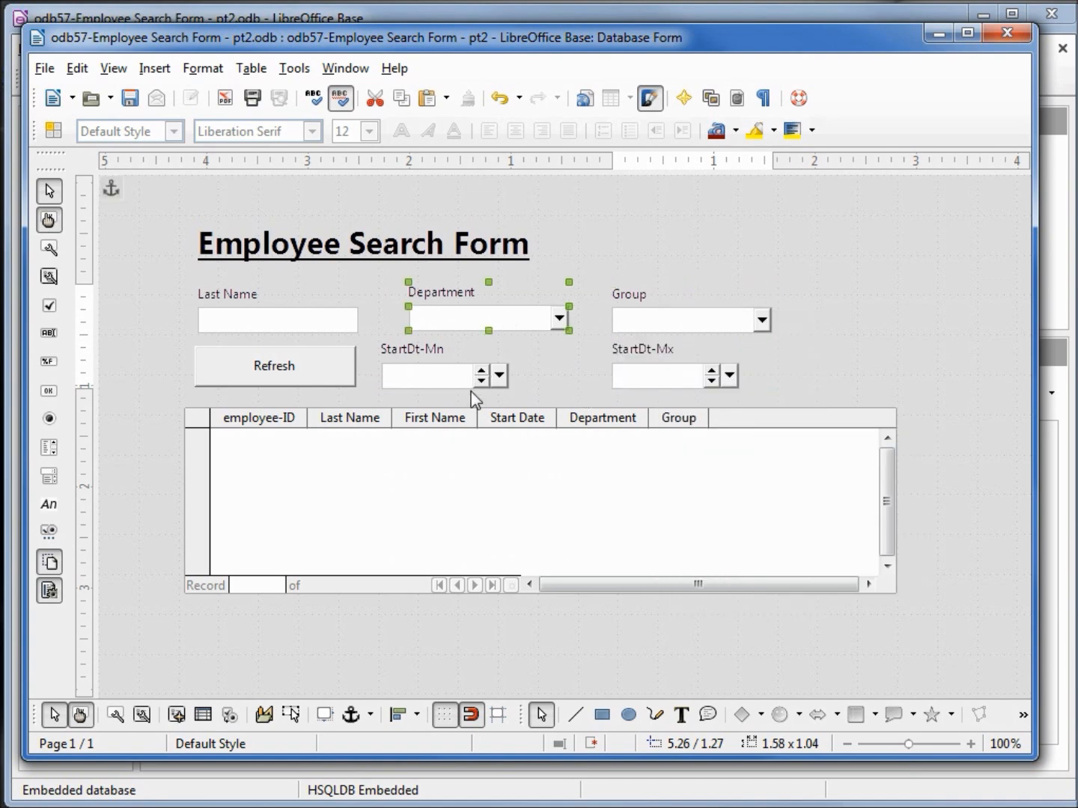
pyautogui.rightClick(487, 319)
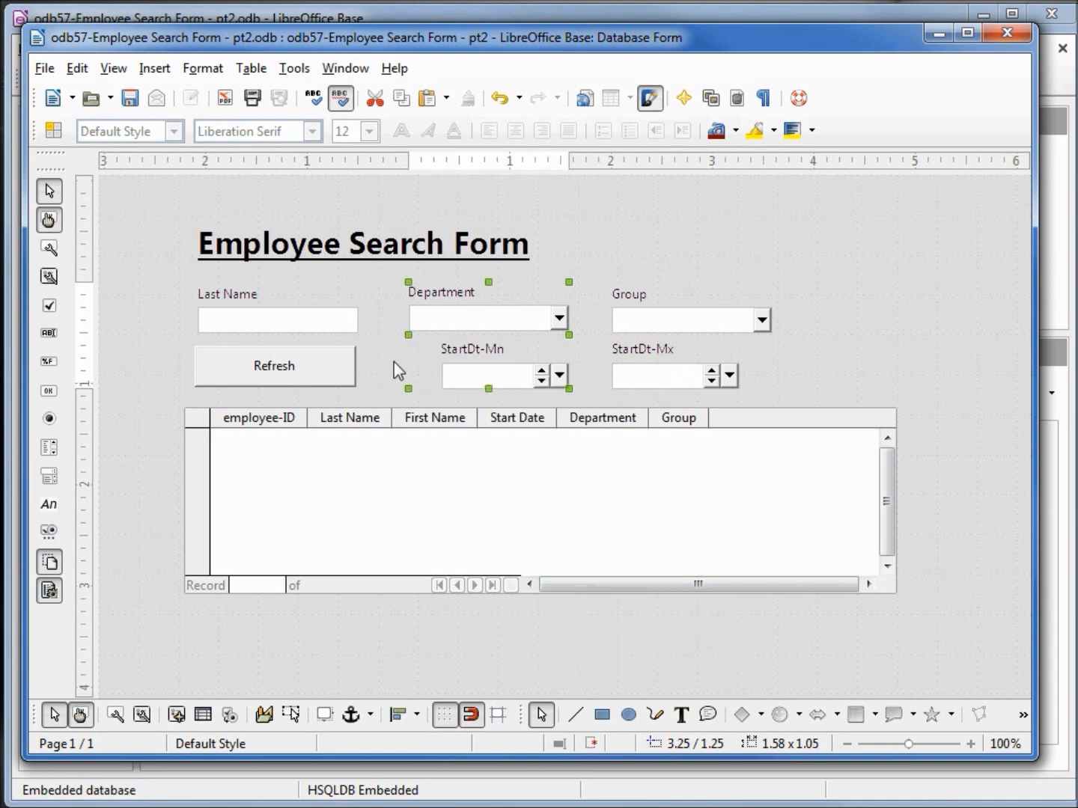
pyautogui.moveTo(48, 503)
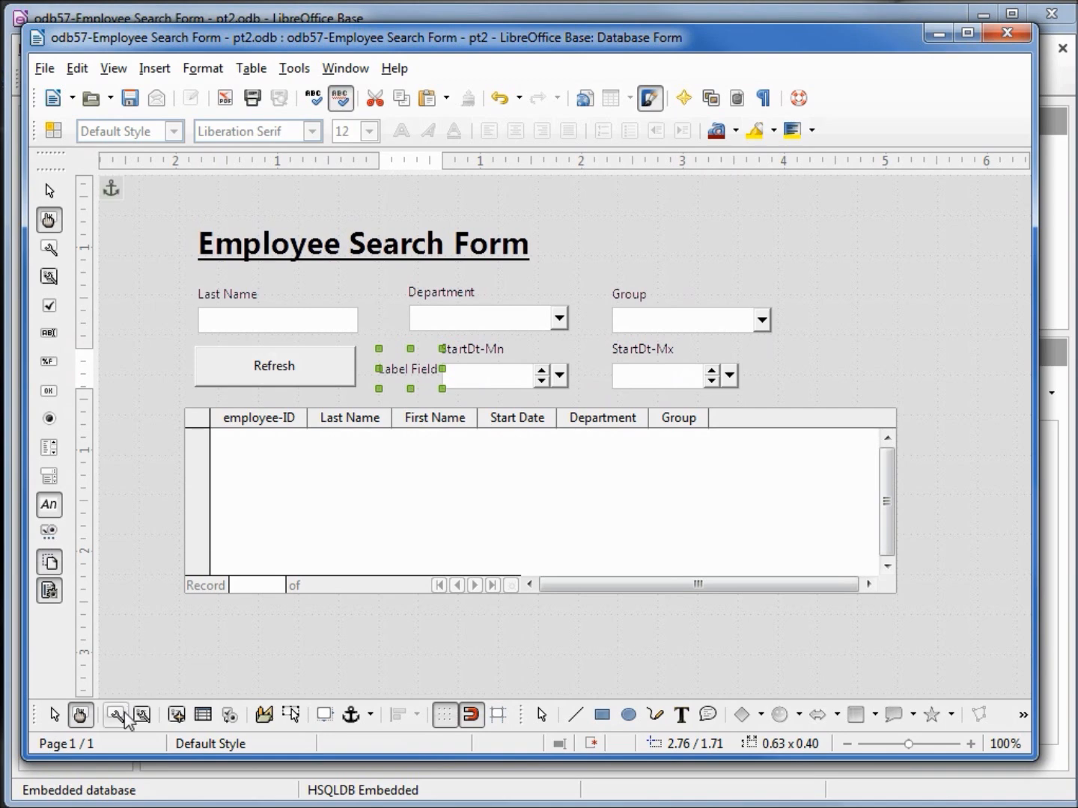
# - Set the new label's text to 'Start Date Between'
pyautogui.doubleClick(407, 368)
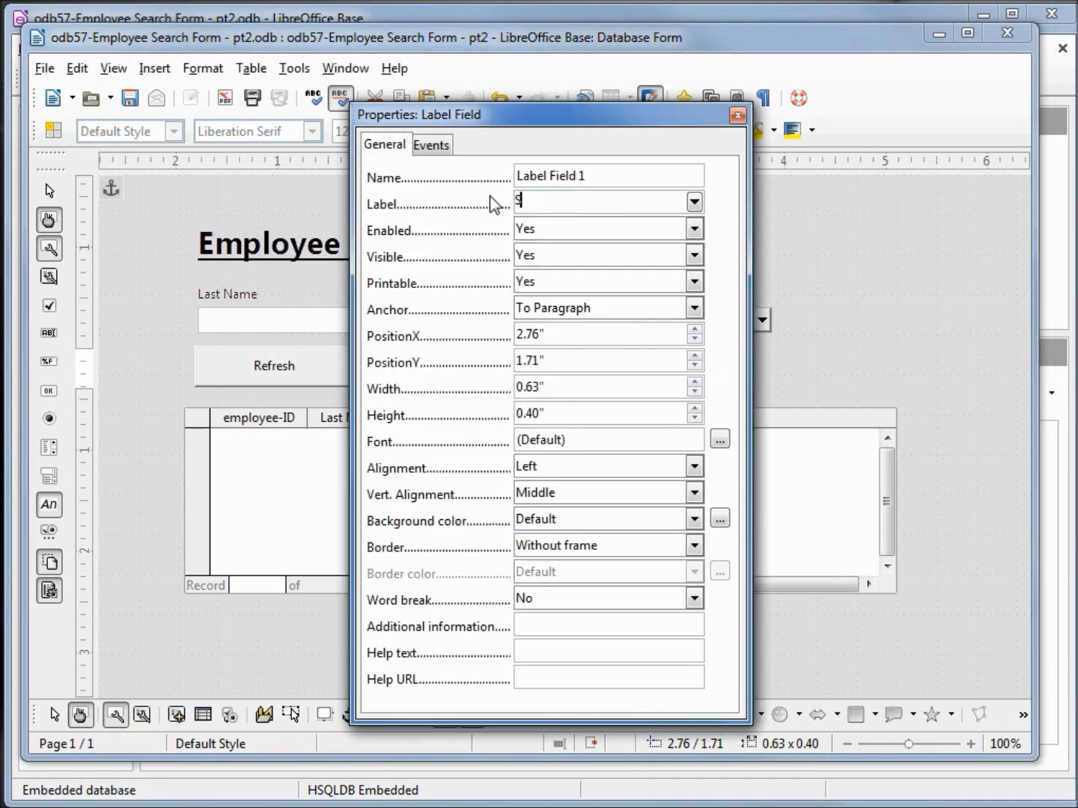
pyautogui.write('Start')
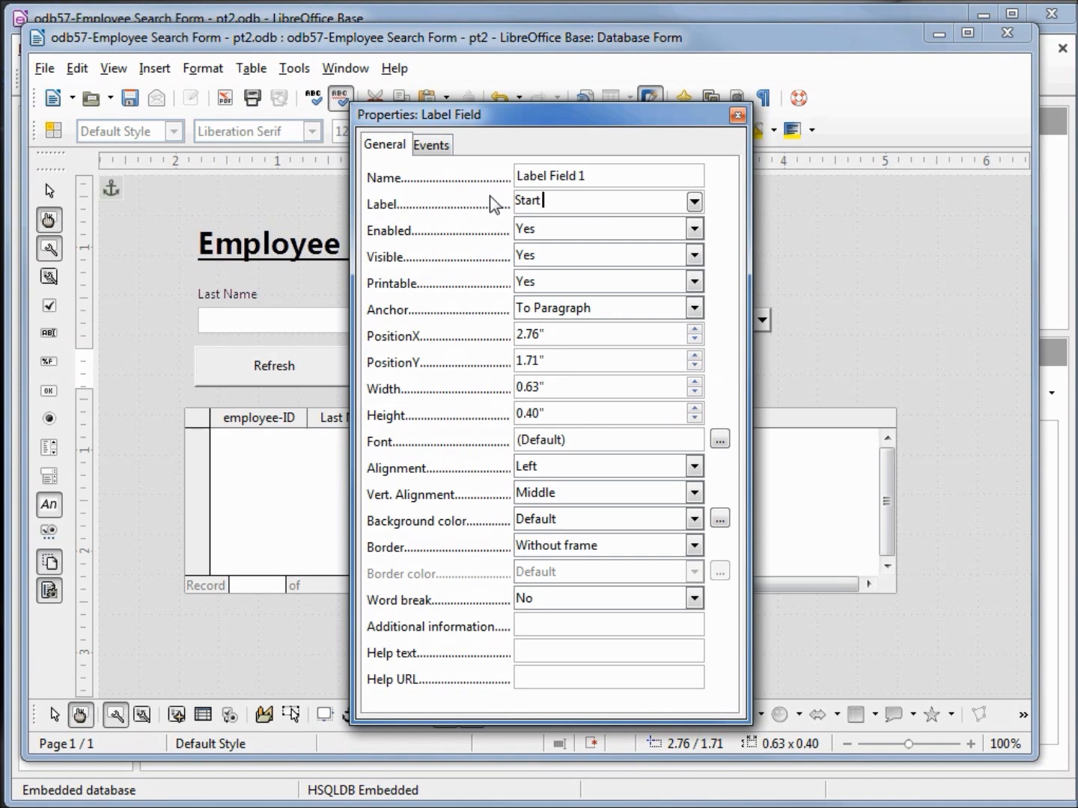
pyautogui.write('Date')
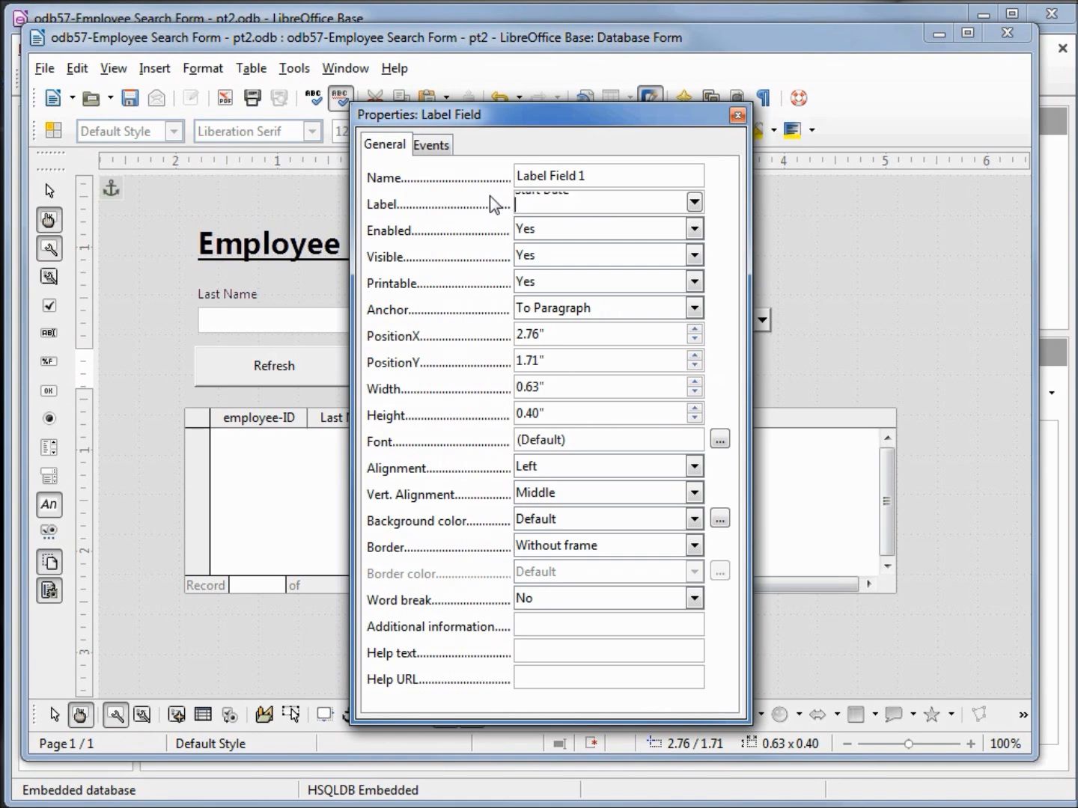
pyautogui.write('Between')
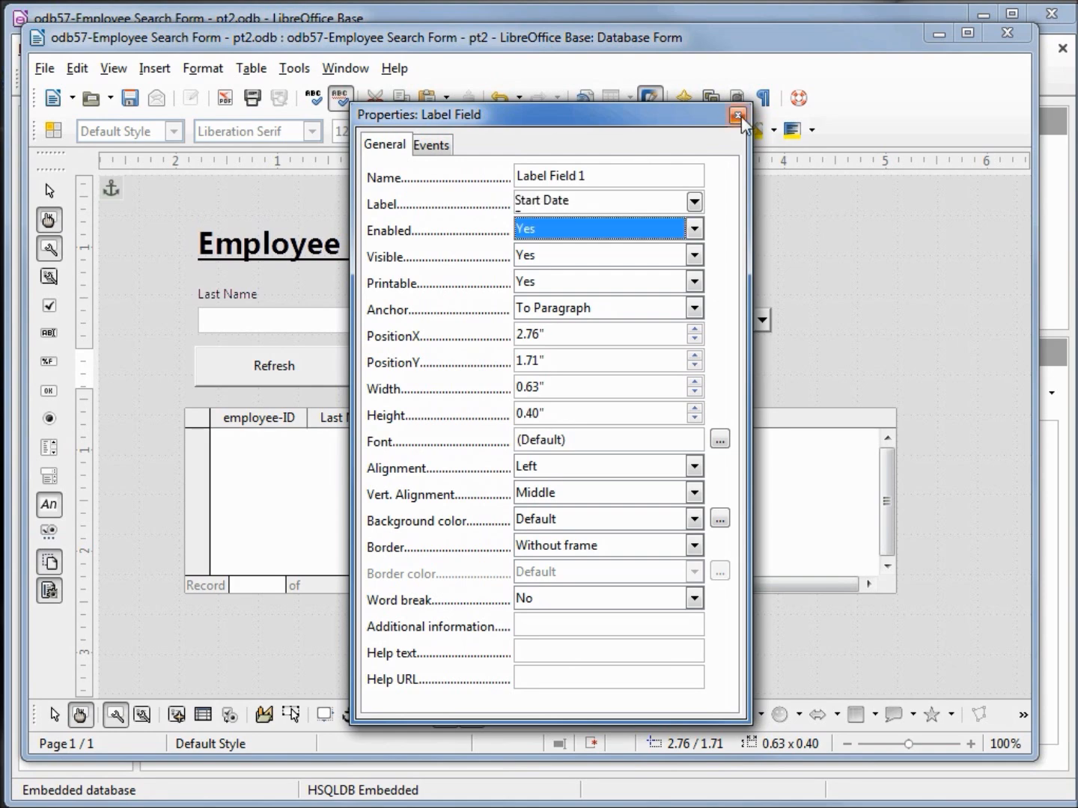
pyautogui.click(738, 117)
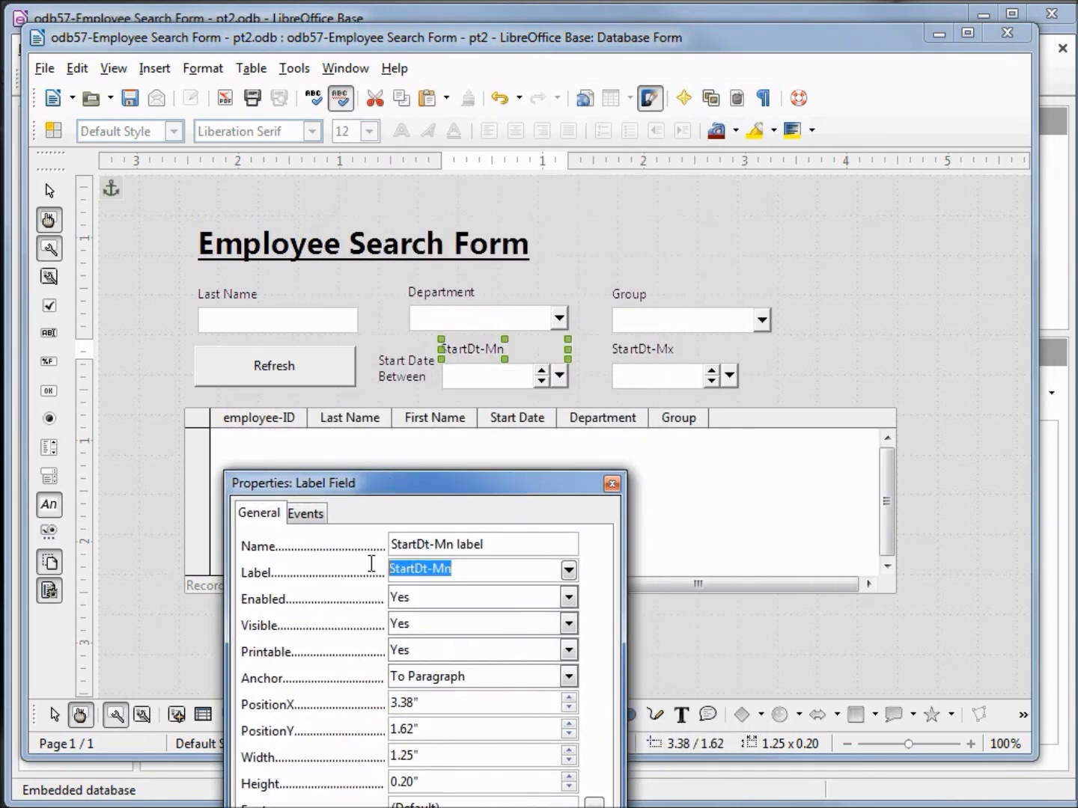
# - Label the StartDt-Mn caption 'Greater Than' and the StartDt-Mx caption 'Less Than'
pyautogui.write('Great')
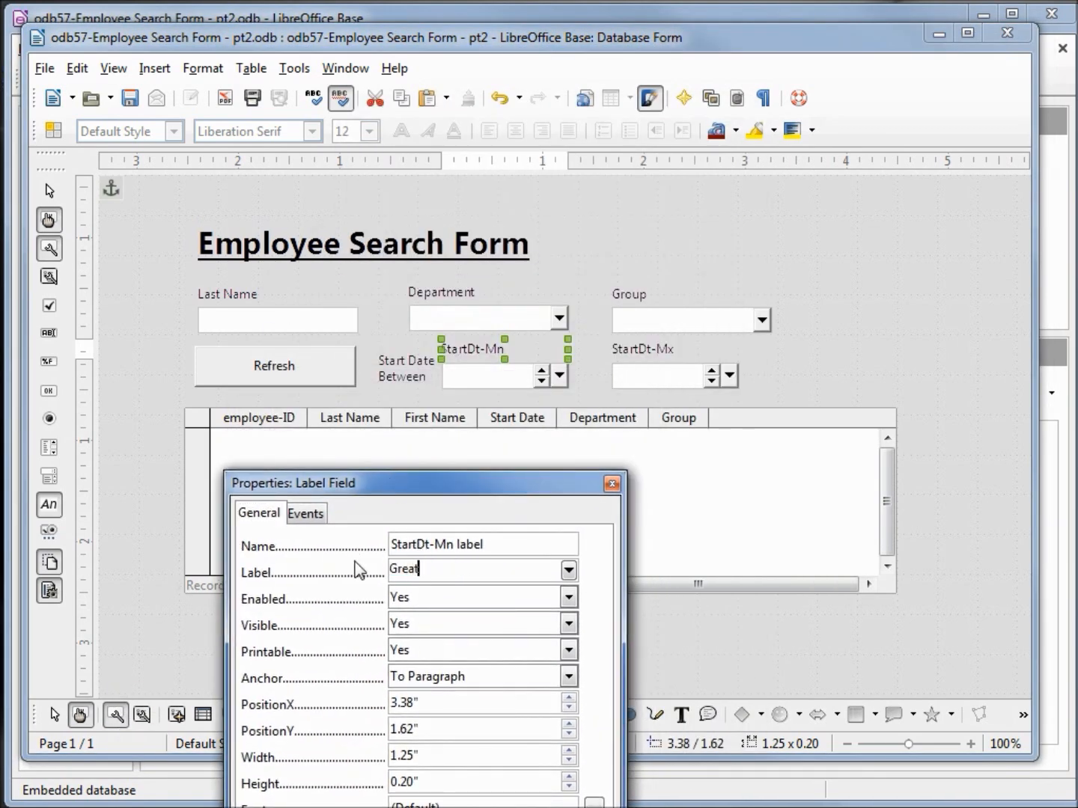
pyautogui.write('er Than')
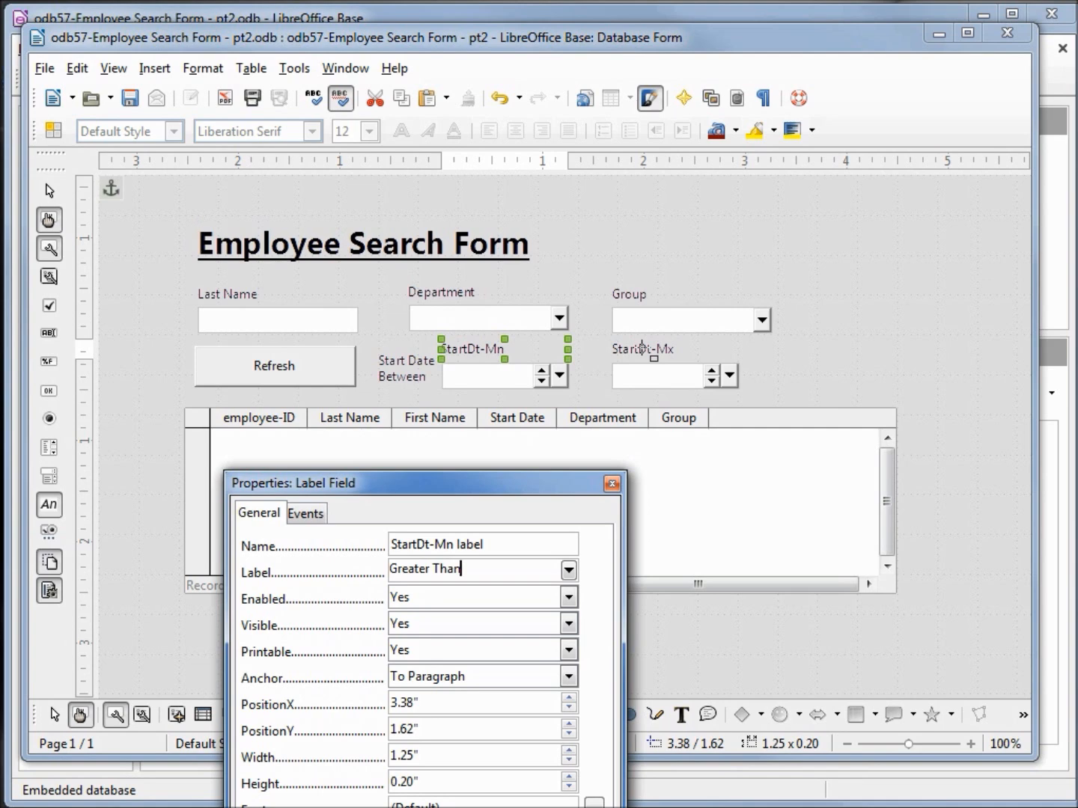
pyautogui.click(644, 349)
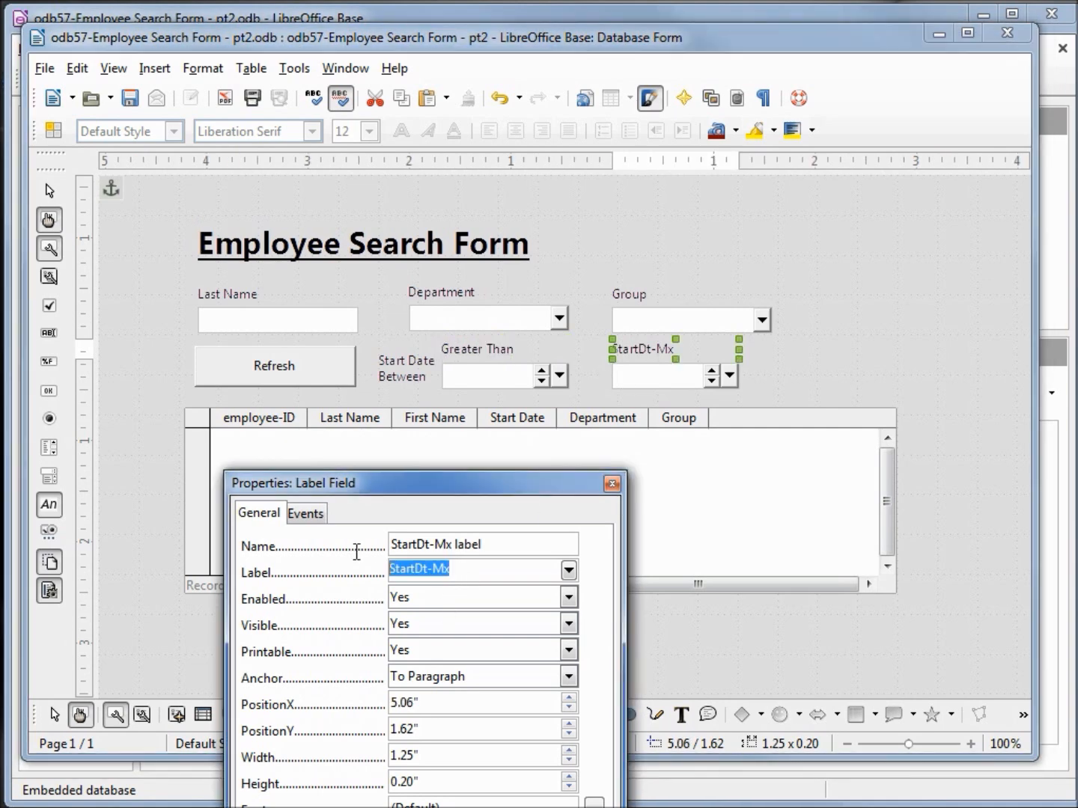
pyautogui.write('Less Than')
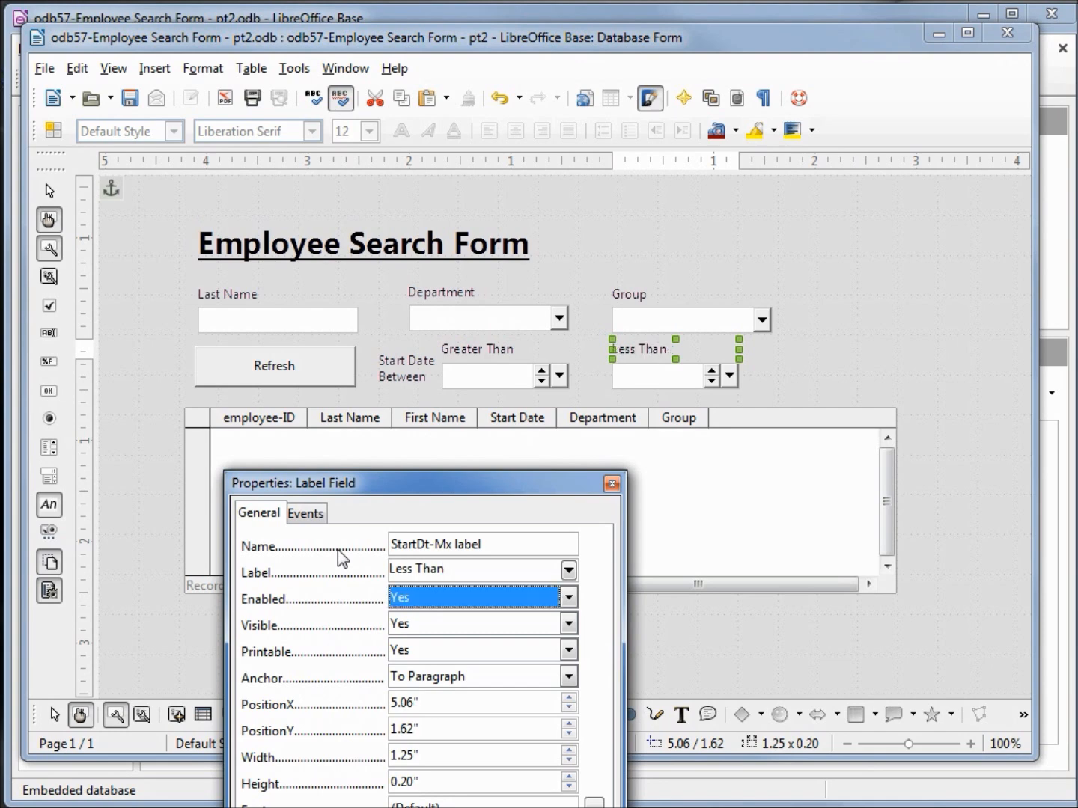
pyautogui.click(611, 482)
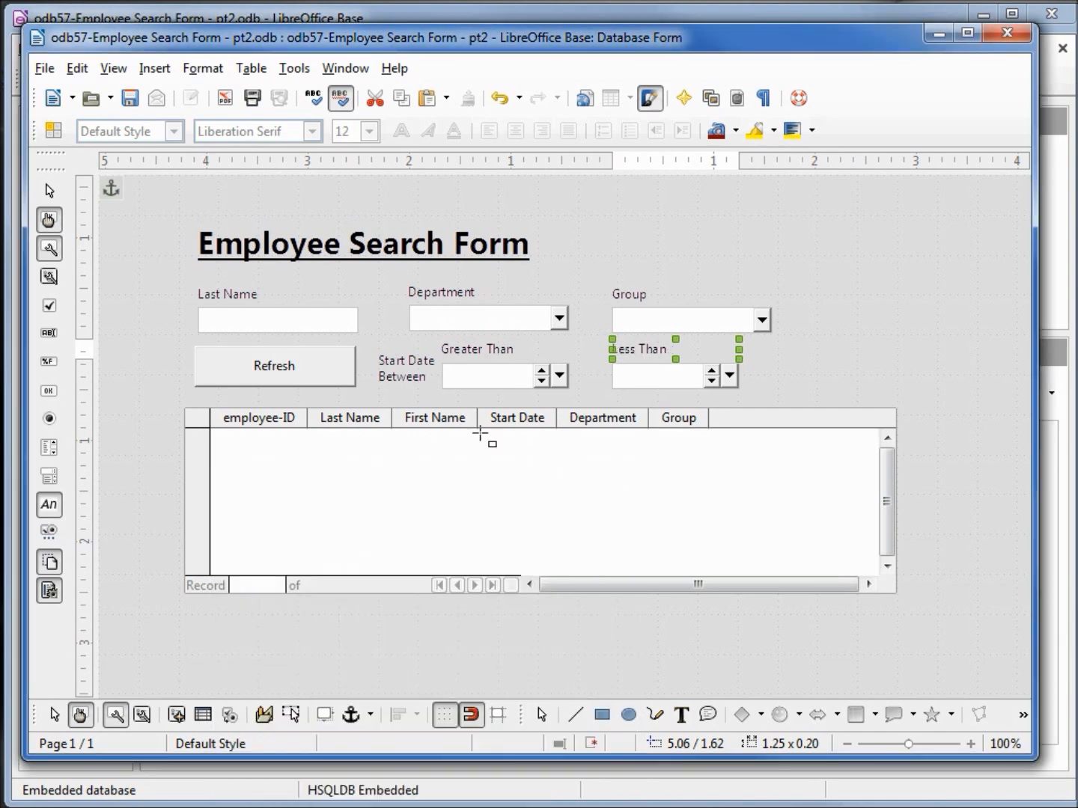
pyautogui.moveTo(815, 417)
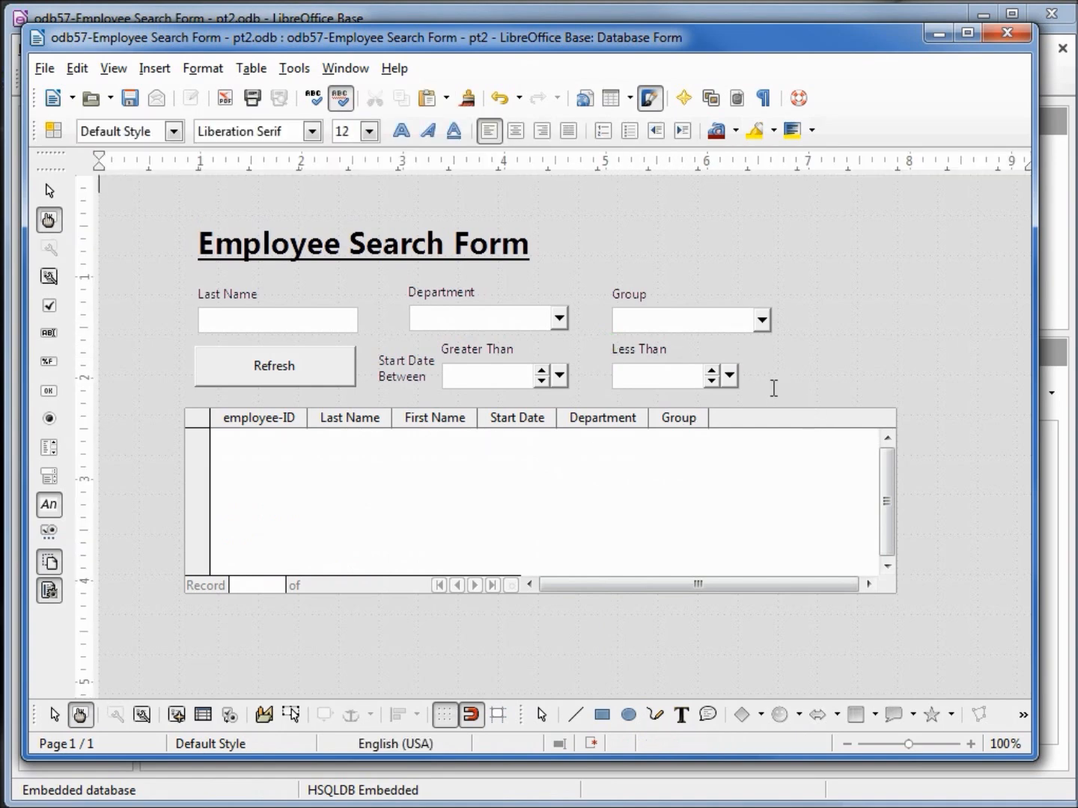
pyautogui.moveTo(476, 596)
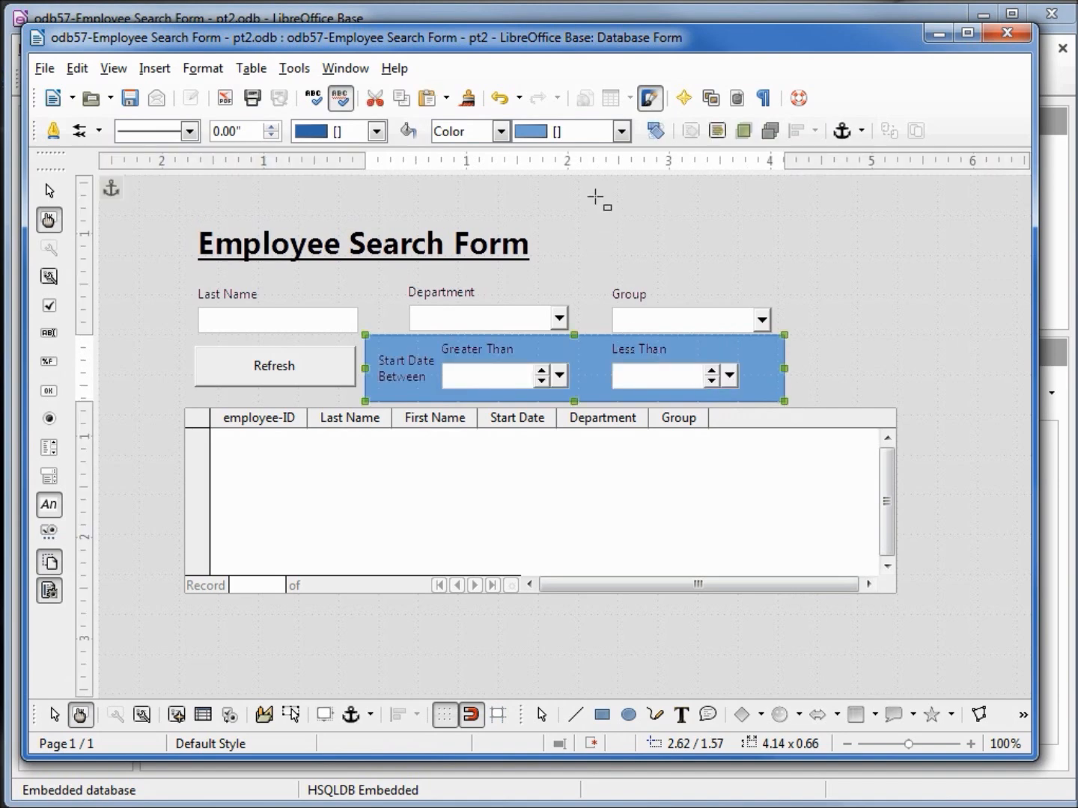
# - Fill the rectangle with Purple 1, then change its Area fill colour to Violet
pyautogui.click(620, 130)
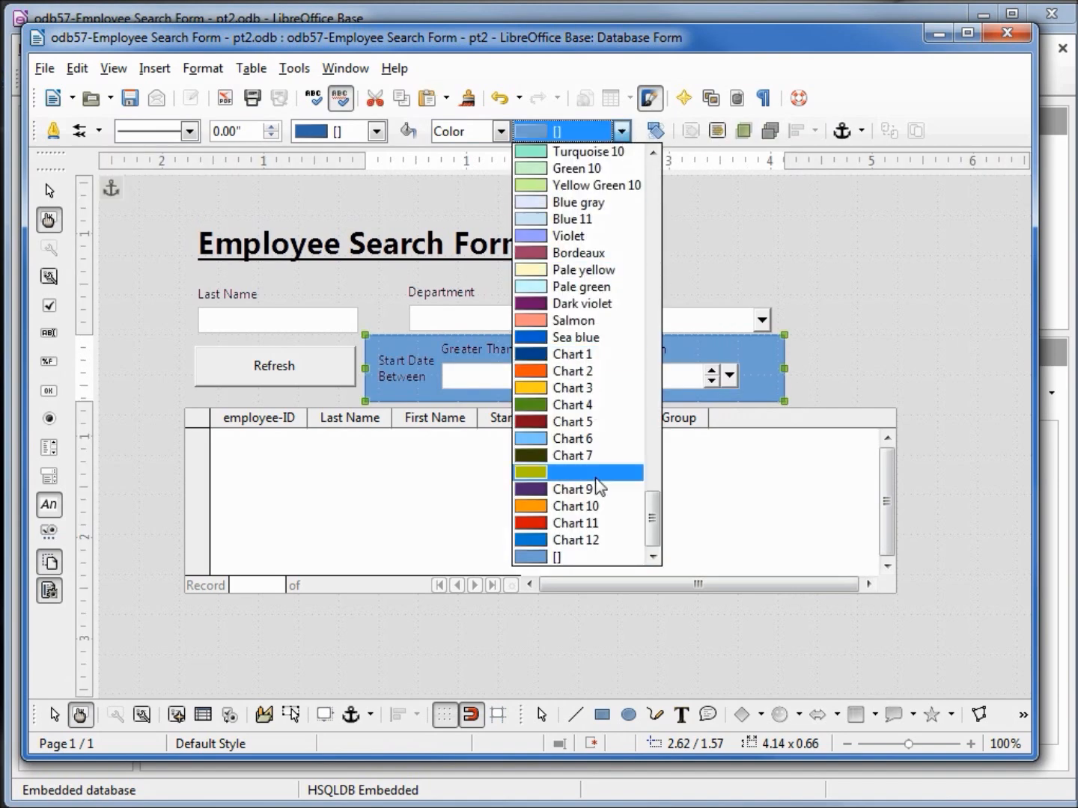
pyautogui.scroll(3)
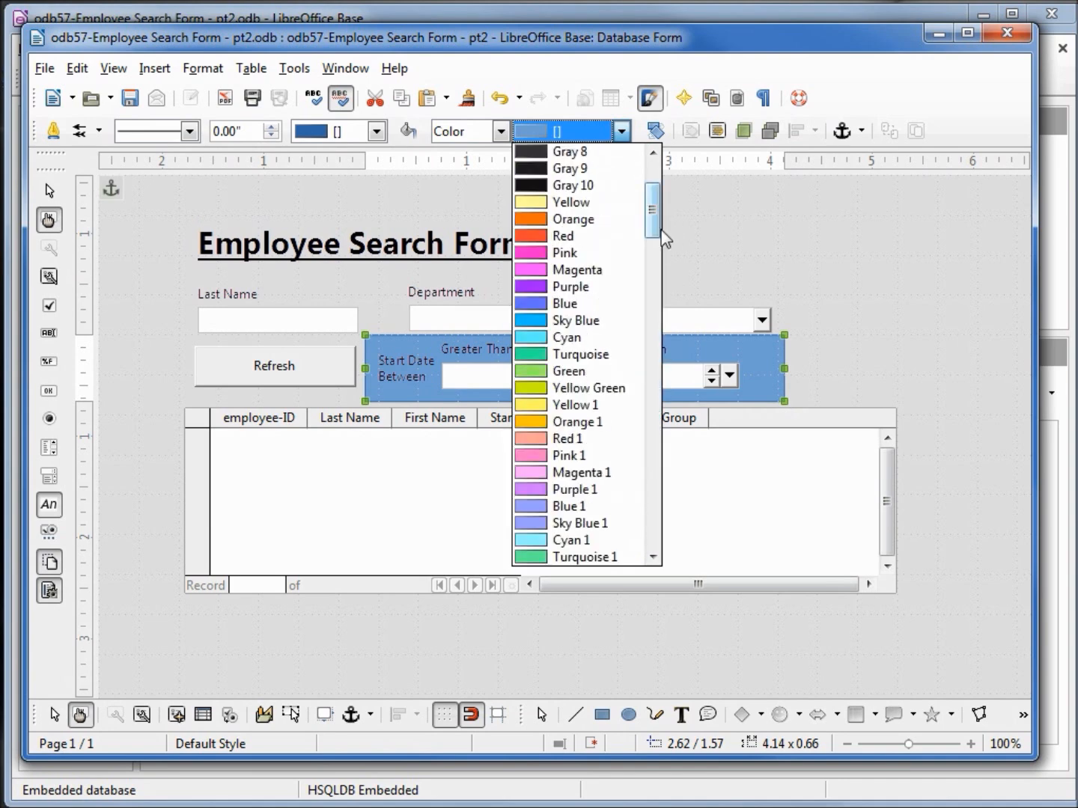
pyautogui.moveTo(575, 488)
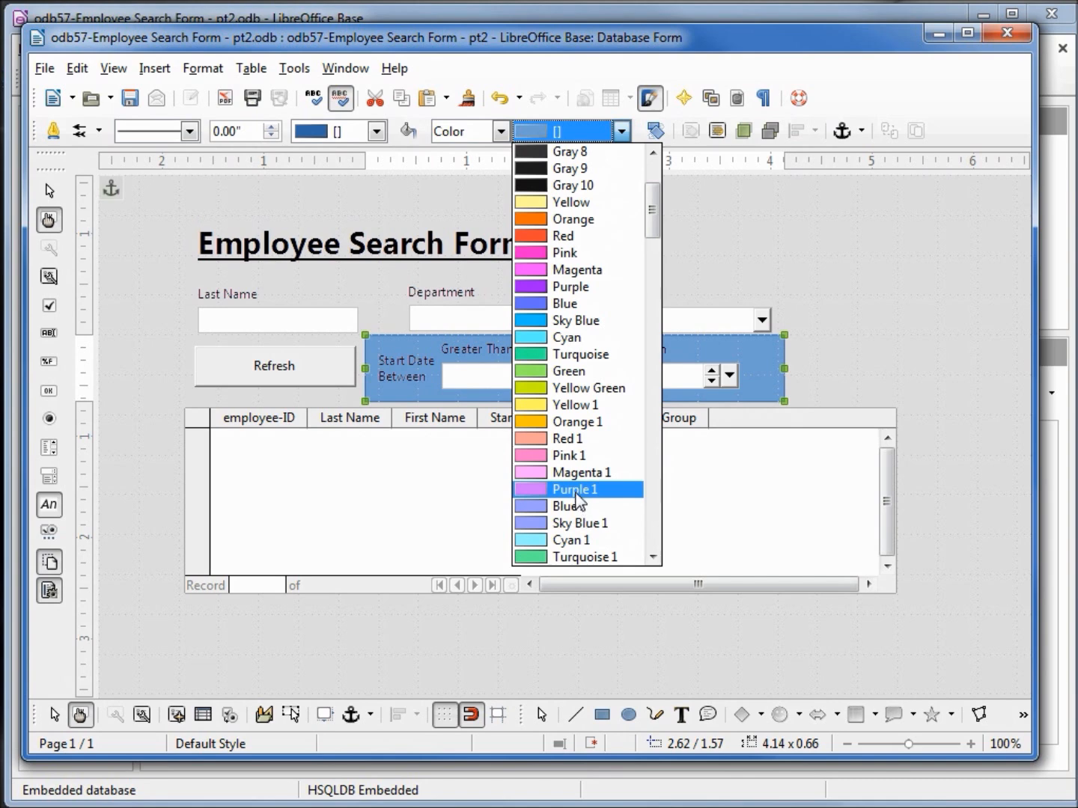
pyautogui.click(573, 488)
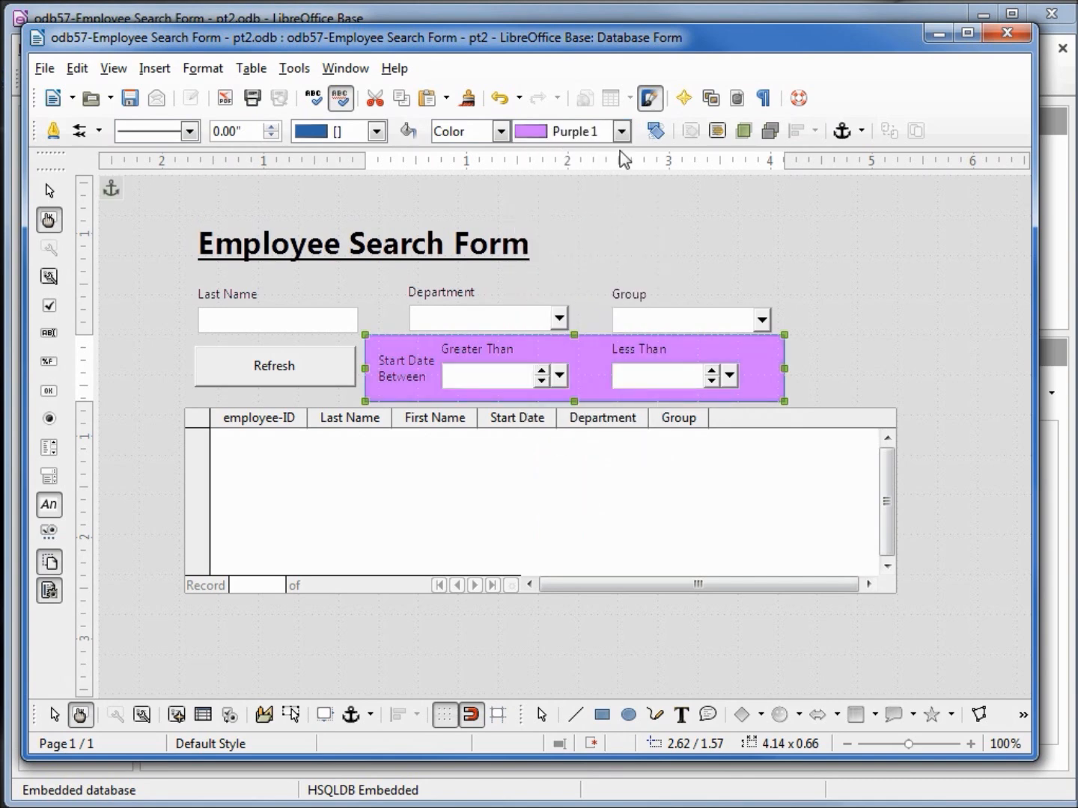
pyautogui.click(620, 132)
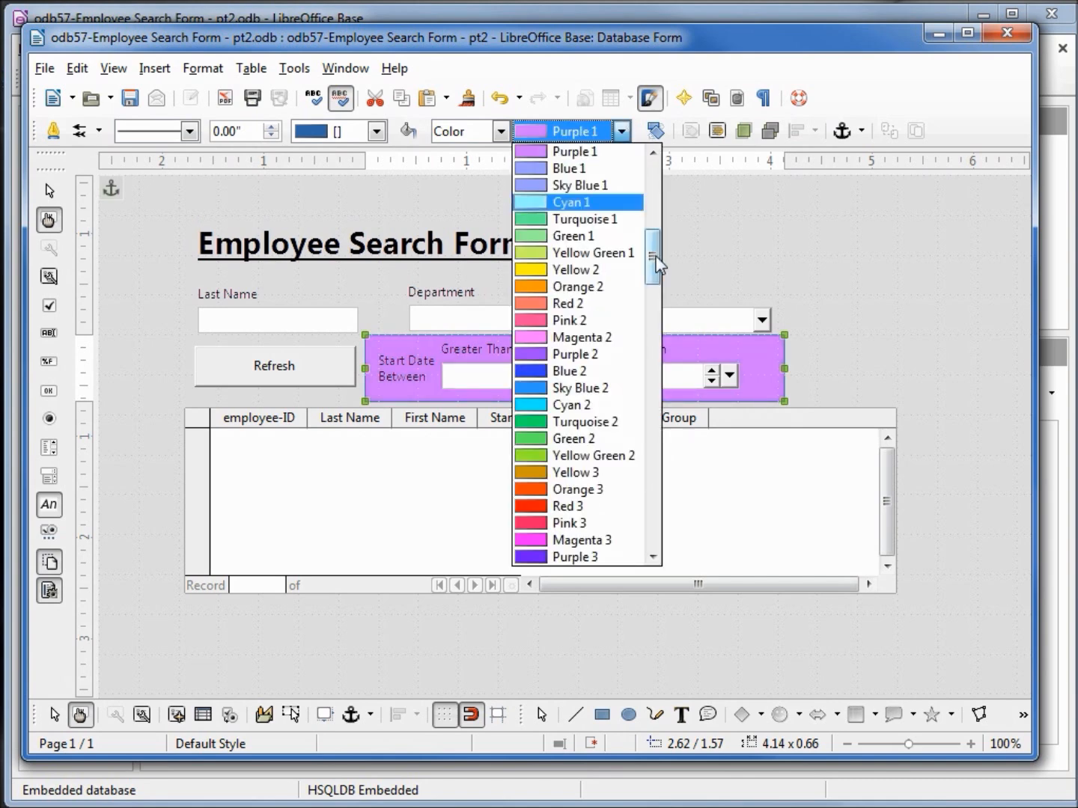
pyautogui.scroll(-3)
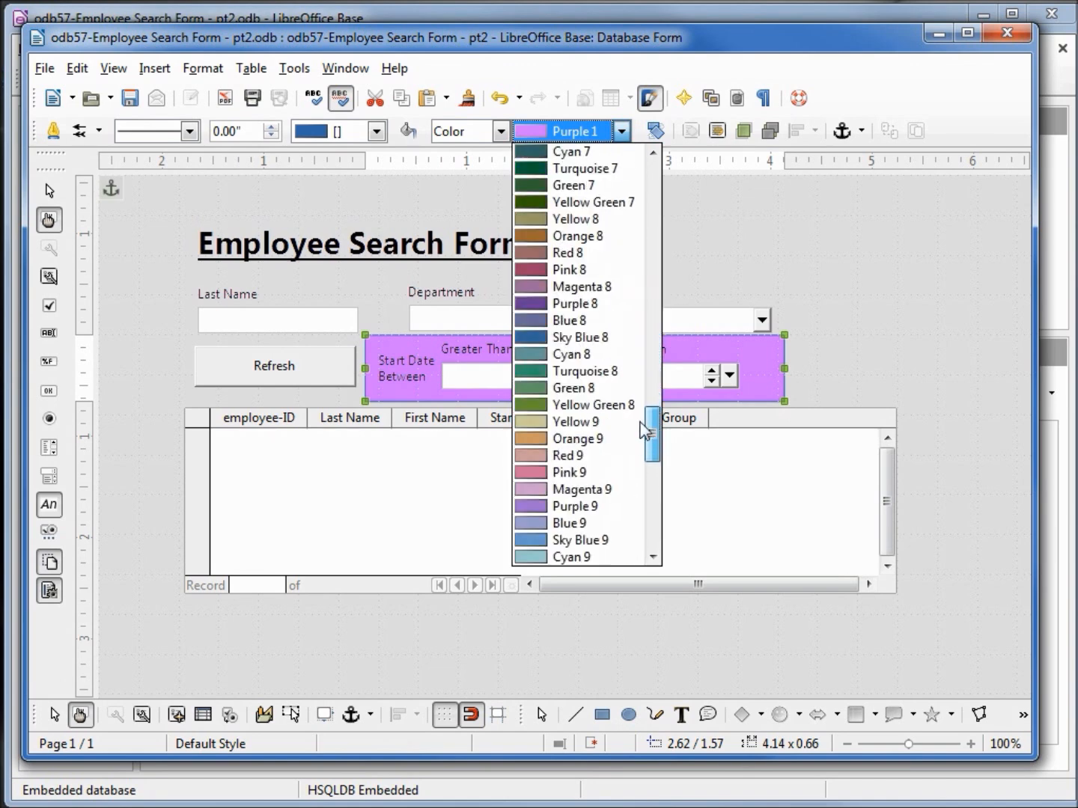
pyautogui.scroll(-3)
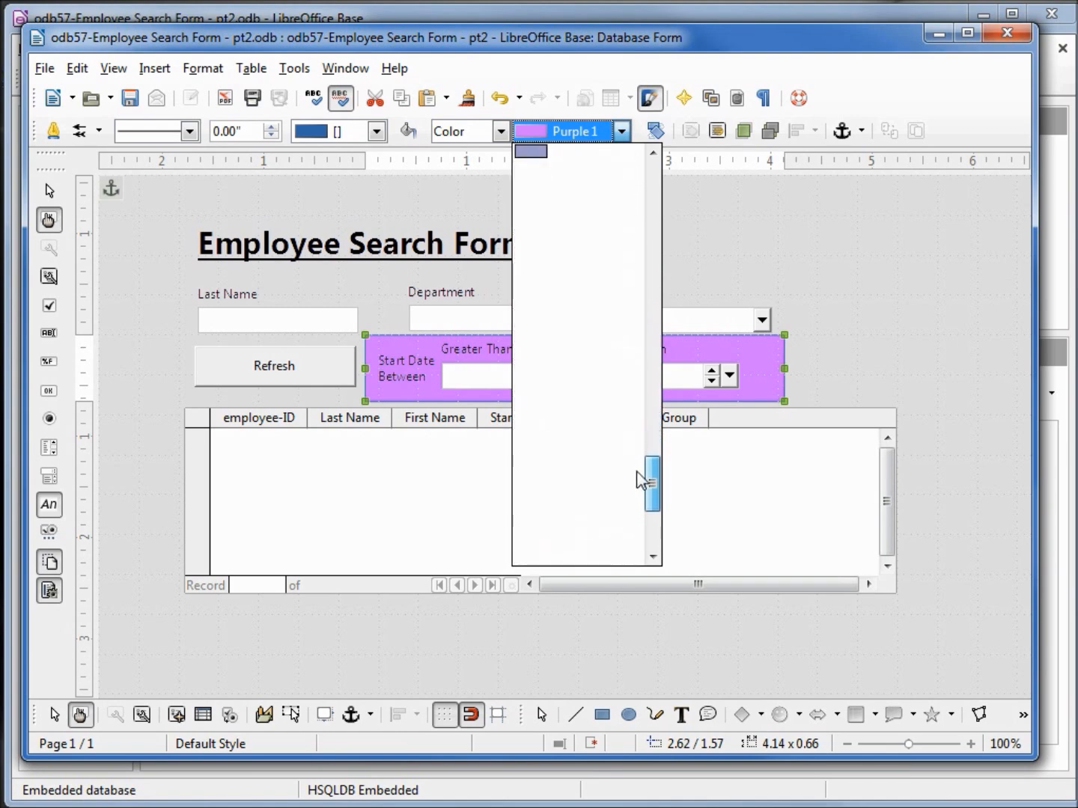
pyautogui.scroll(-3)
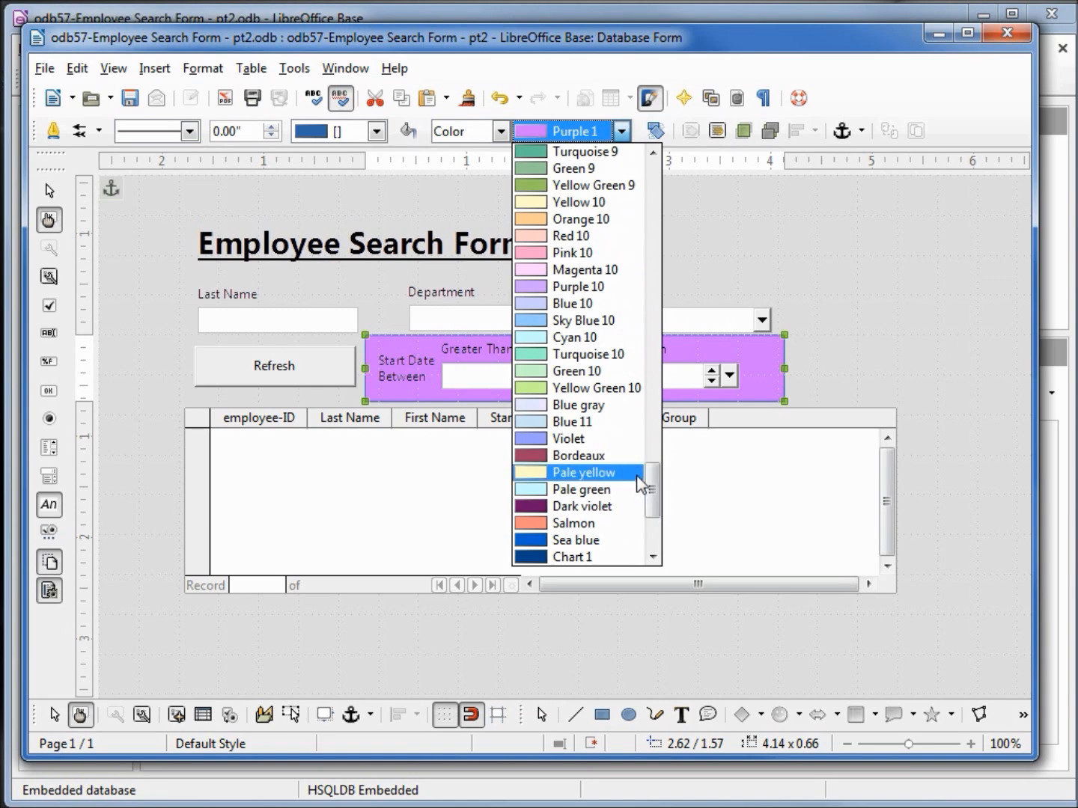
pyautogui.moveTo(569, 438)
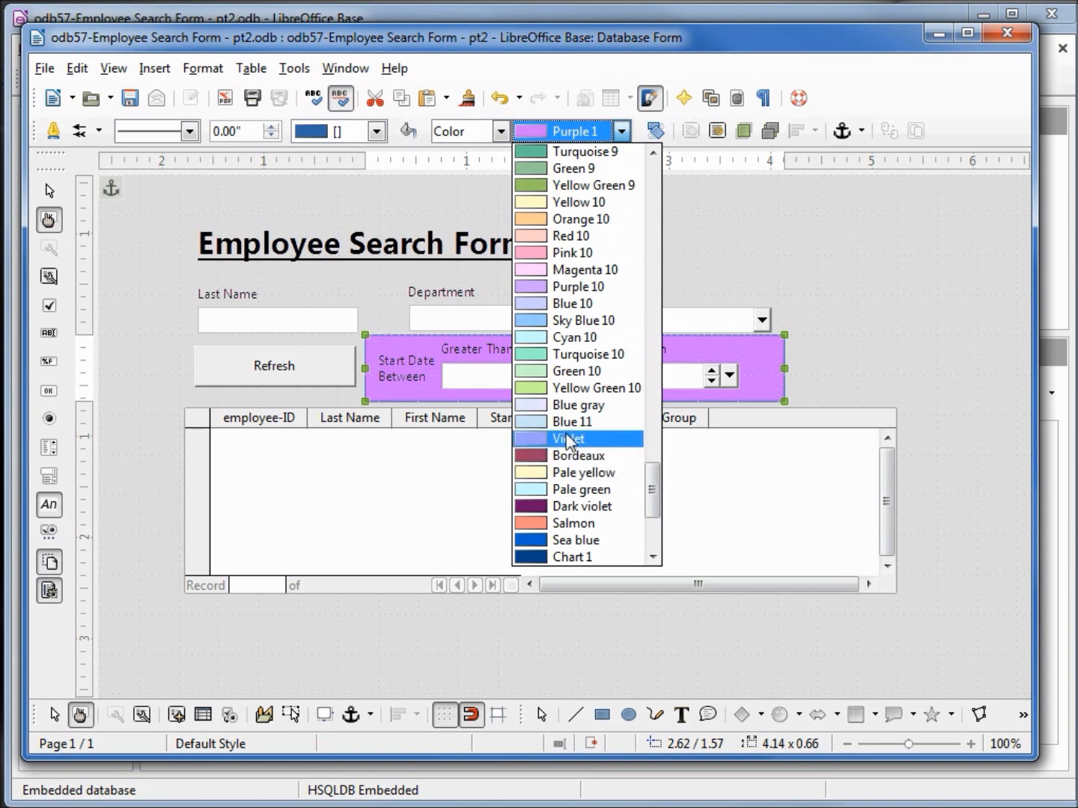
pyautogui.click(569, 438)
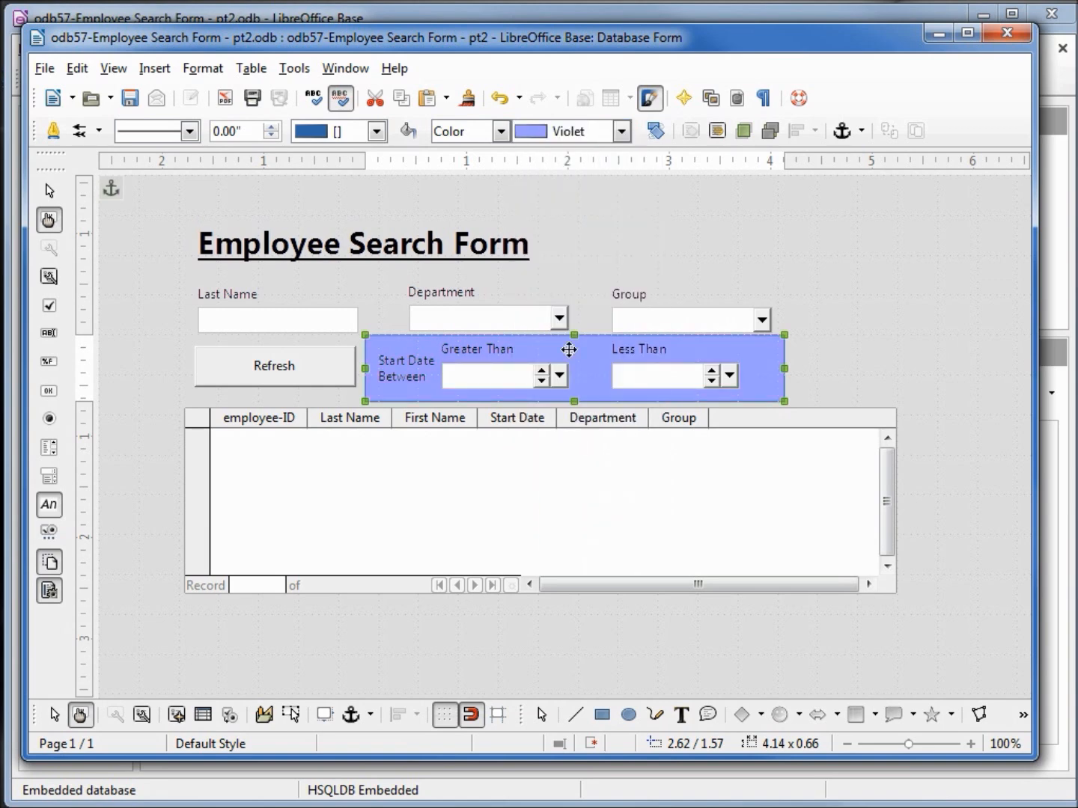
# - Send the violet rectangle to the back behind the start-date controls
pyautogui.rightClick(569, 351)
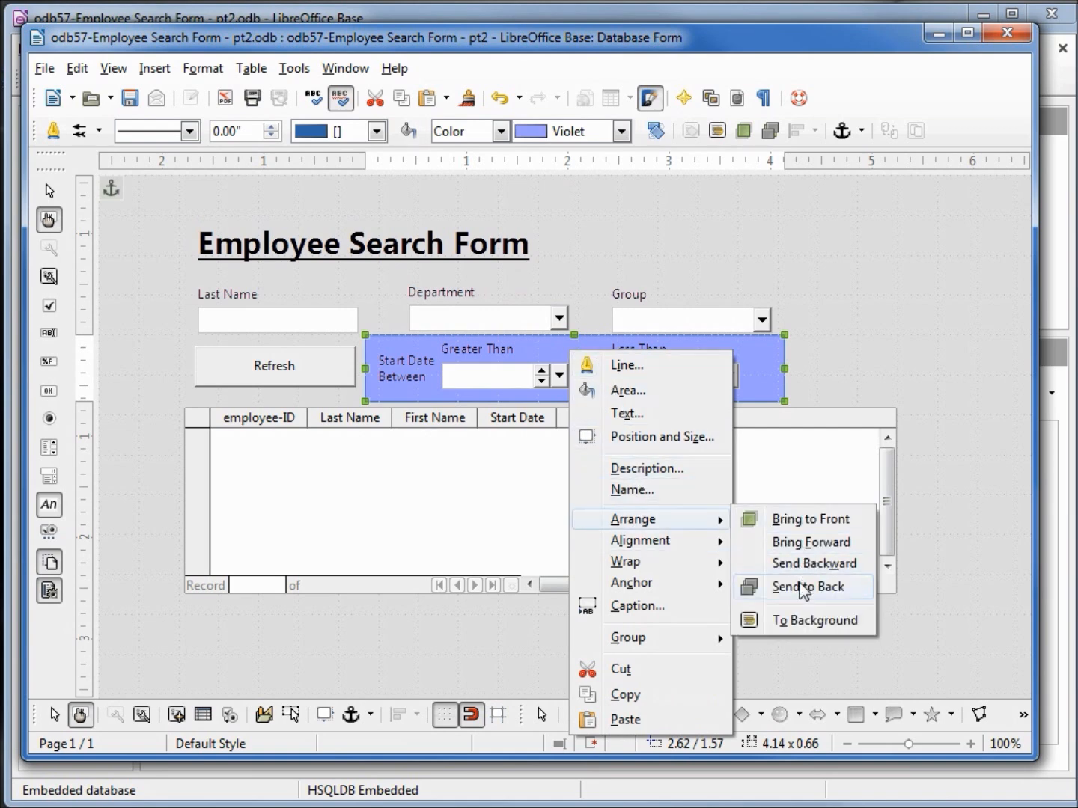
pyautogui.click(805, 587)
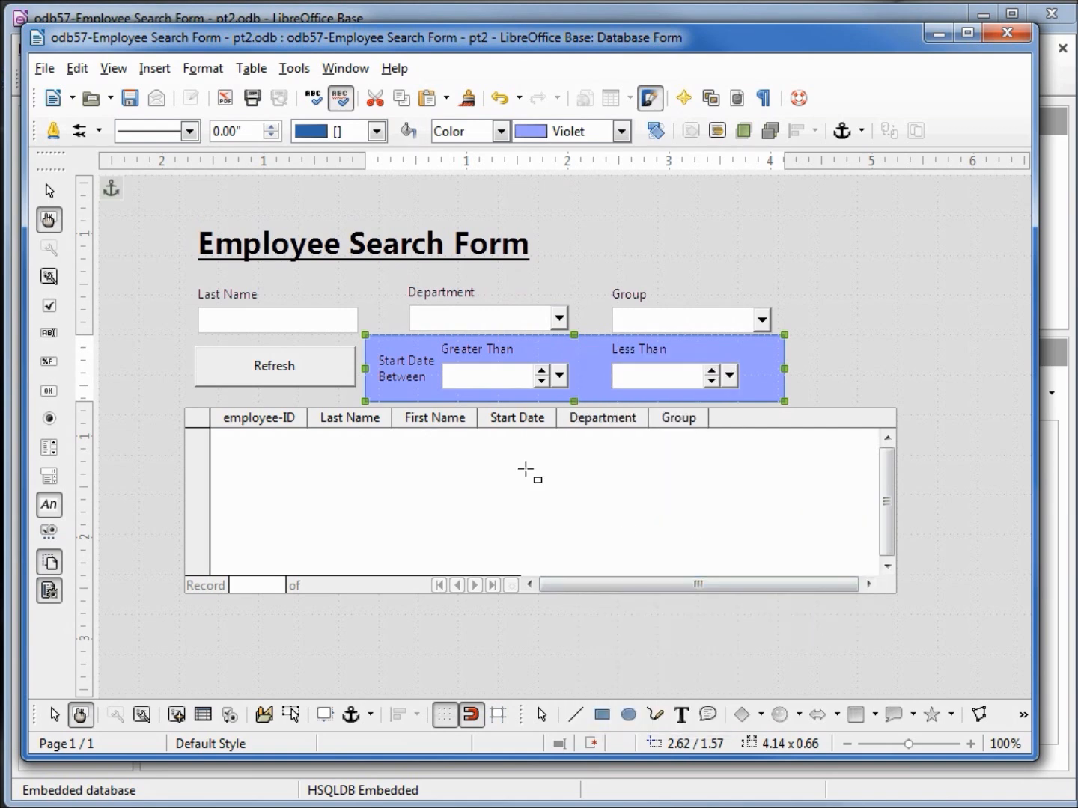
pyautogui.moveTo(401, 378)
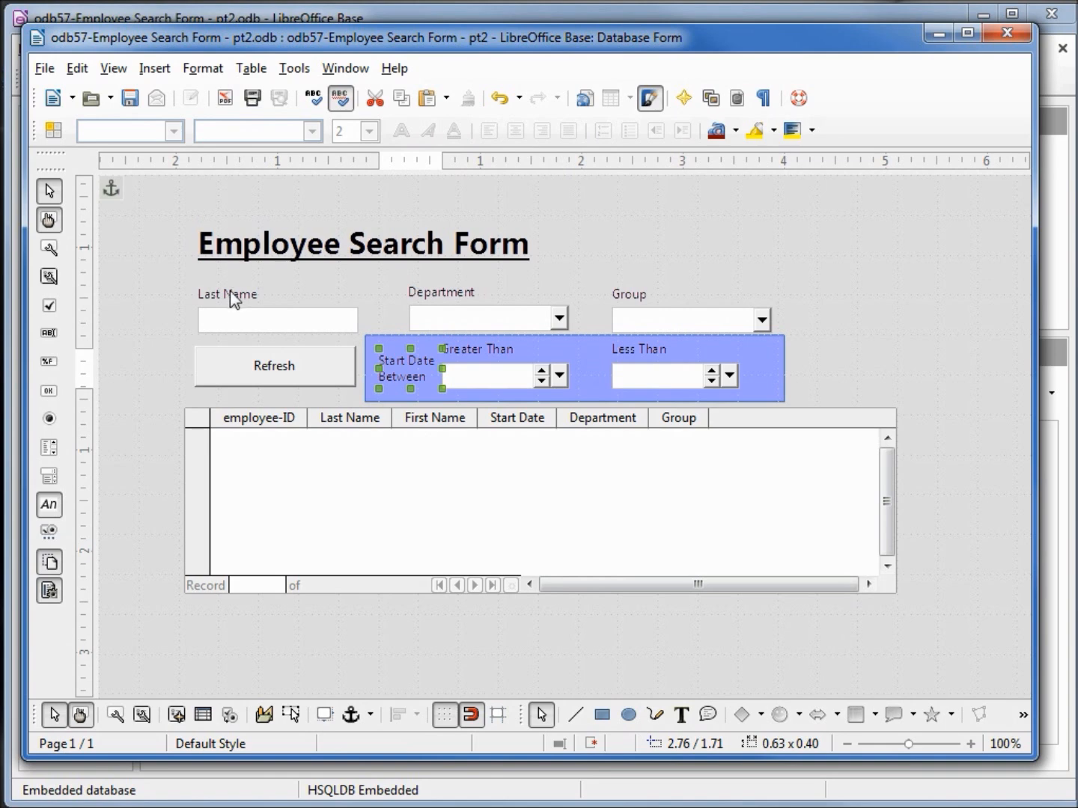
pyautogui.moveTo(226, 303)
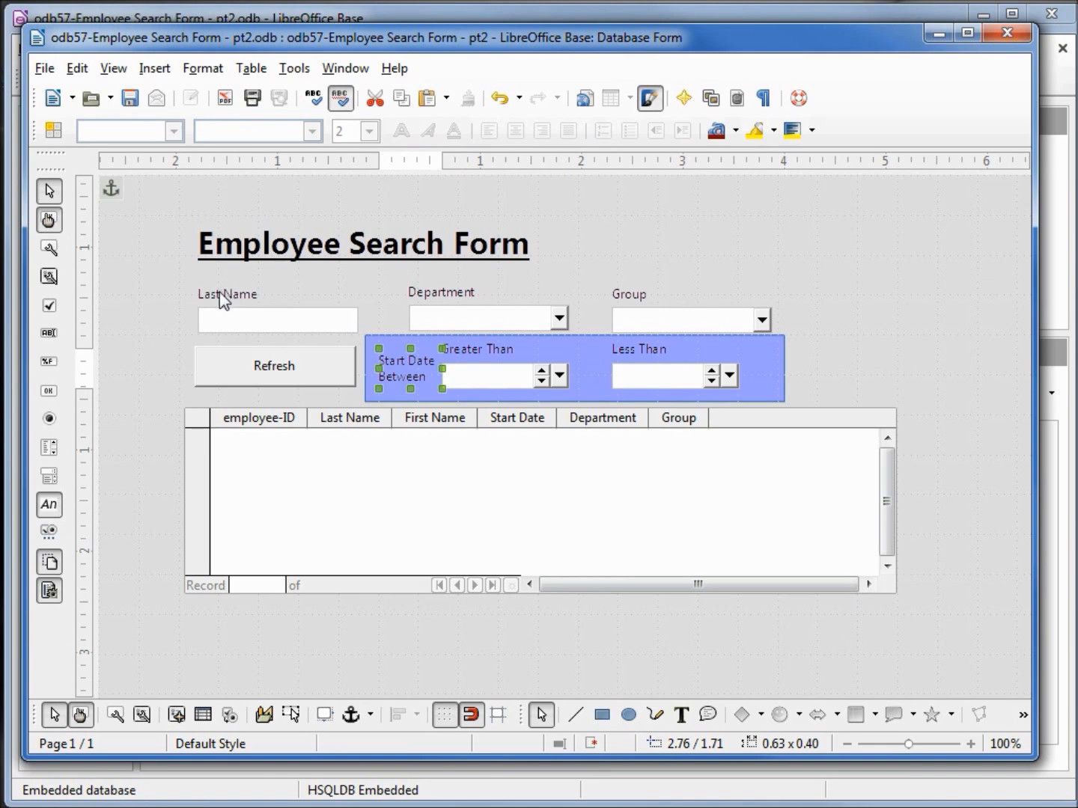
# - Set the selected Last Name, Department, Group and Start Date Between captions to Bold
pyautogui.click(435, 306)
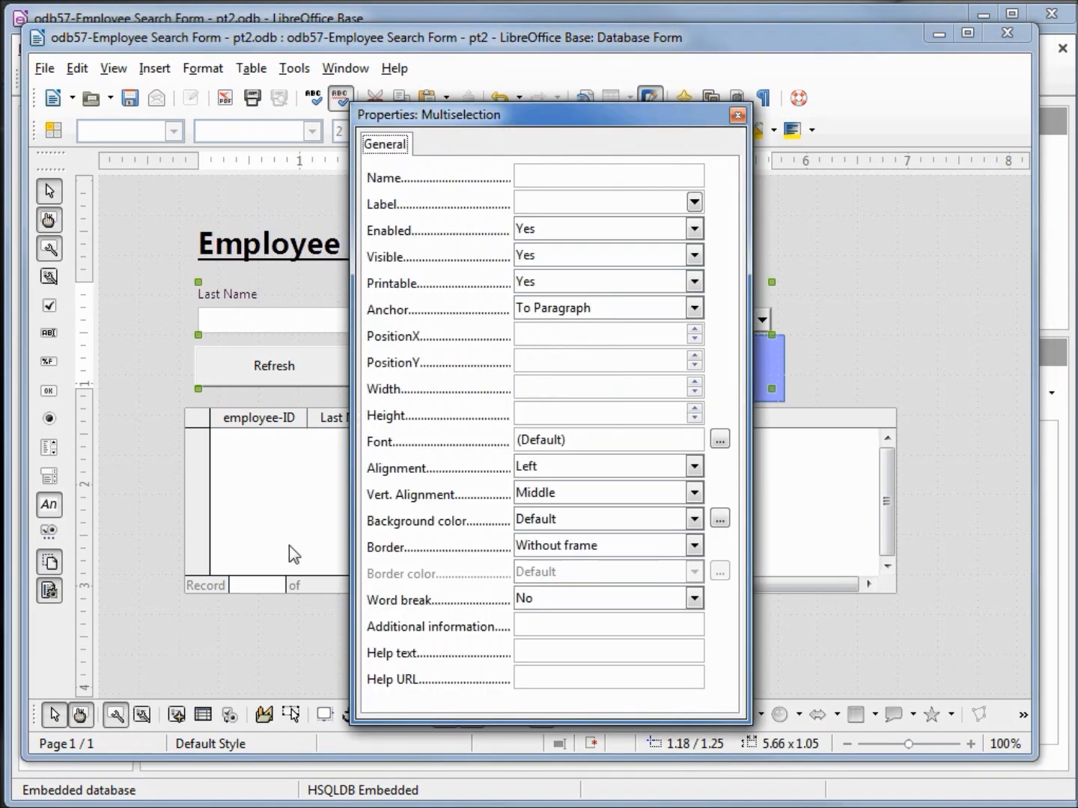
pyautogui.click(719, 440)
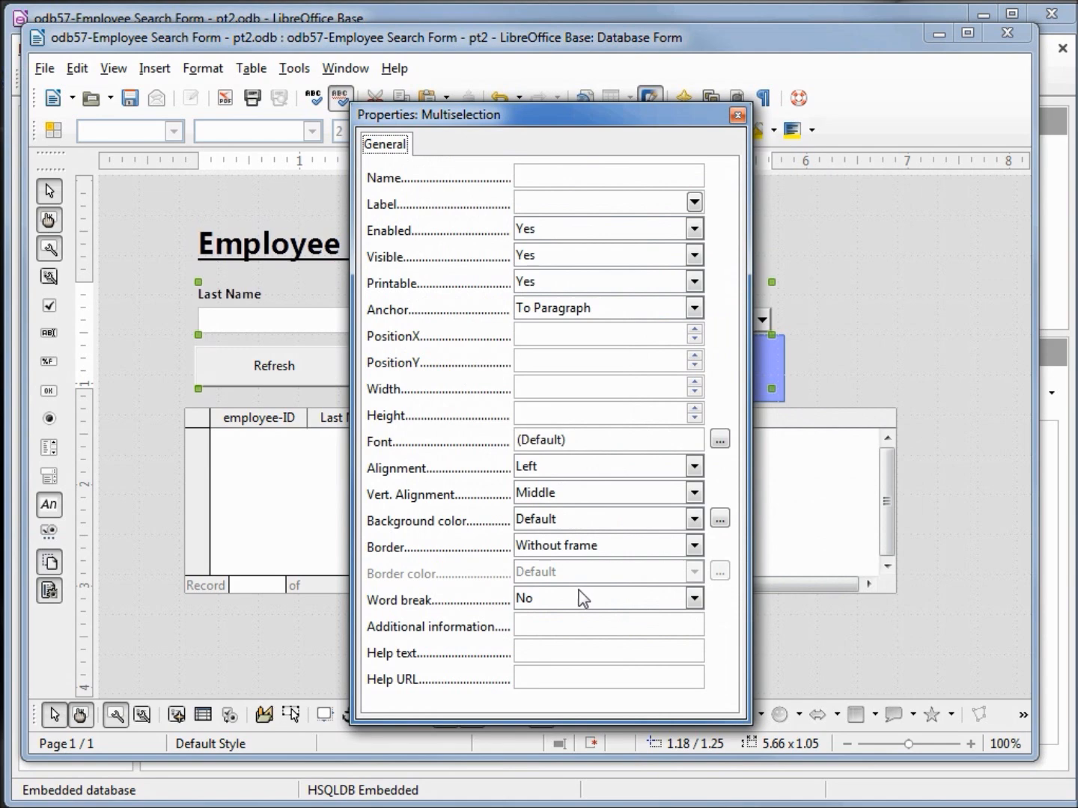
pyautogui.click(736, 114)
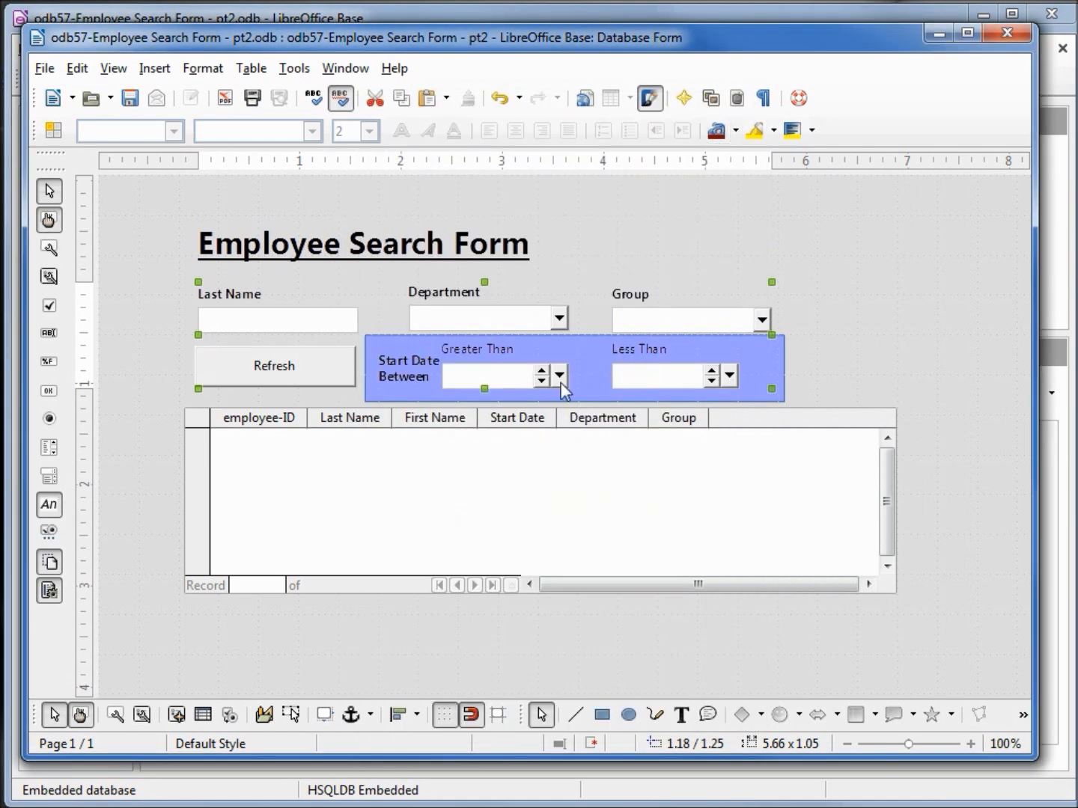
pyautogui.moveTo(467, 356)
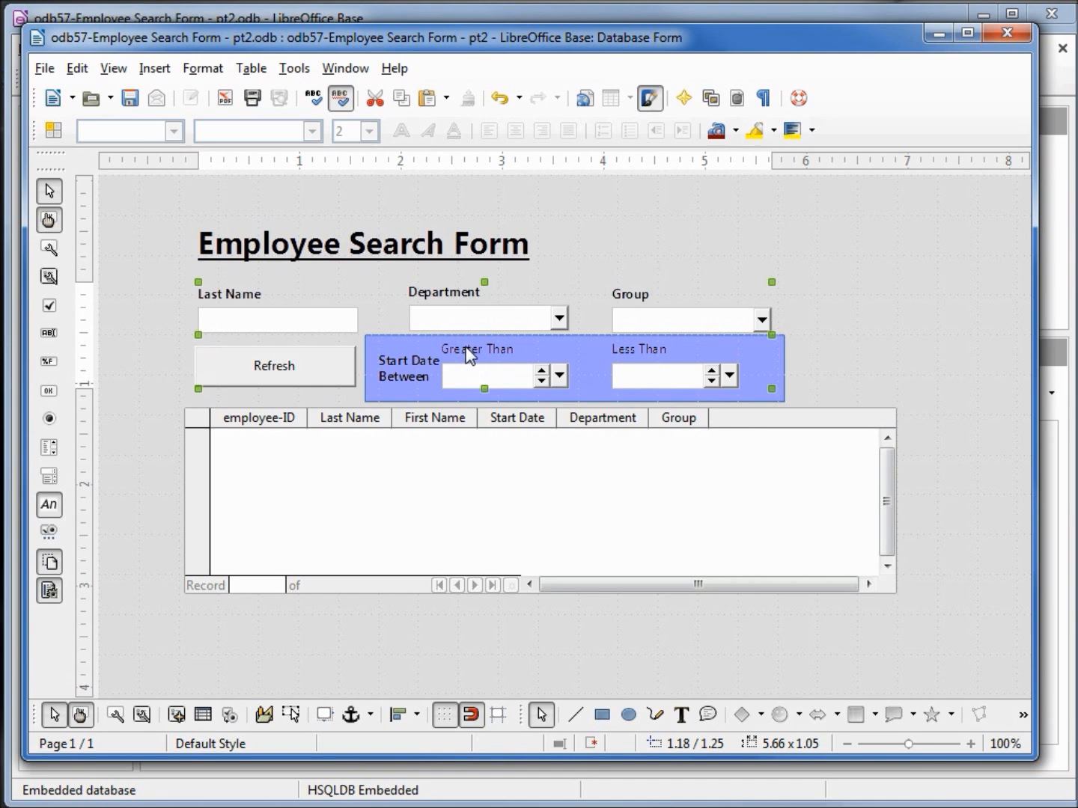
pyautogui.moveTo(477, 358)
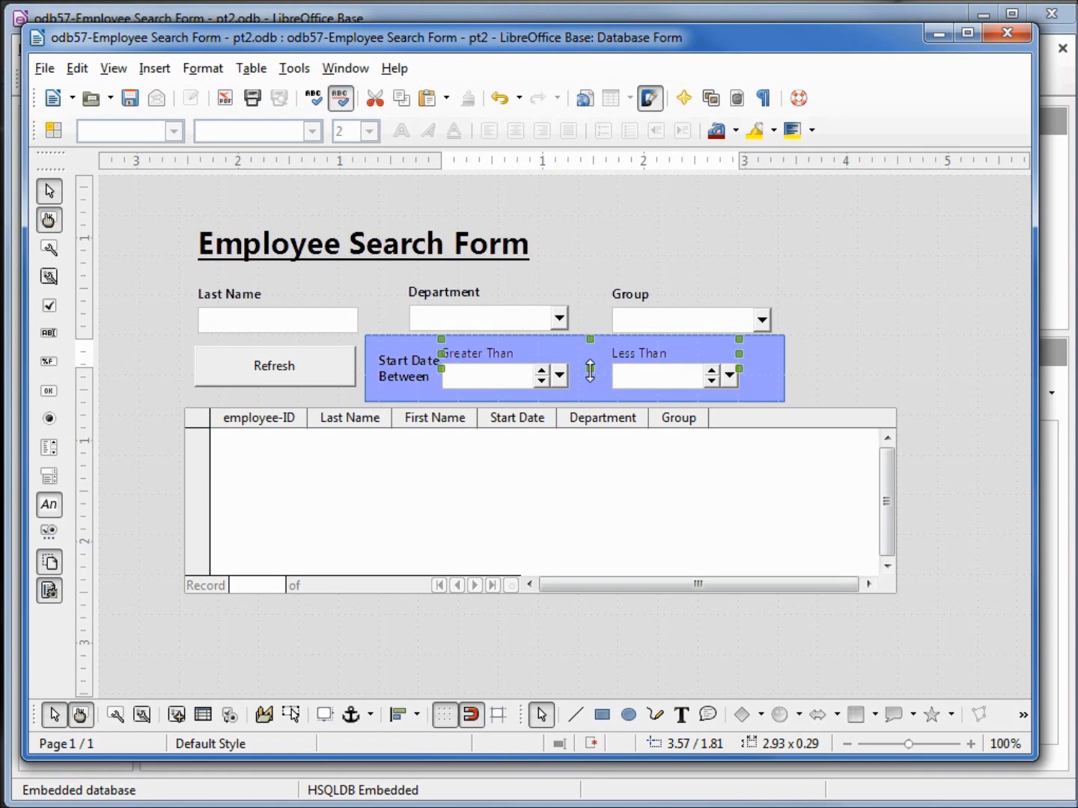
pyautogui.moveTo(314, 326)
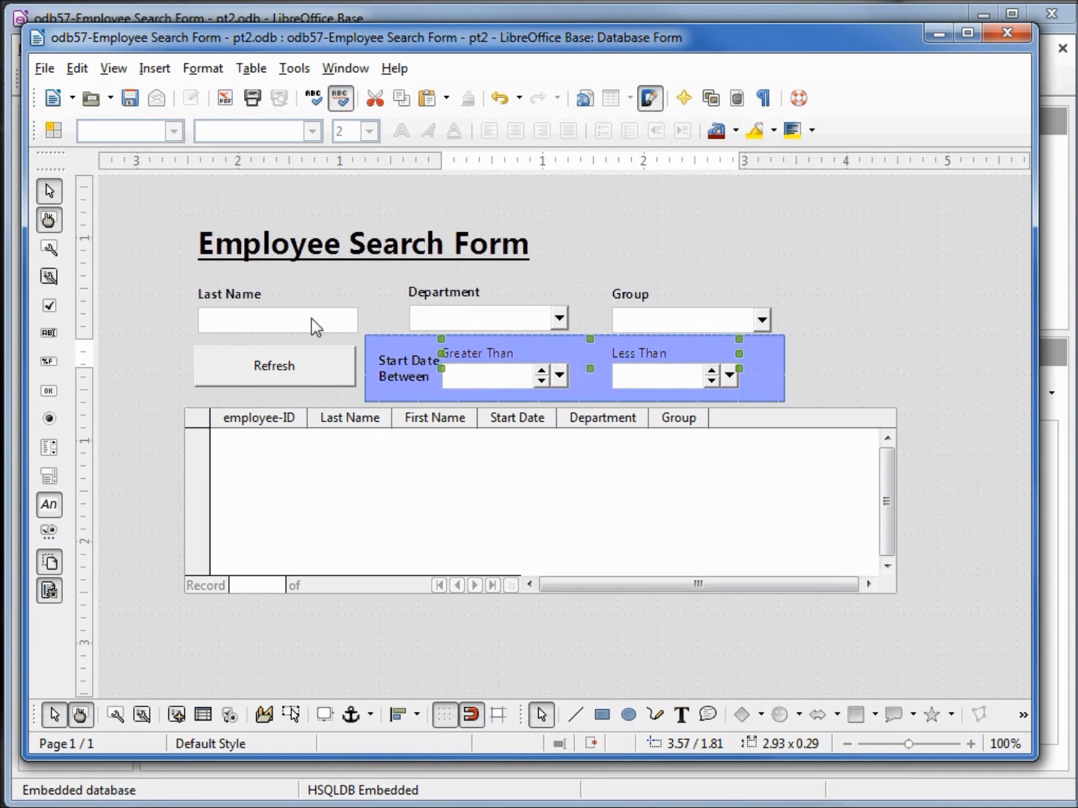
pyautogui.moveTo(264, 324)
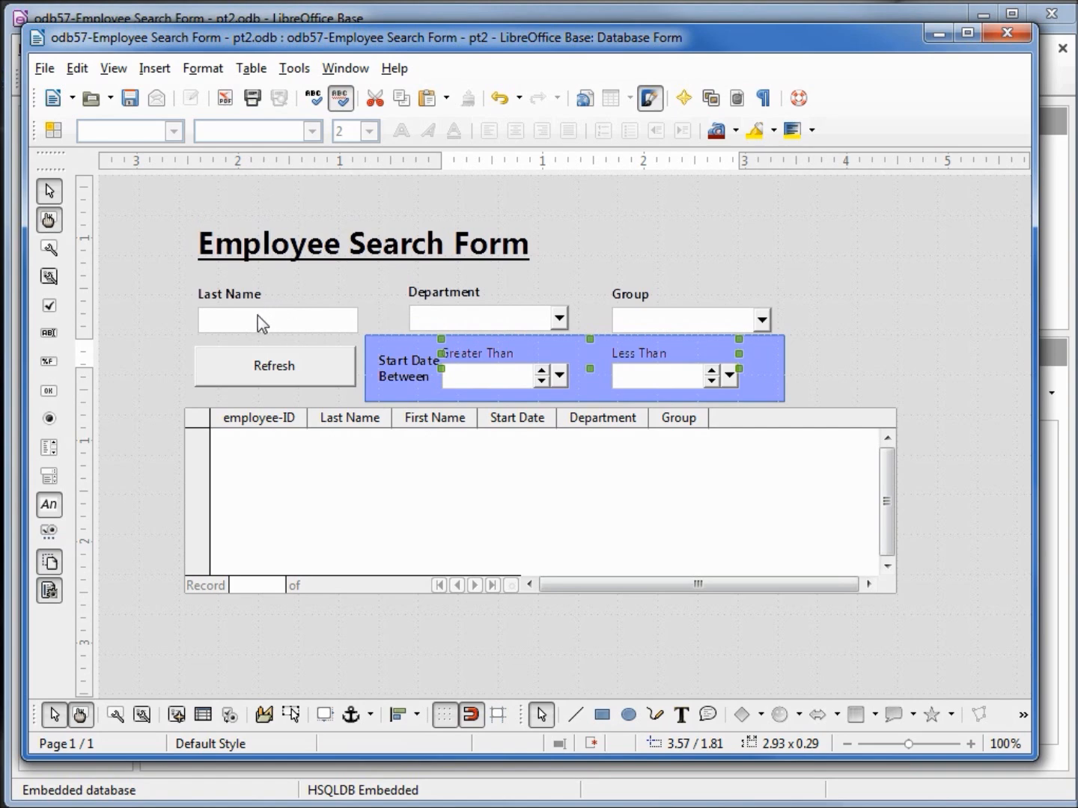
# - Move the Last Name, Department and Group search fields up and the results table down
pyautogui.click(277, 320)
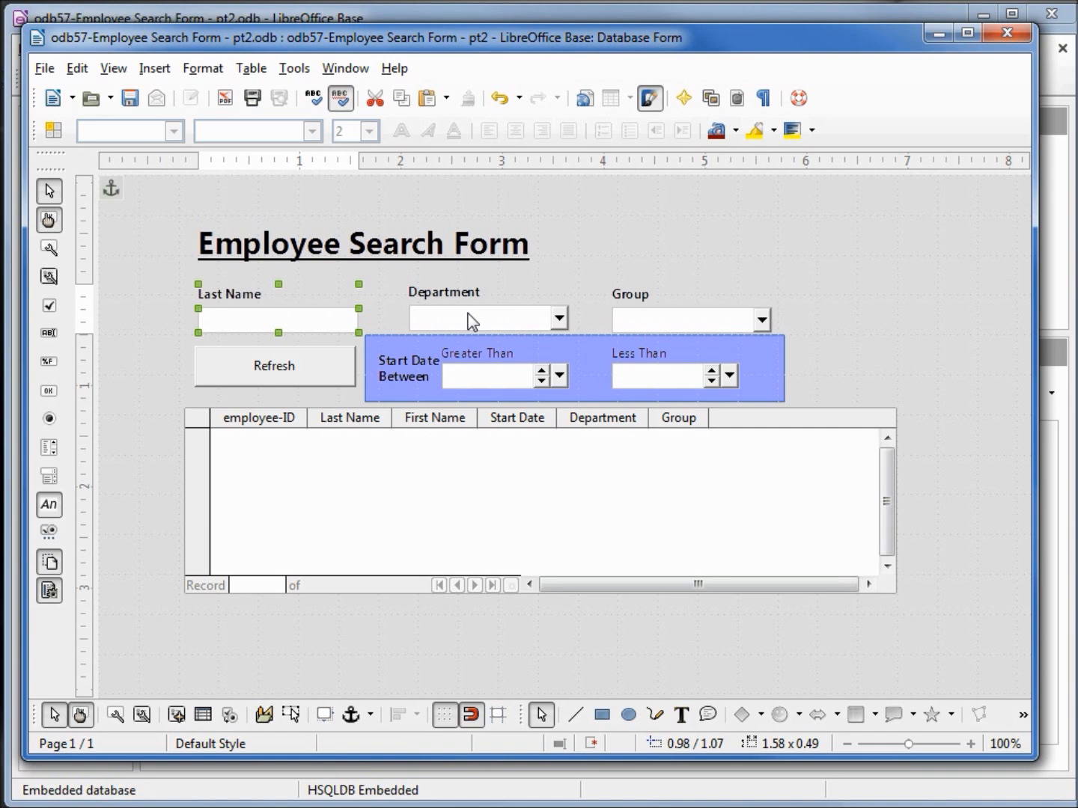
pyautogui.click(677, 321)
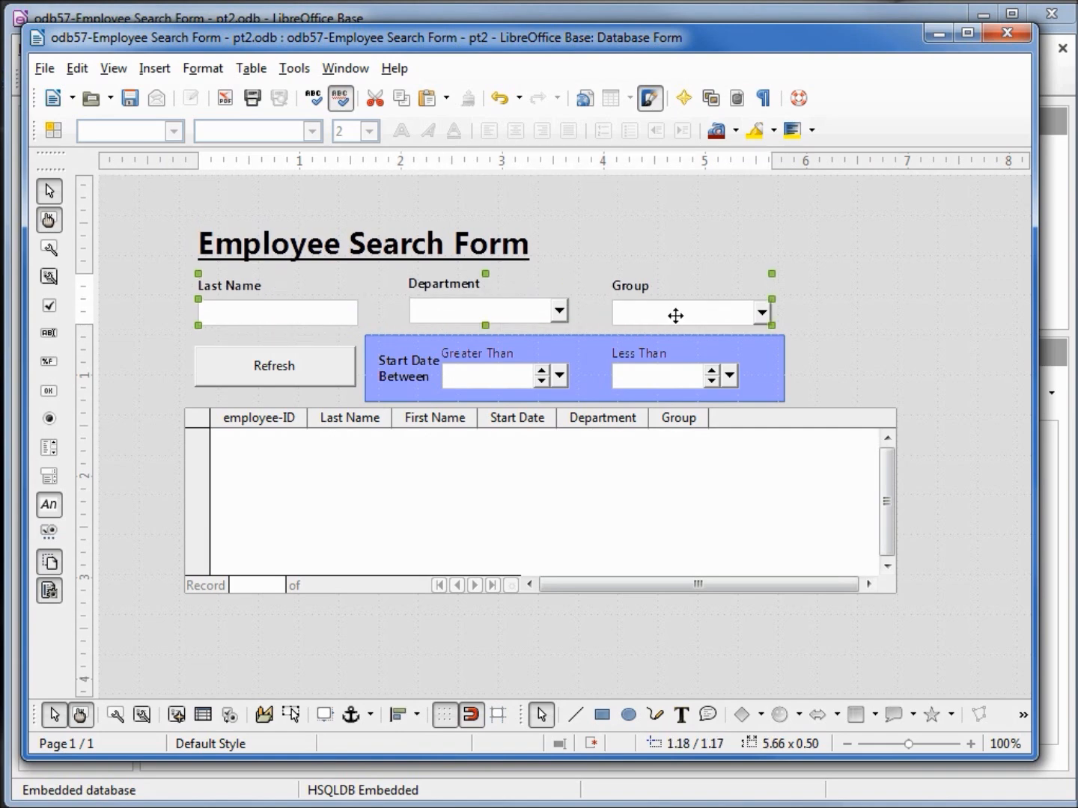
pyautogui.moveTo(726, 416)
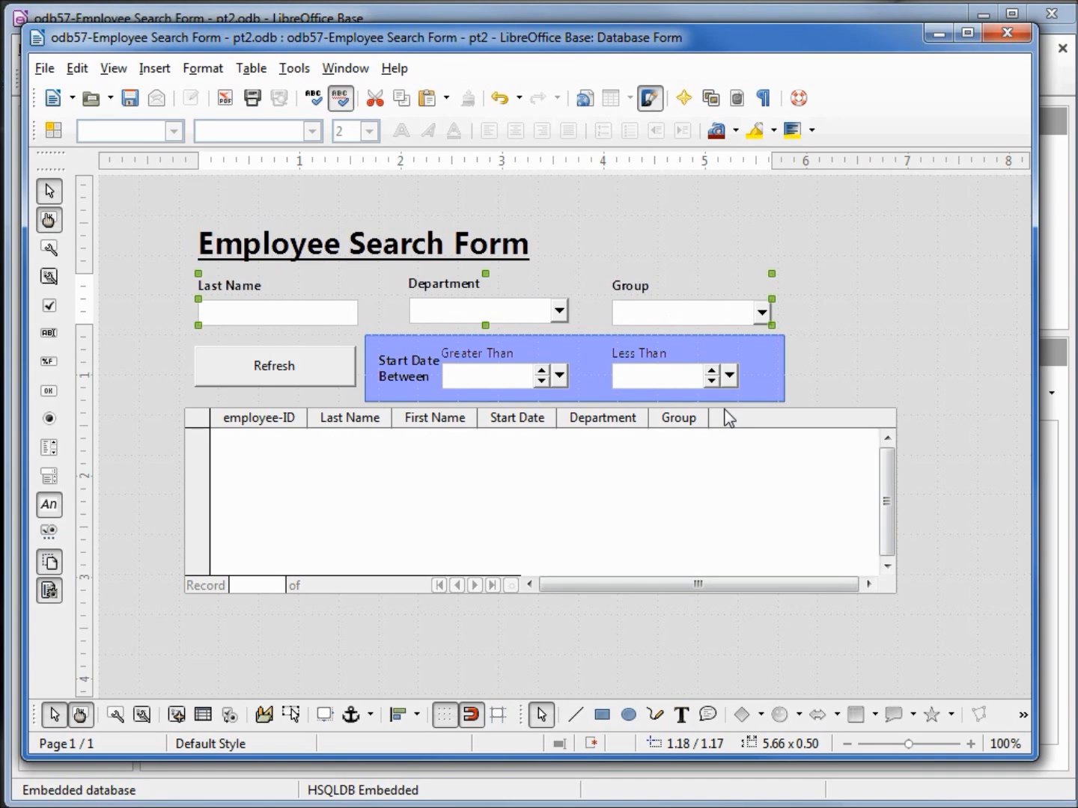
pyautogui.moveTo(731, 428)
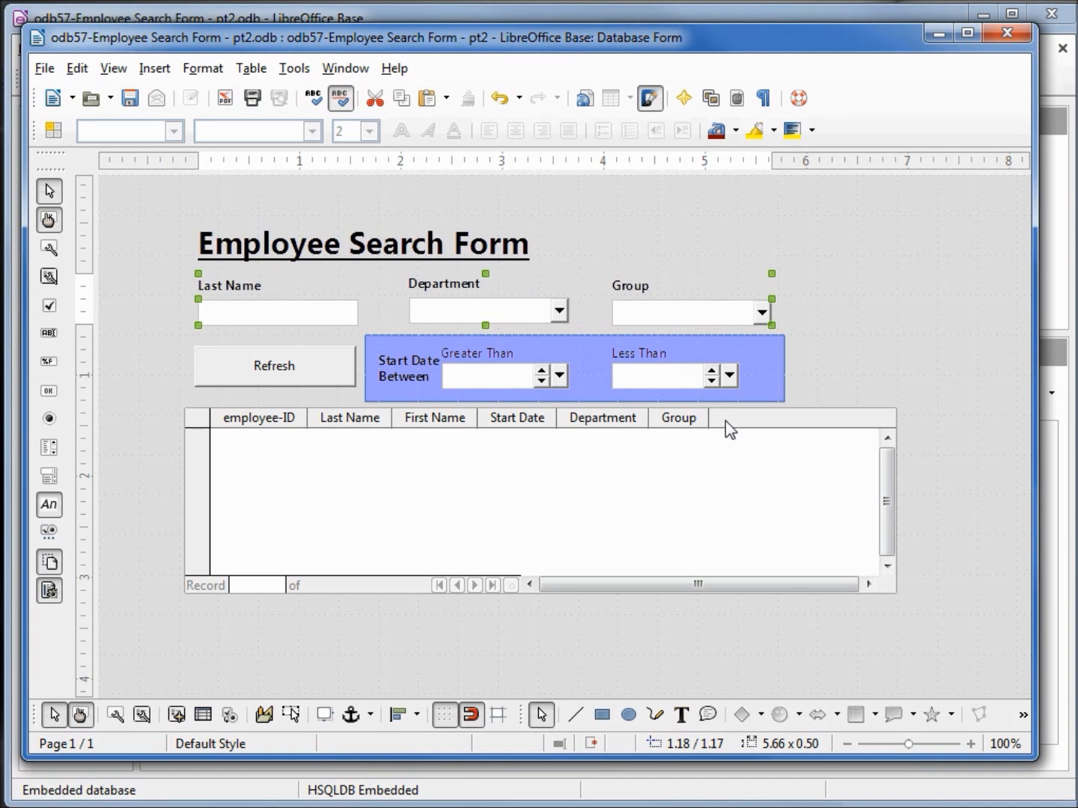
pyautogui.moveTo(802, 418)
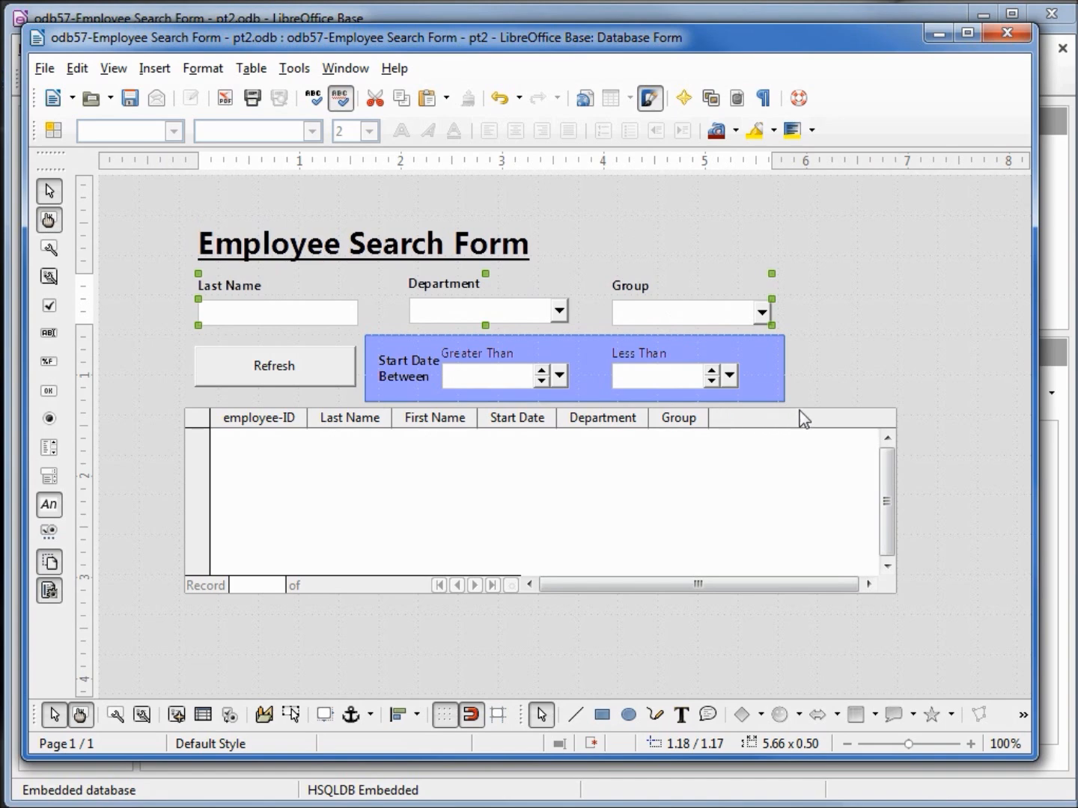
pyautogui.click(801, 417)
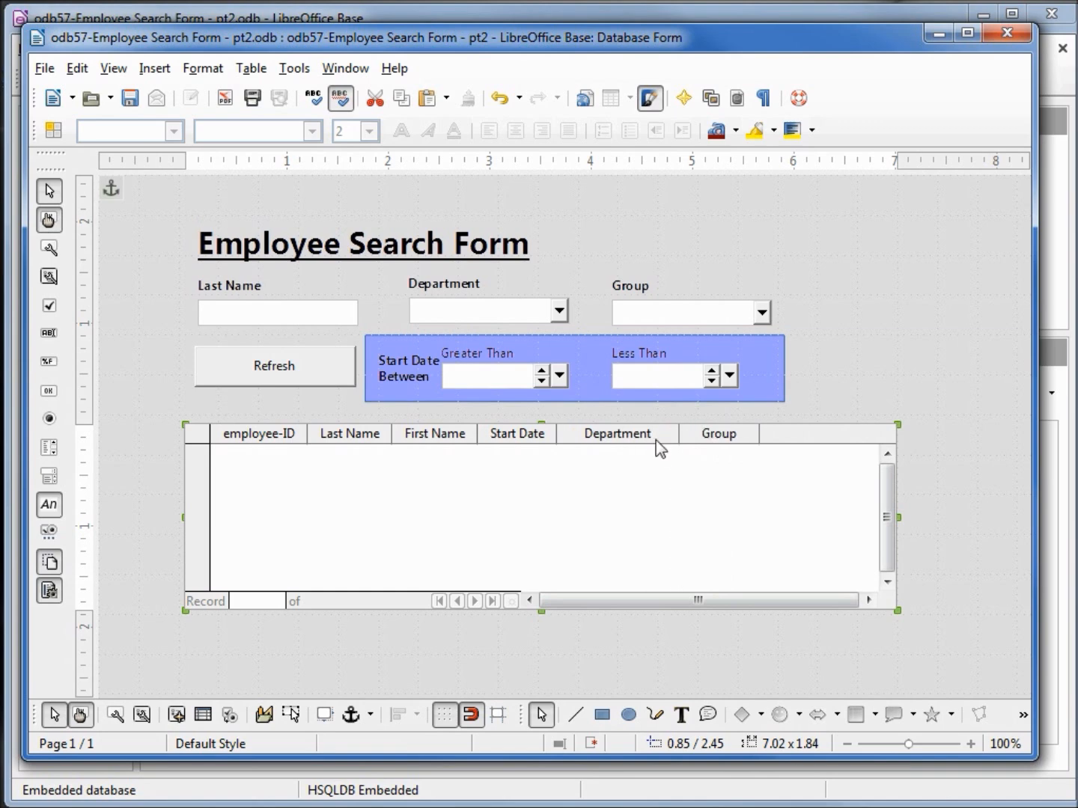
pyautogui.moveTo(559, 434)
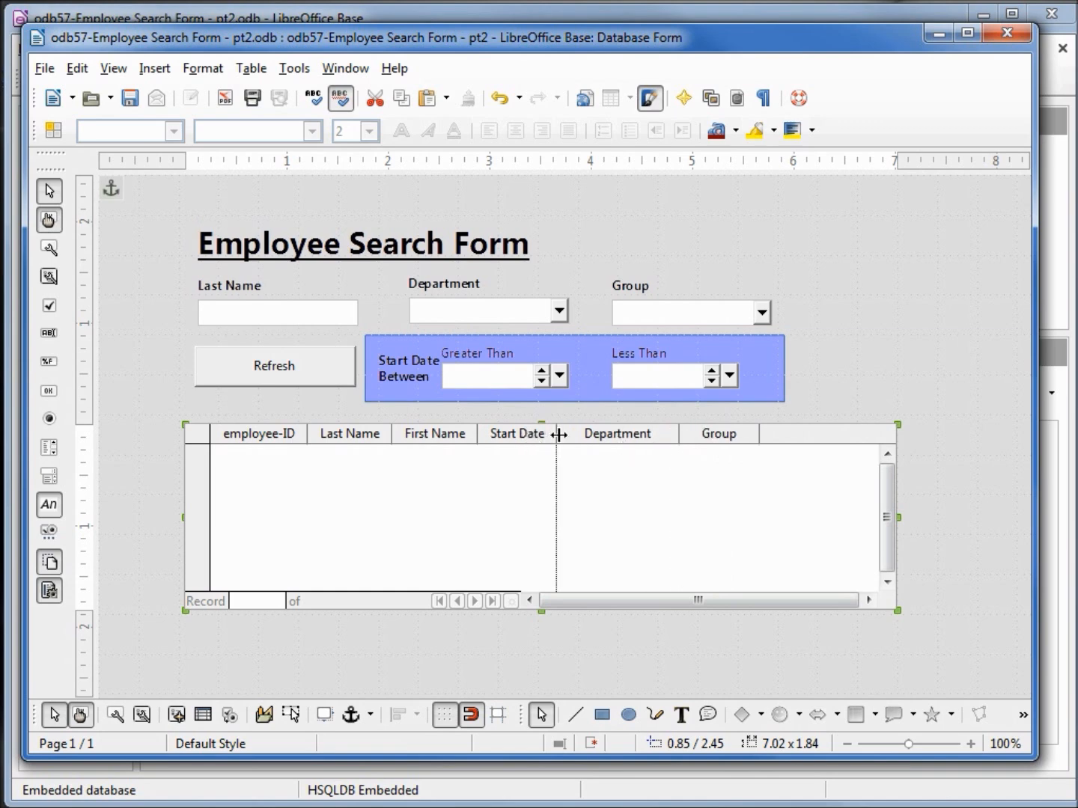
# - Bring up the context actions for the results table control
pyautogui.rightClick(524, 434)
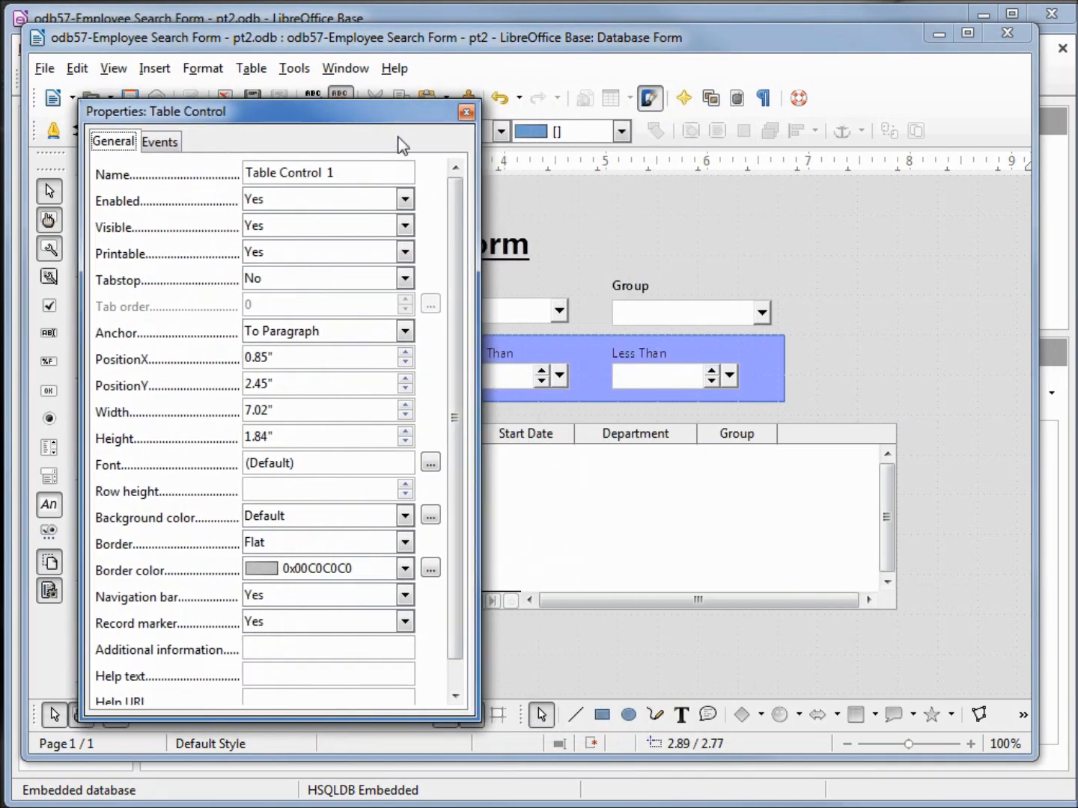
# - Set the Start Date column's date format to DD/MM/YYYY and close its properties
pyautogui.click(525, 434)
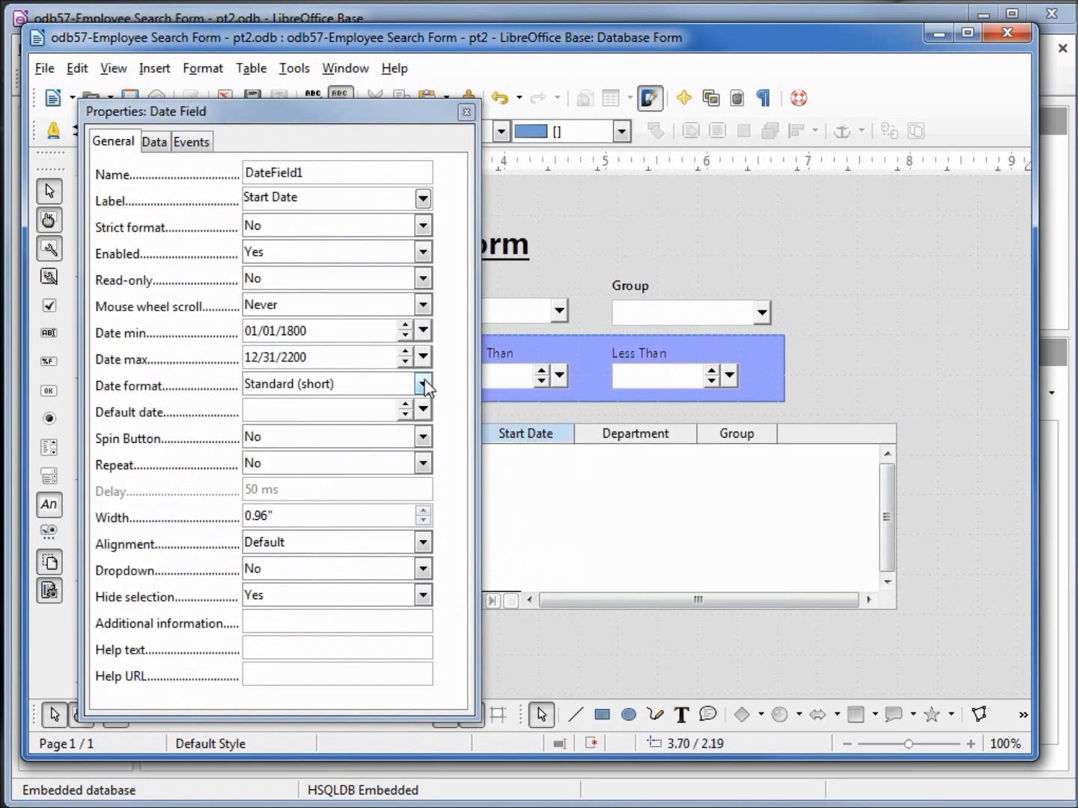
pyautogui.click(422, 383)
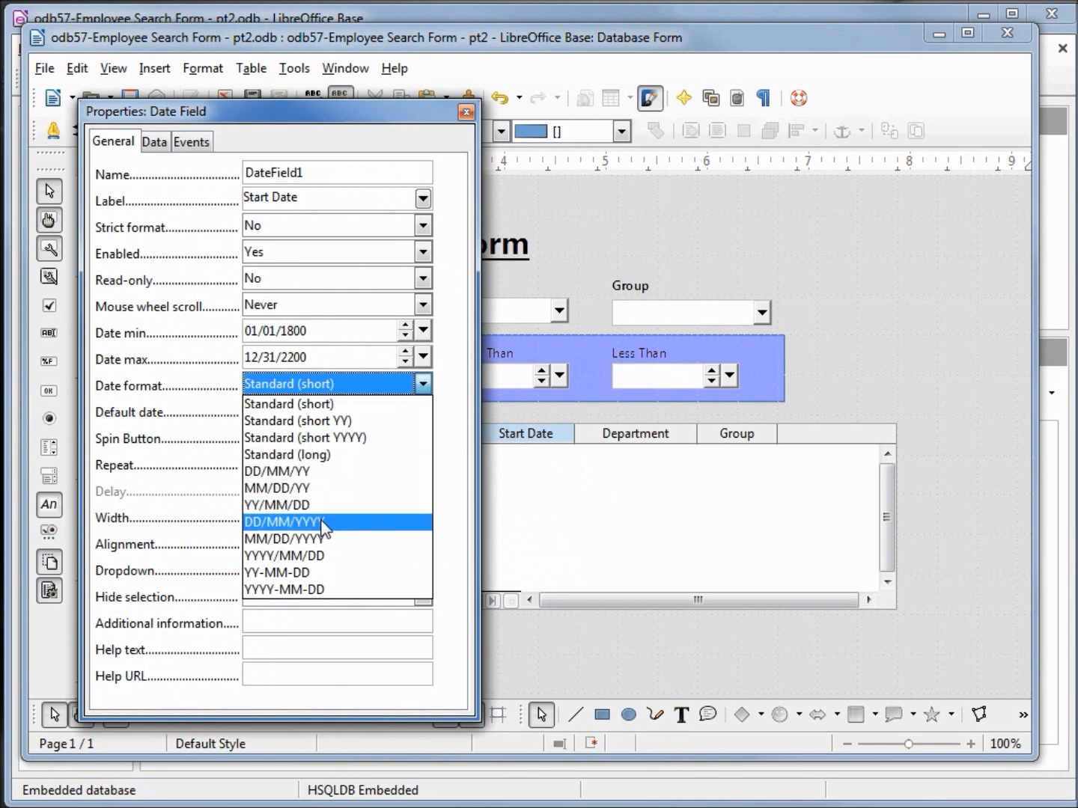
pyautogui.click(283, 523)
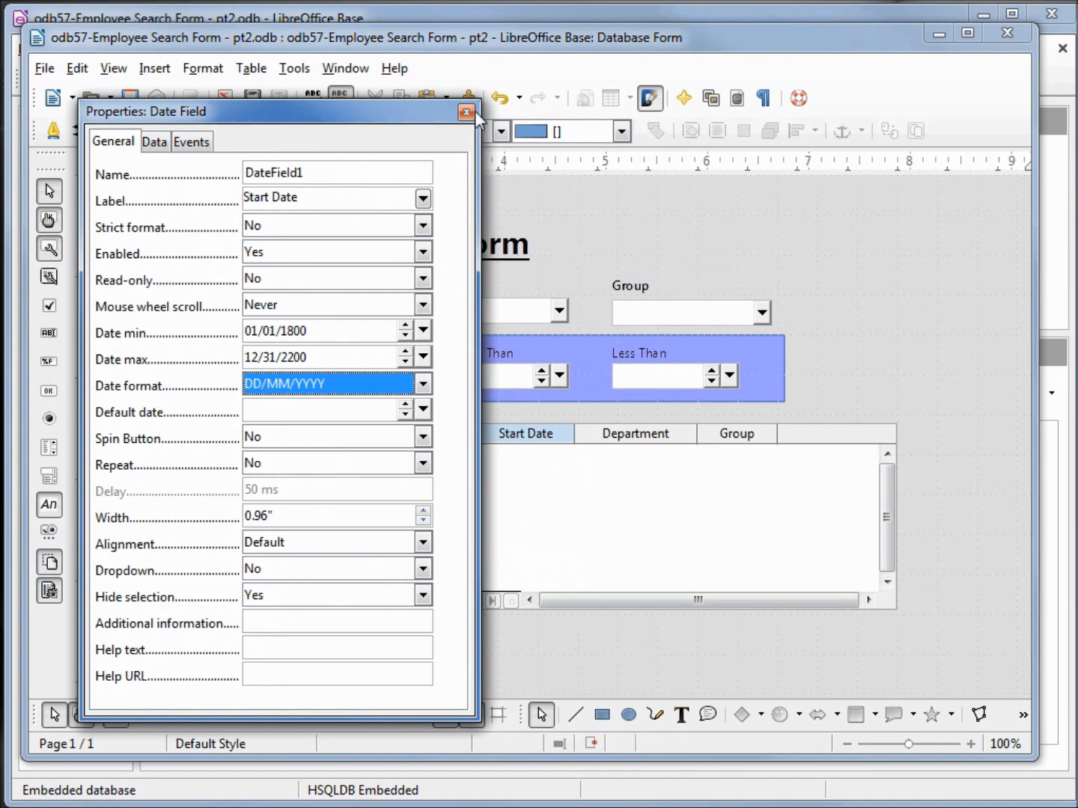
pyautogui.click(466, 111)
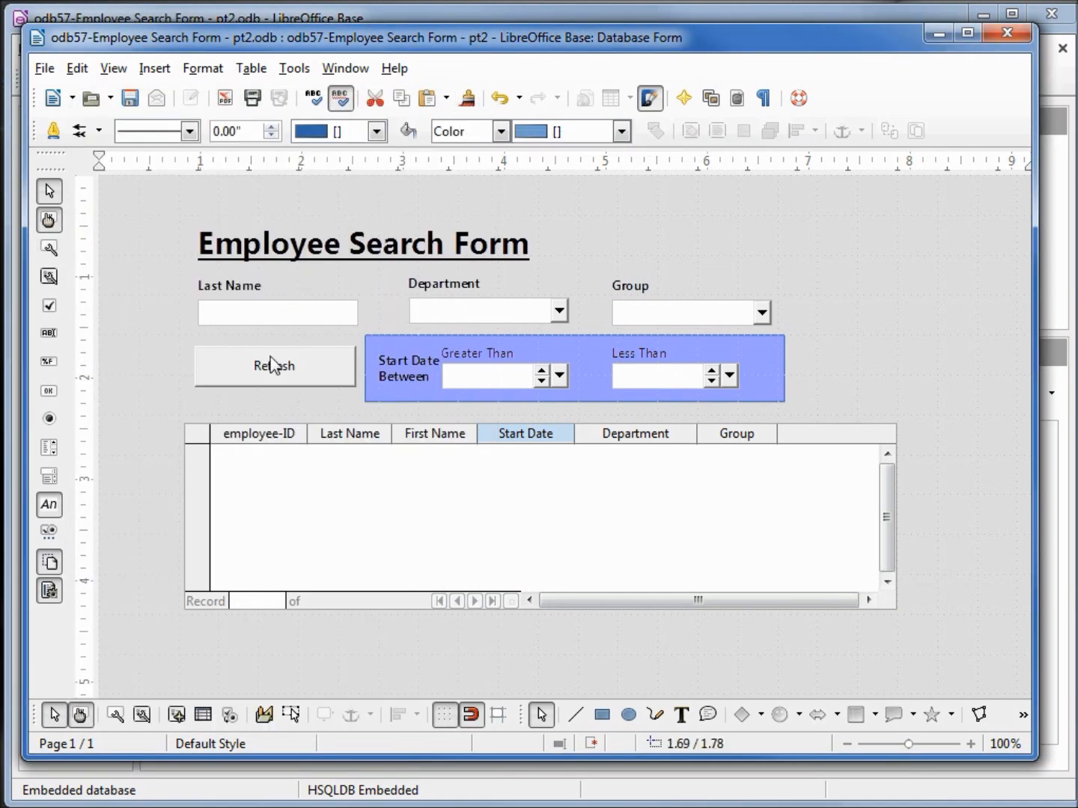
# - Give the Refresh button a Sky Blue 10 background colour in its properties
pyautogui.click(274, 365)
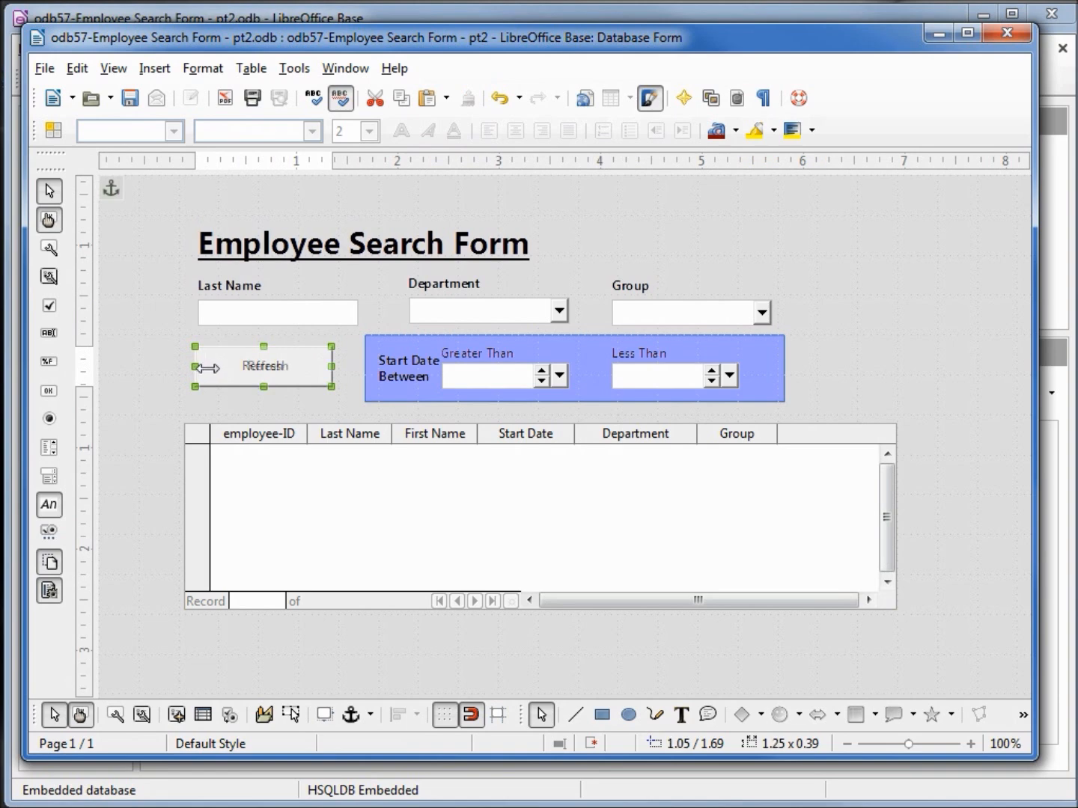
pyautogui.rightClick(264, 365)
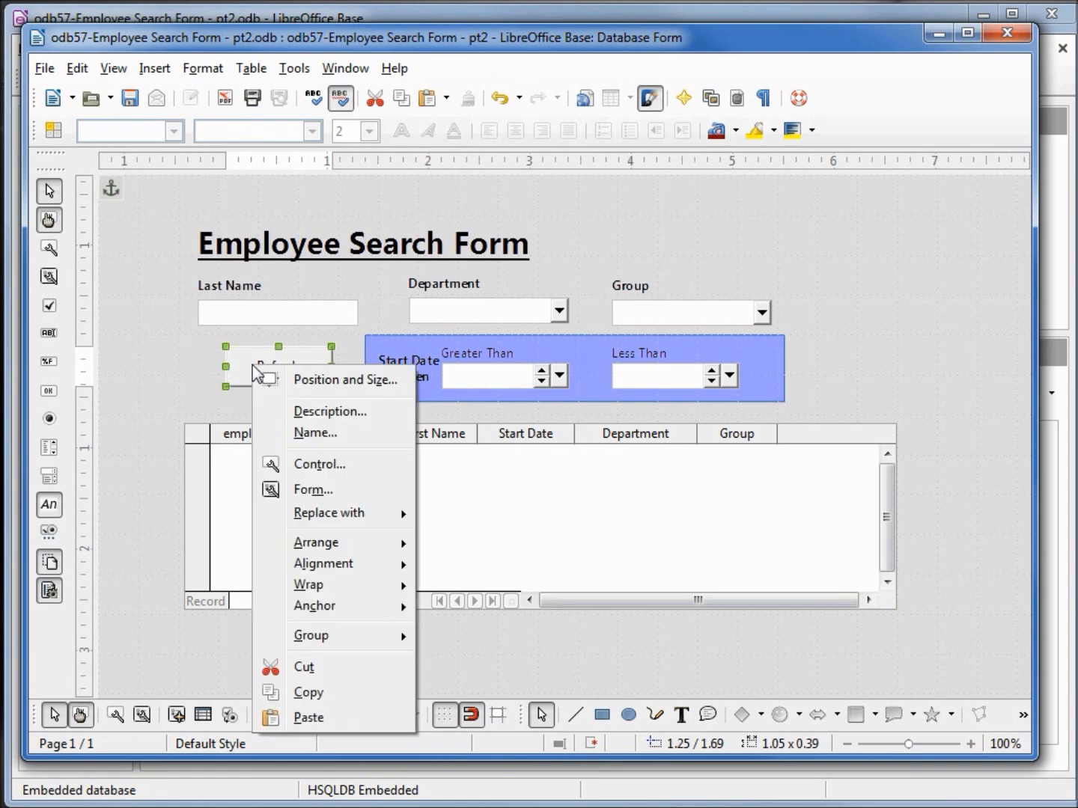
pyautogui.moveTo(338, 464)
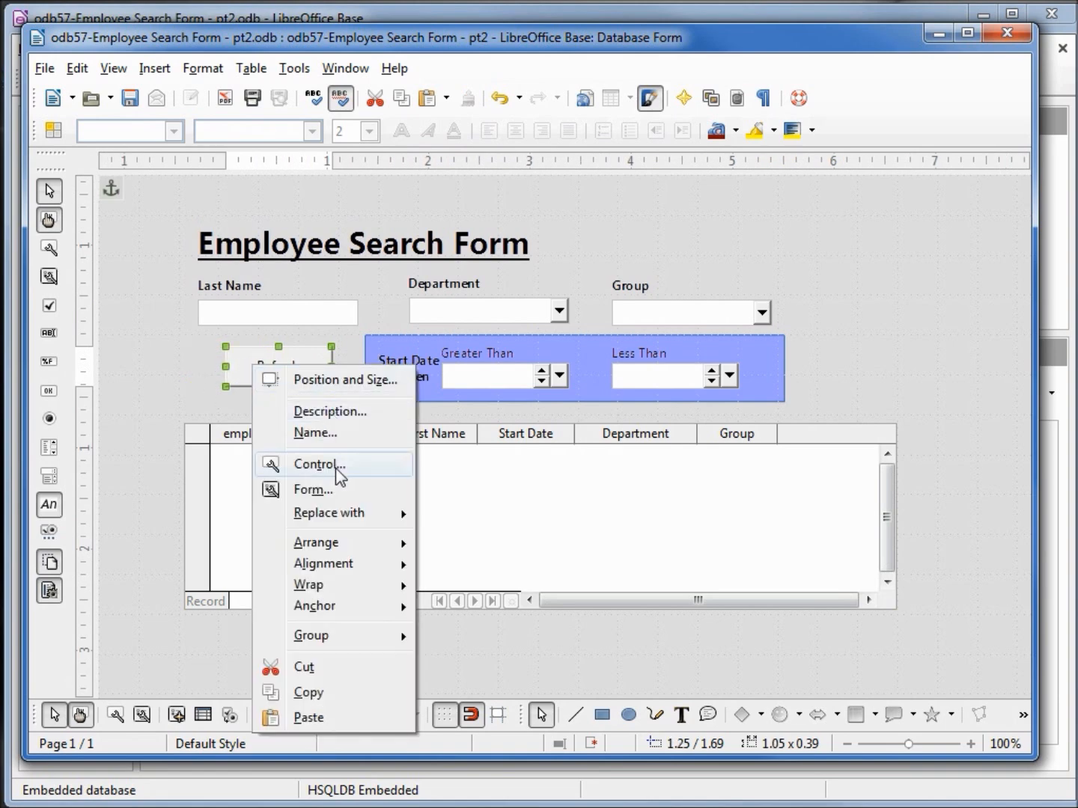
pyautogui.click(320, 464)
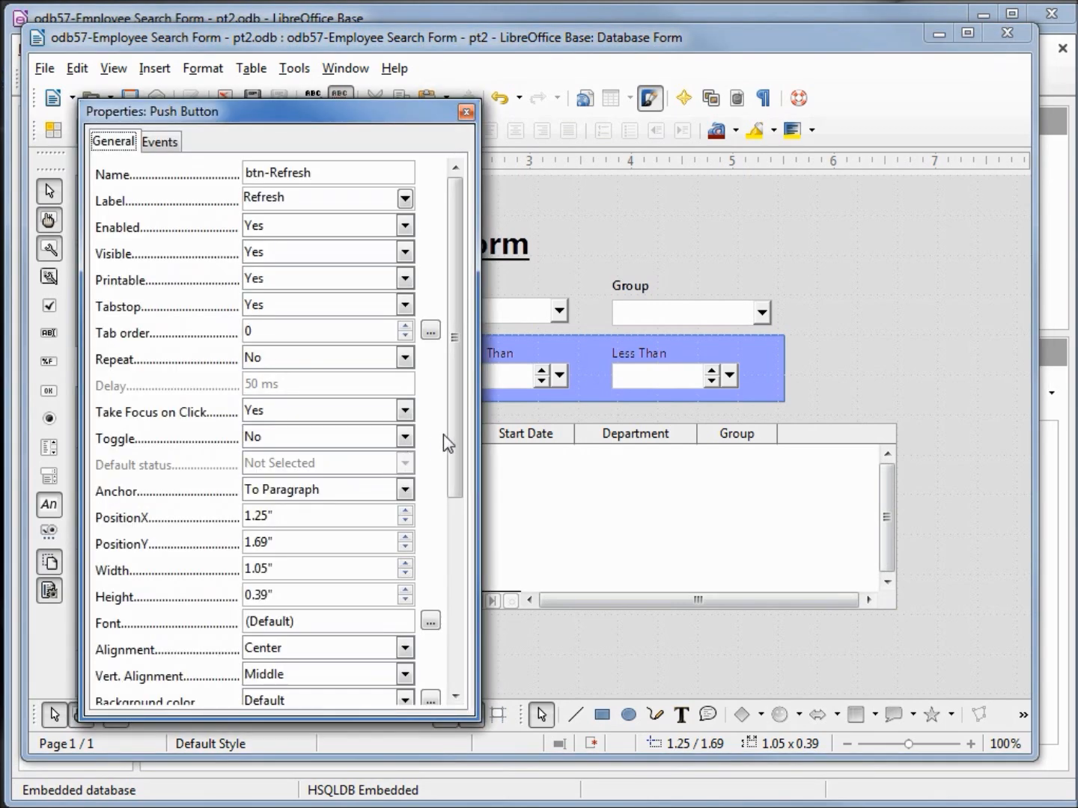
pyautogui.scroll(-3)
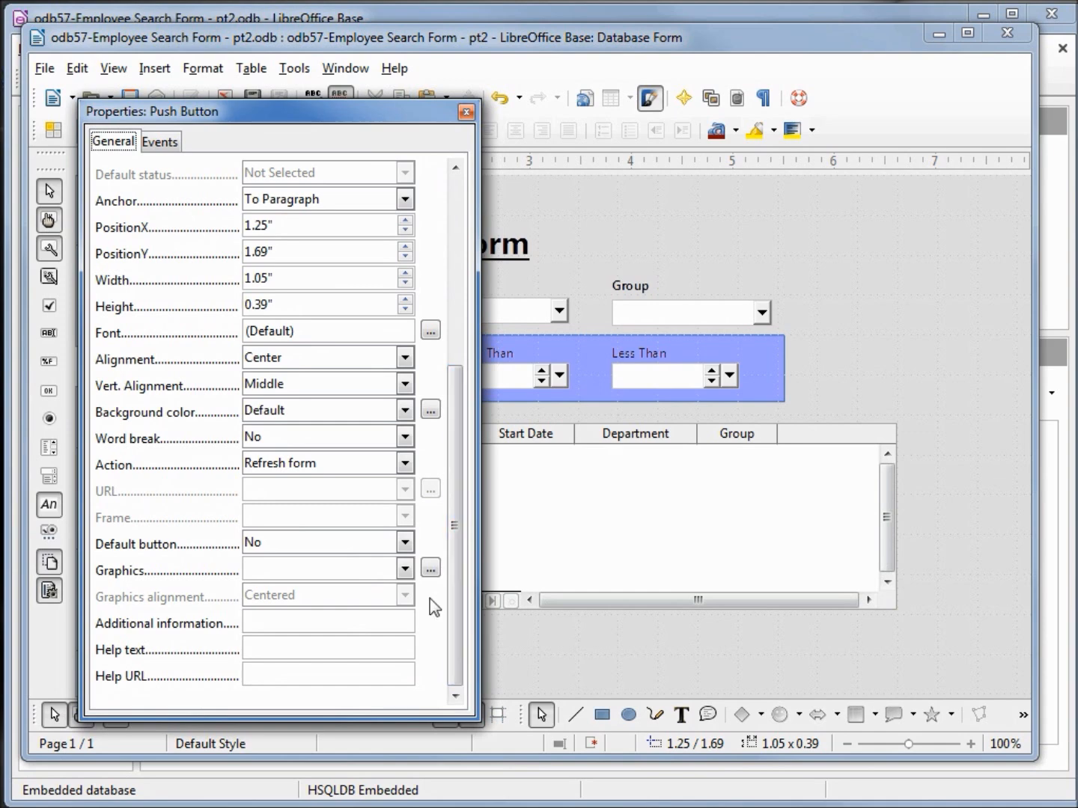
pyautogui.click(404, 410)
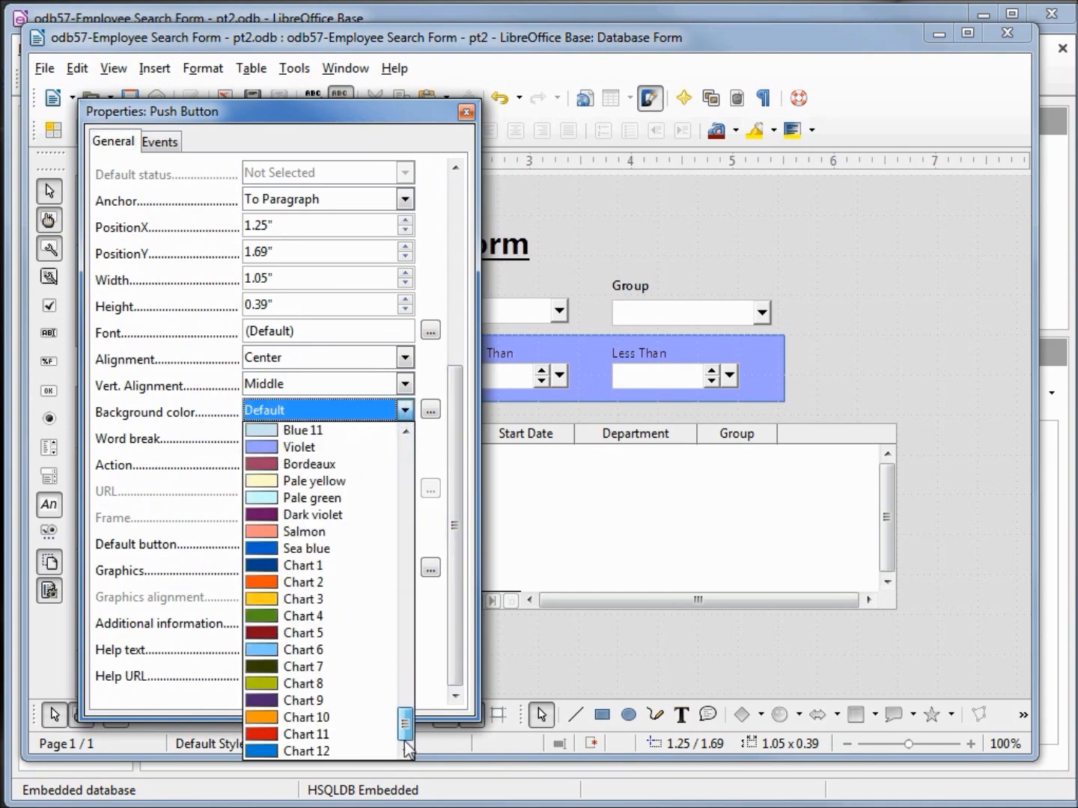
pyautogui.scroll(-3)
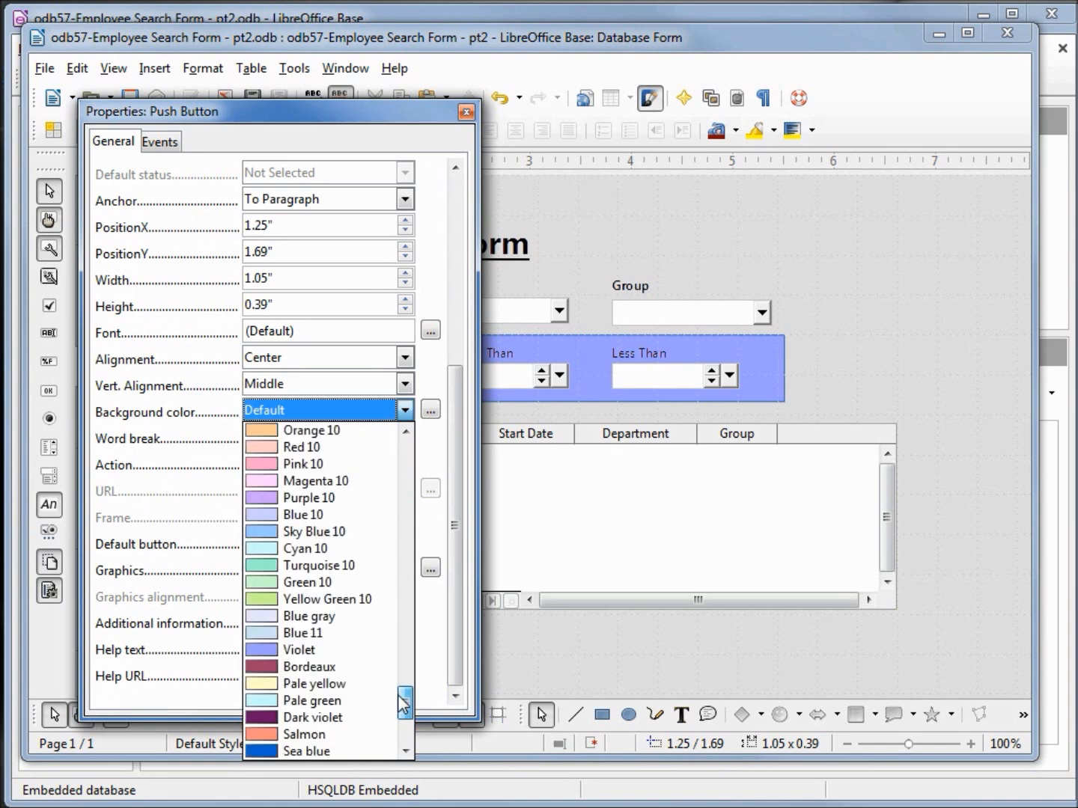
pyautogui.moveTo(303, 548)
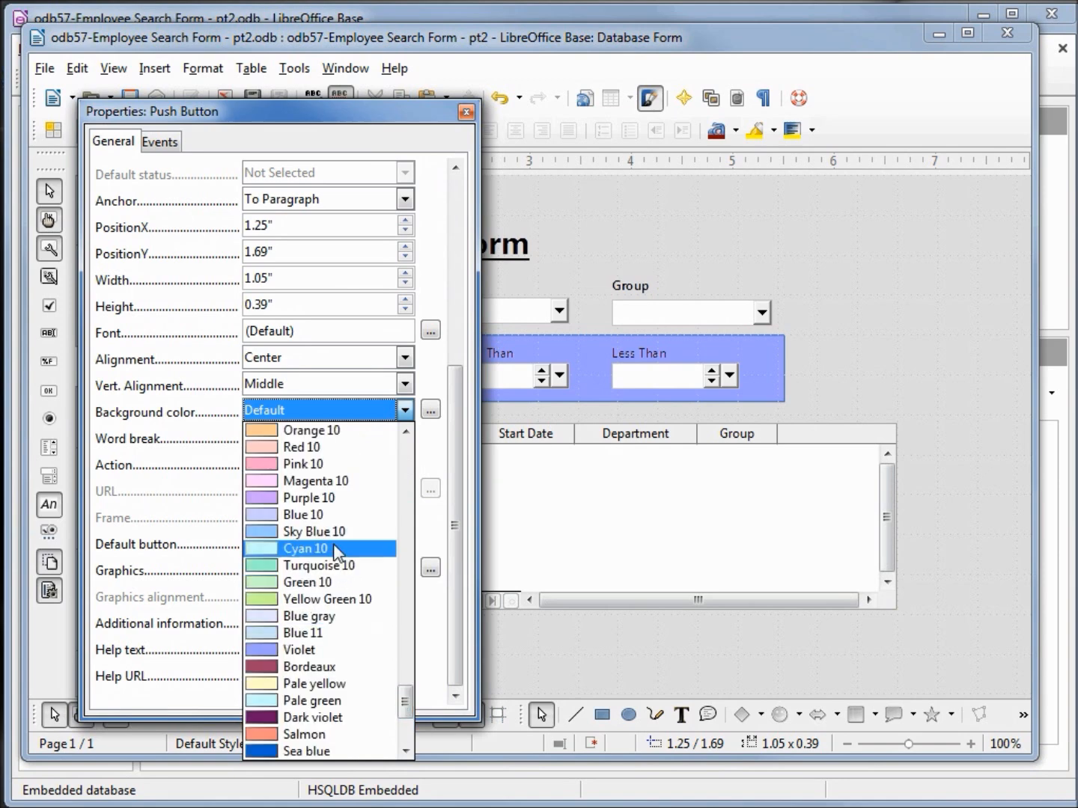
pyautogui.click(315, 532)
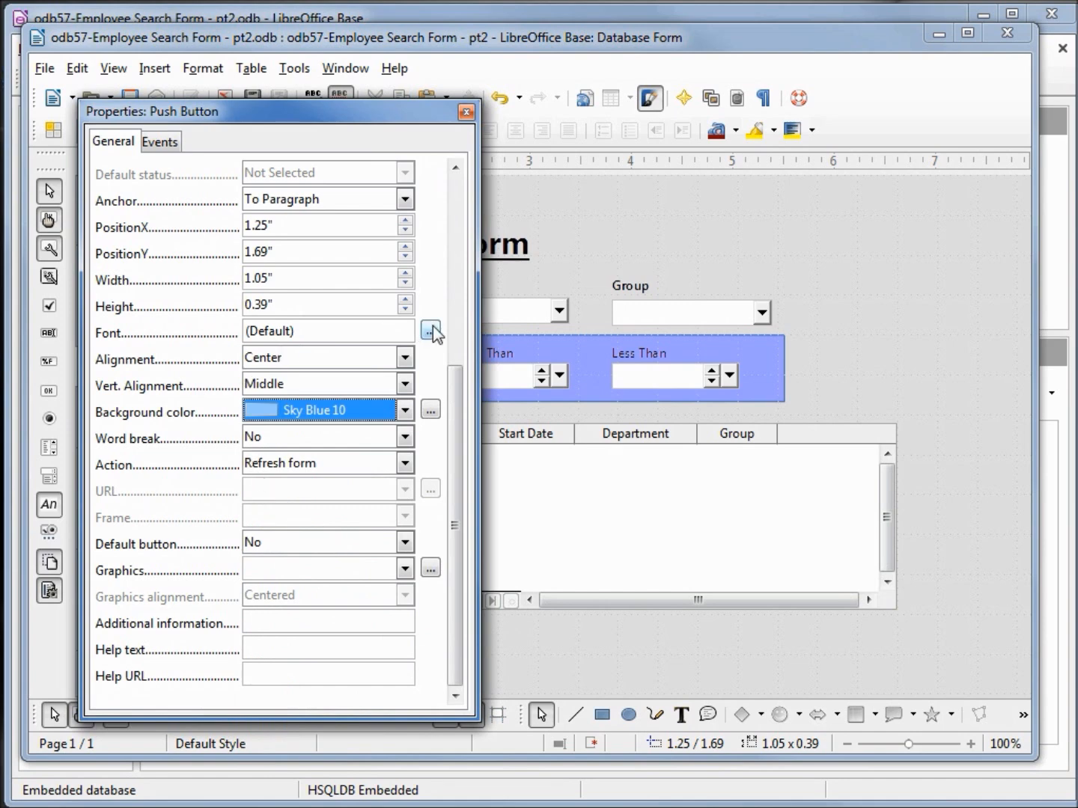
# - Set the Refresh label font to bold size 20 with embossed relief and close the properties
pyautogui.click(431, 331)
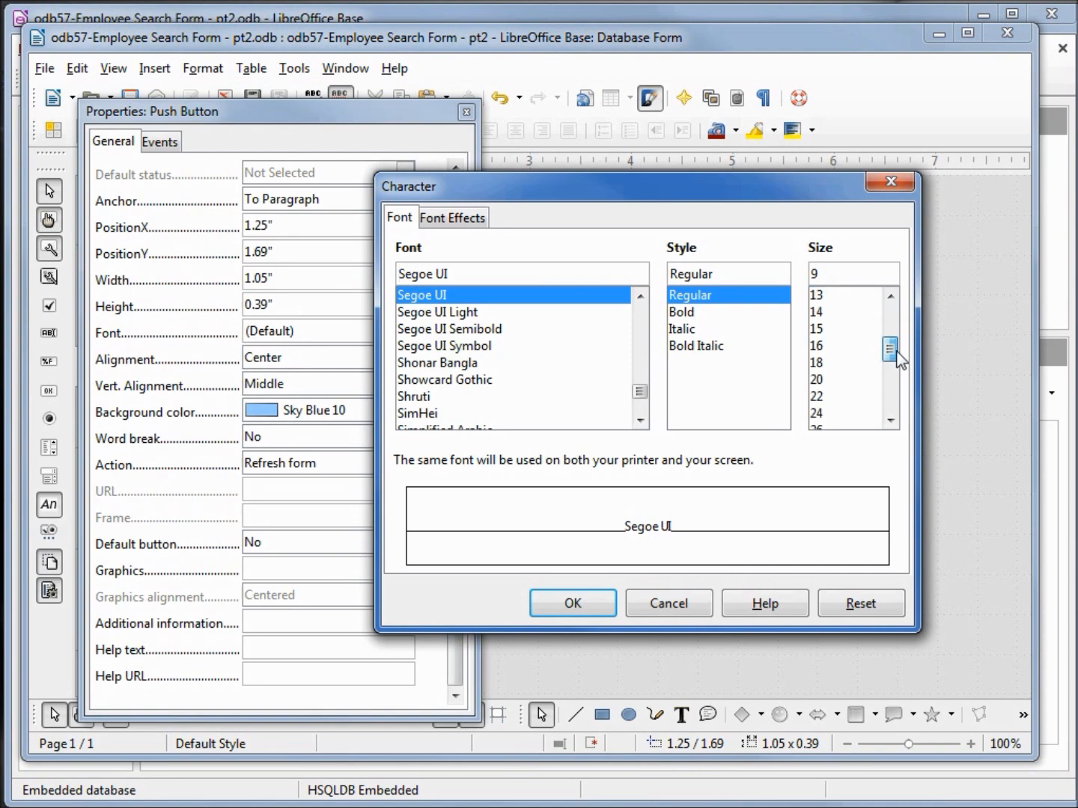
pyautogui.scroll(-3)
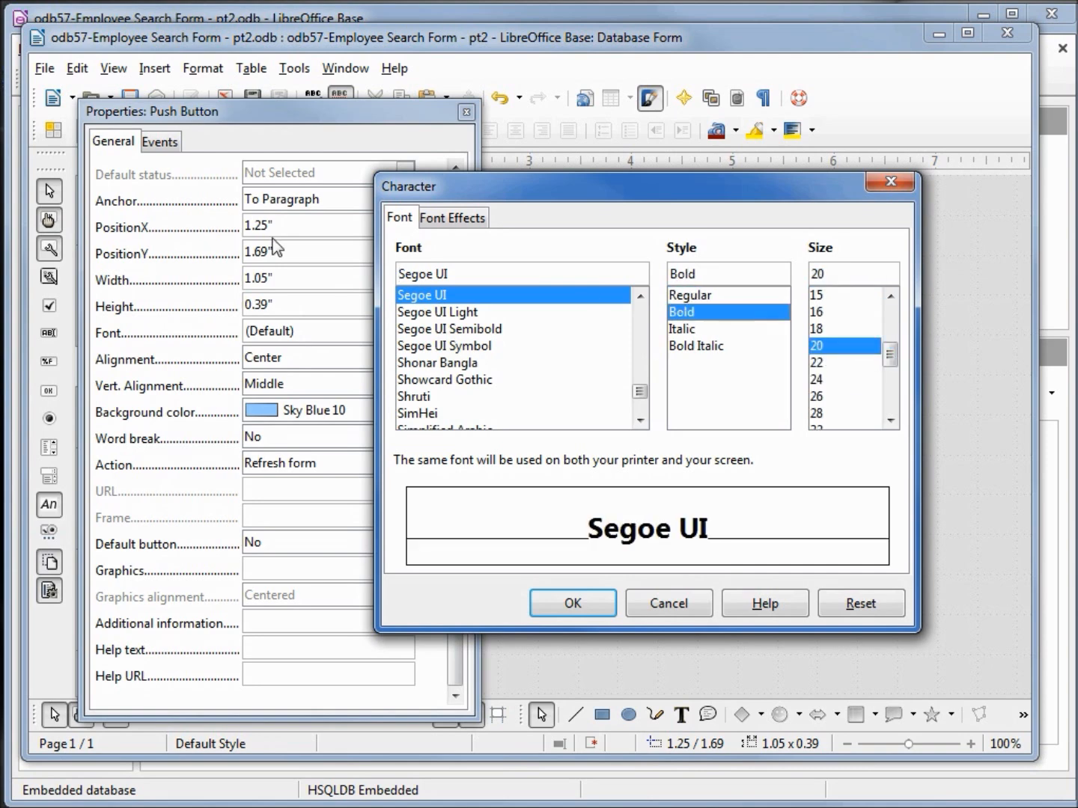
pyautogui.click(452, 218)
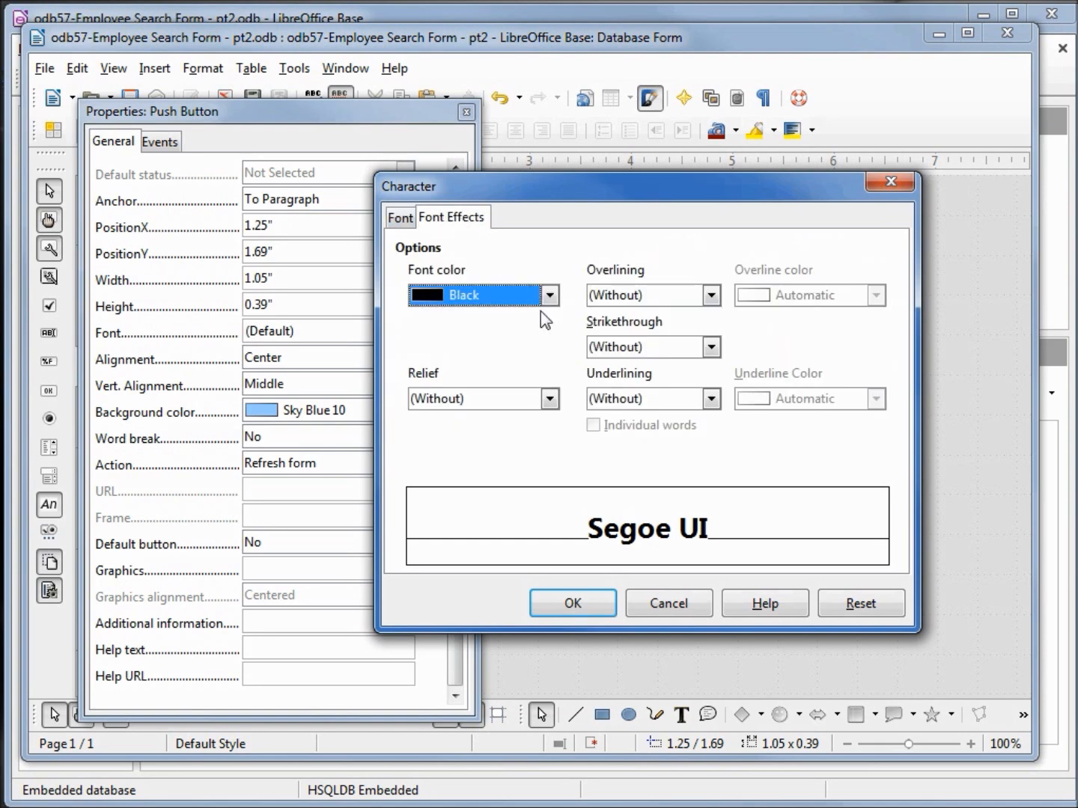
pyautogui.click(482, 399)
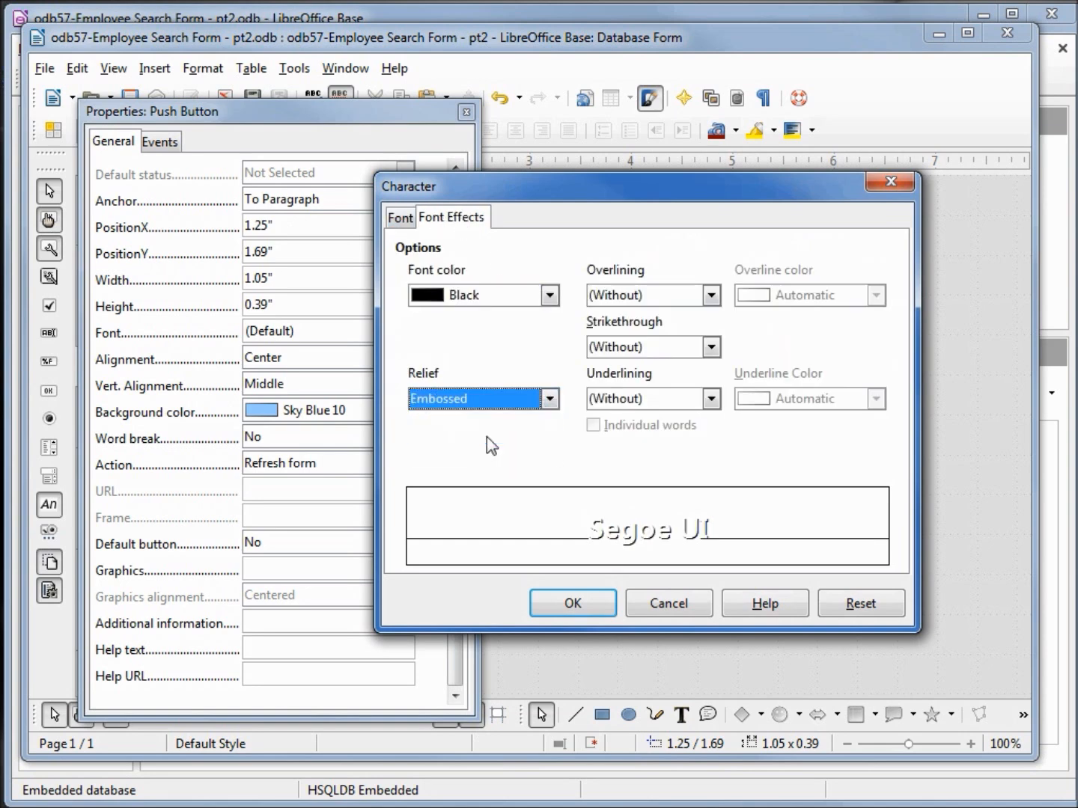
pyautogui.click(572, 603)
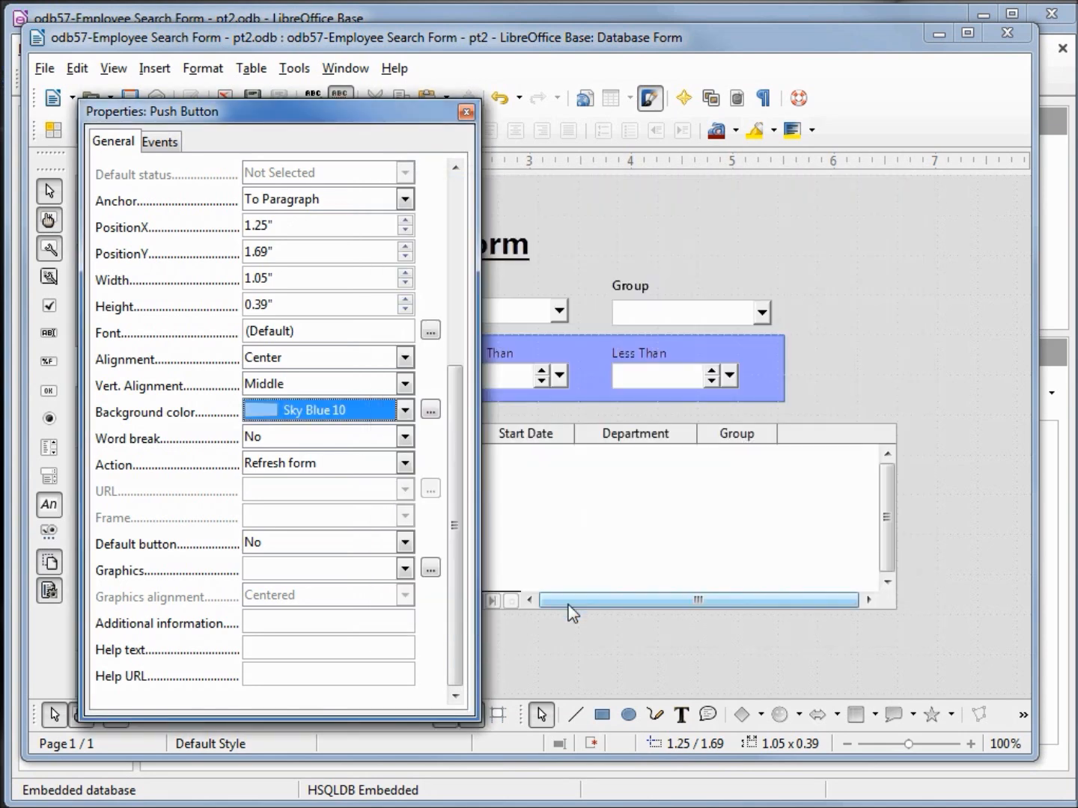
pyautogui.click(465, 111)
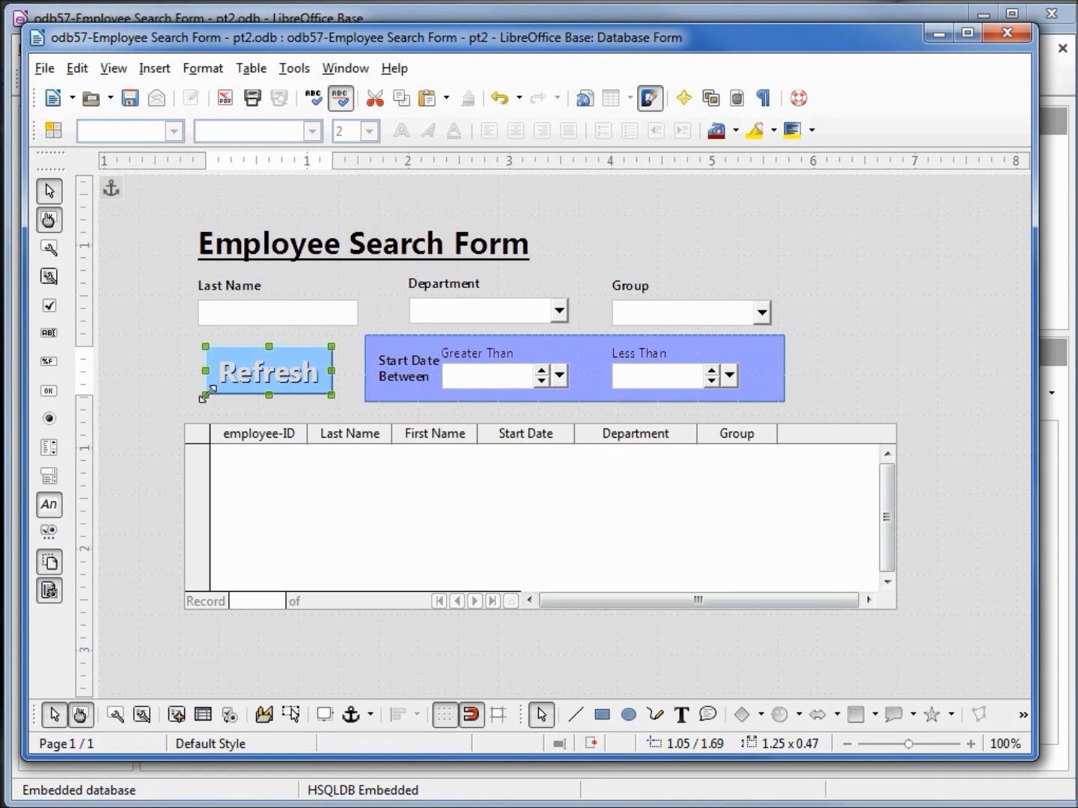
pyautogui.moveTo(360, 384)
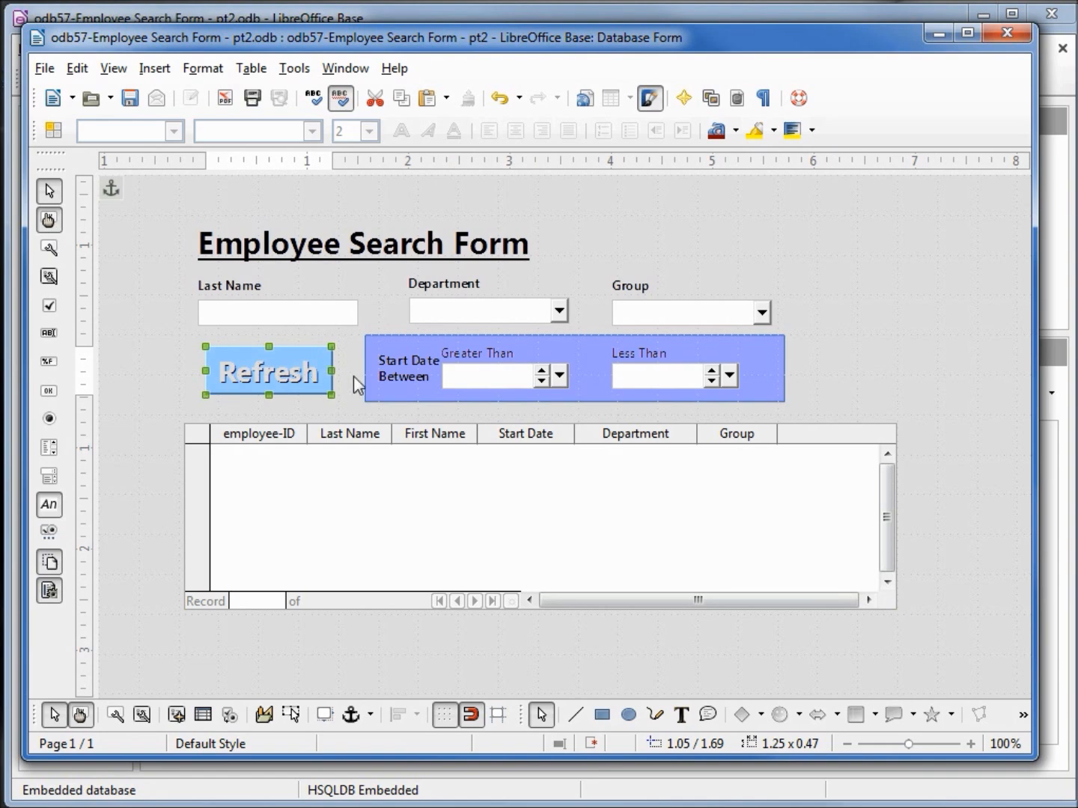
pyautogui.moveTo(945, 427)
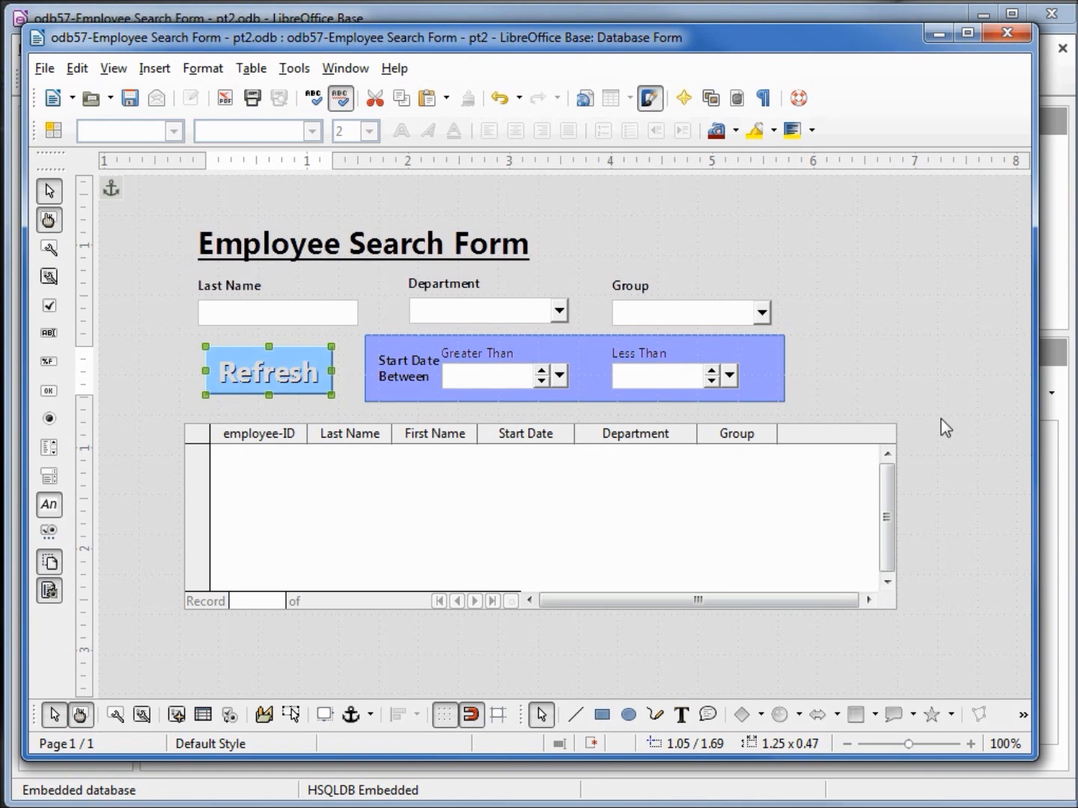
pyautogui.moveTo(204, 346)
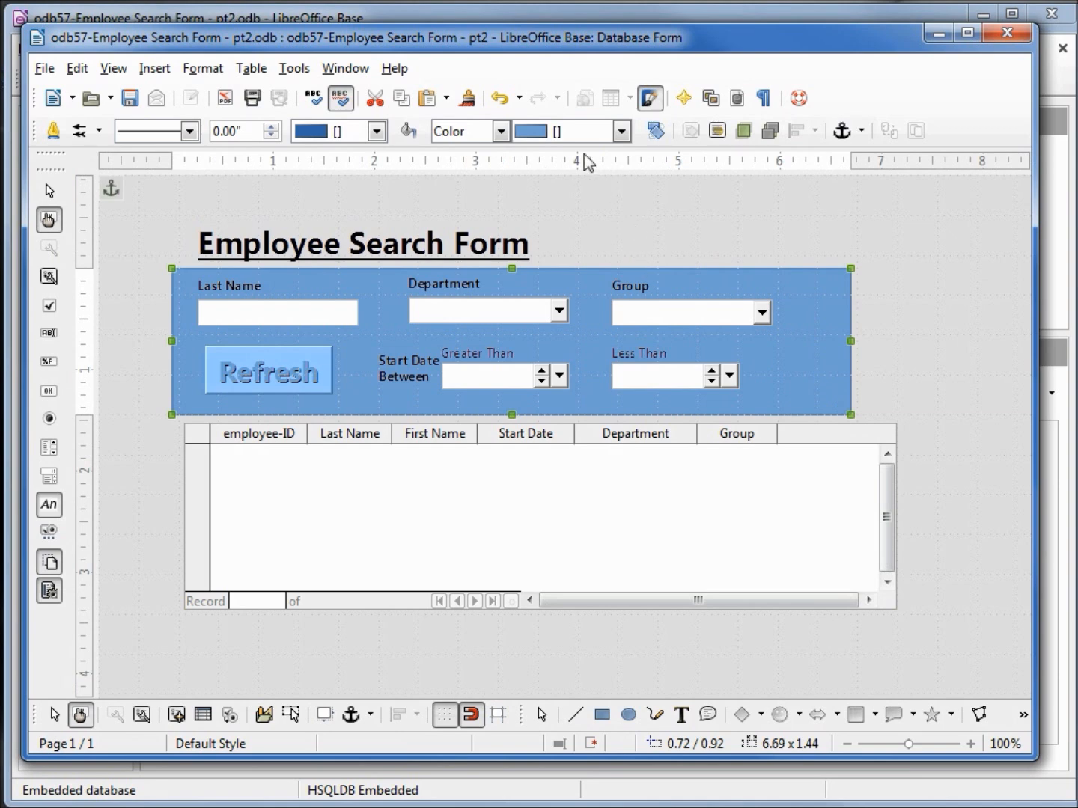
# - Set the framing rectangle's area fill style to None
pyautogui.click(500, 131)
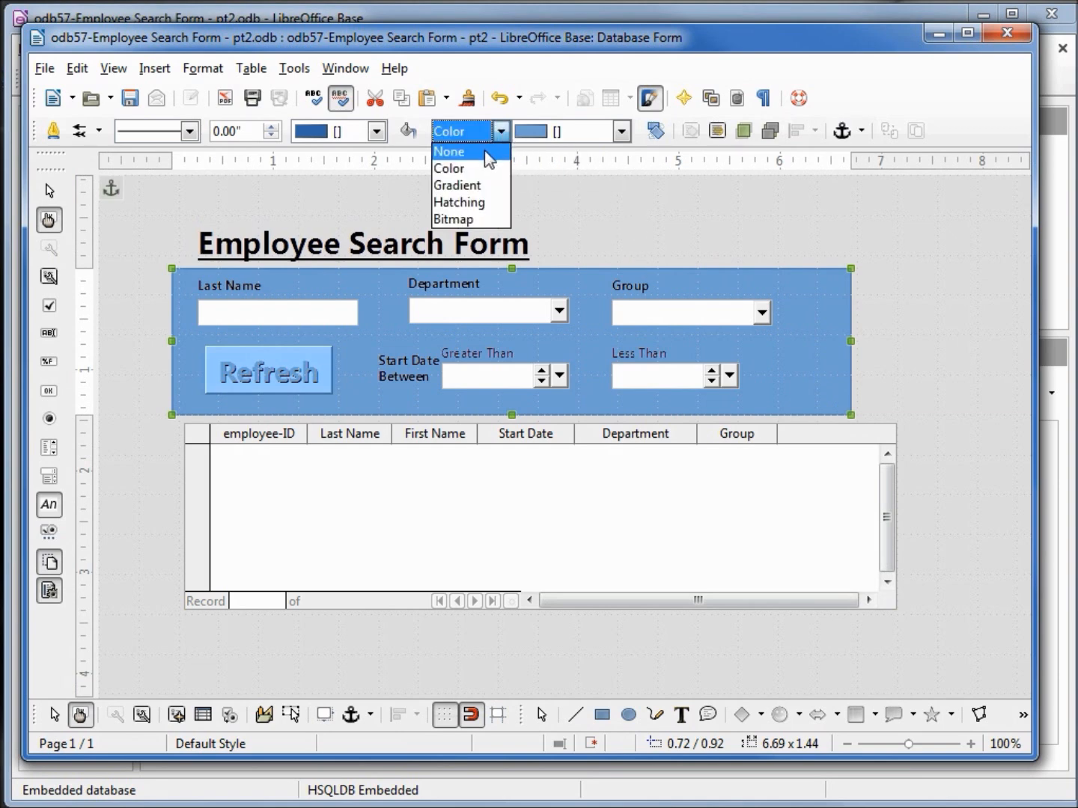
pyautogui.click(449, 151)
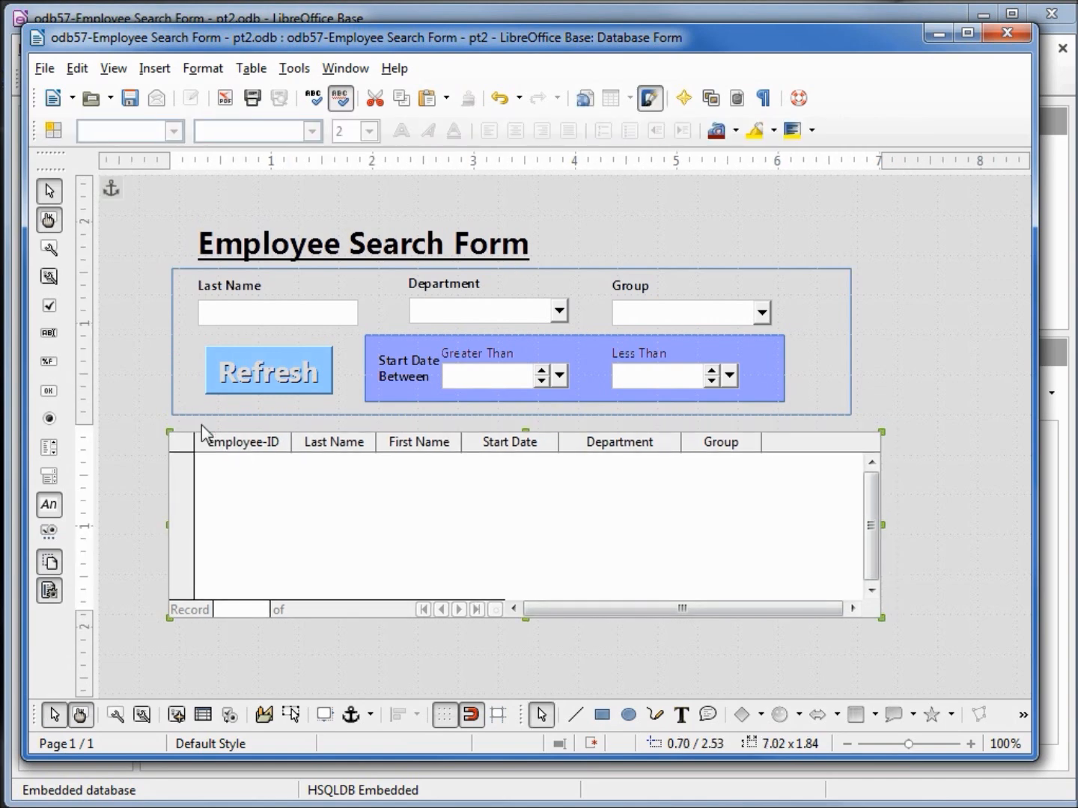
pyautogui.moveTo(830, 528)
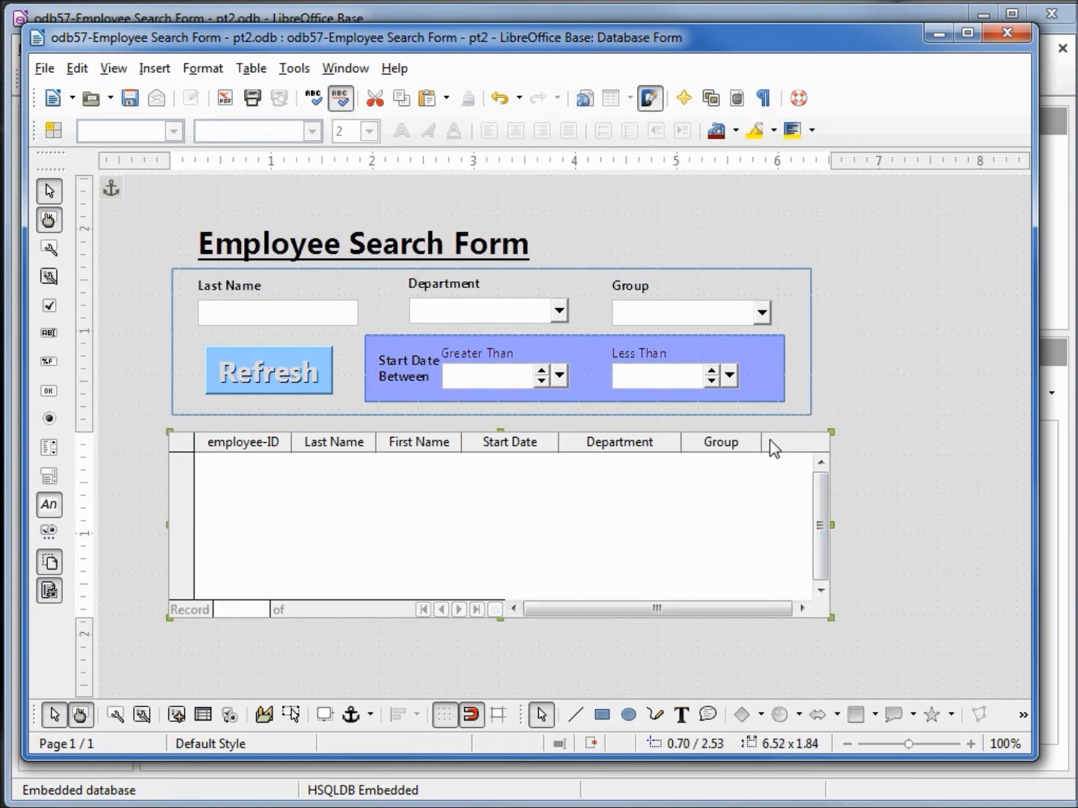
pyautogui.moveTo(689, 446)
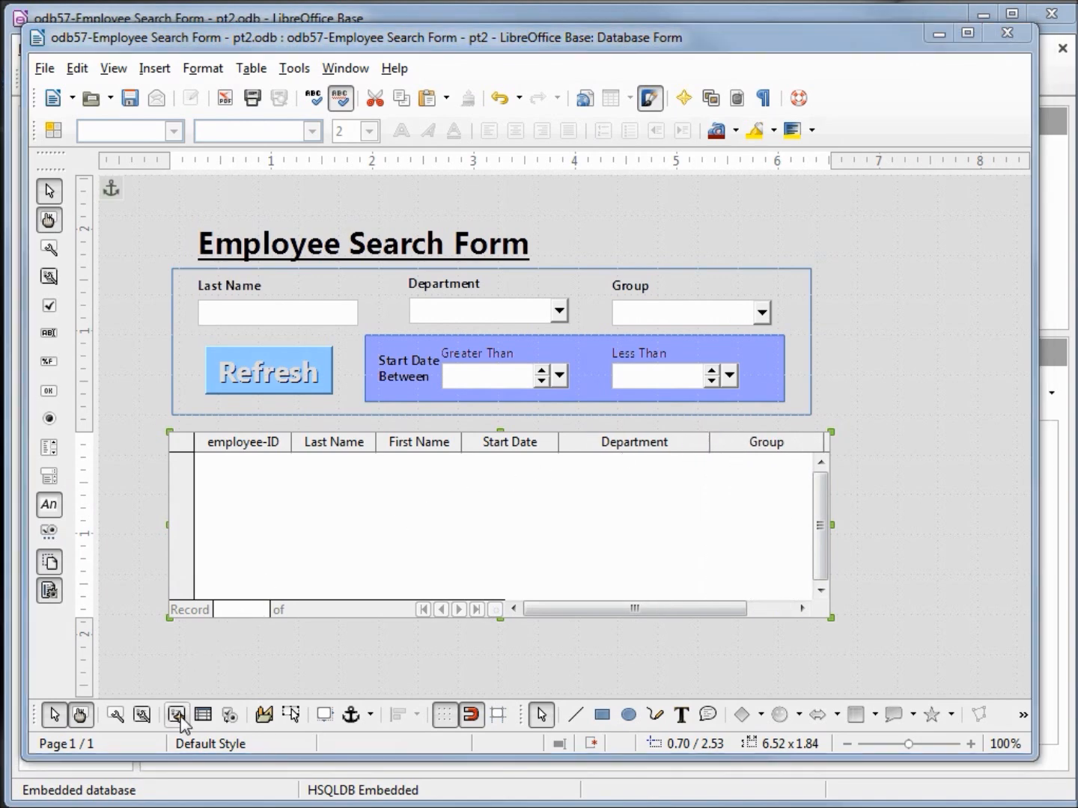
# - From the Form Navigator, bring up the SubForm's Data properties and its SQL Content field
pyautogui.click(177, 716)
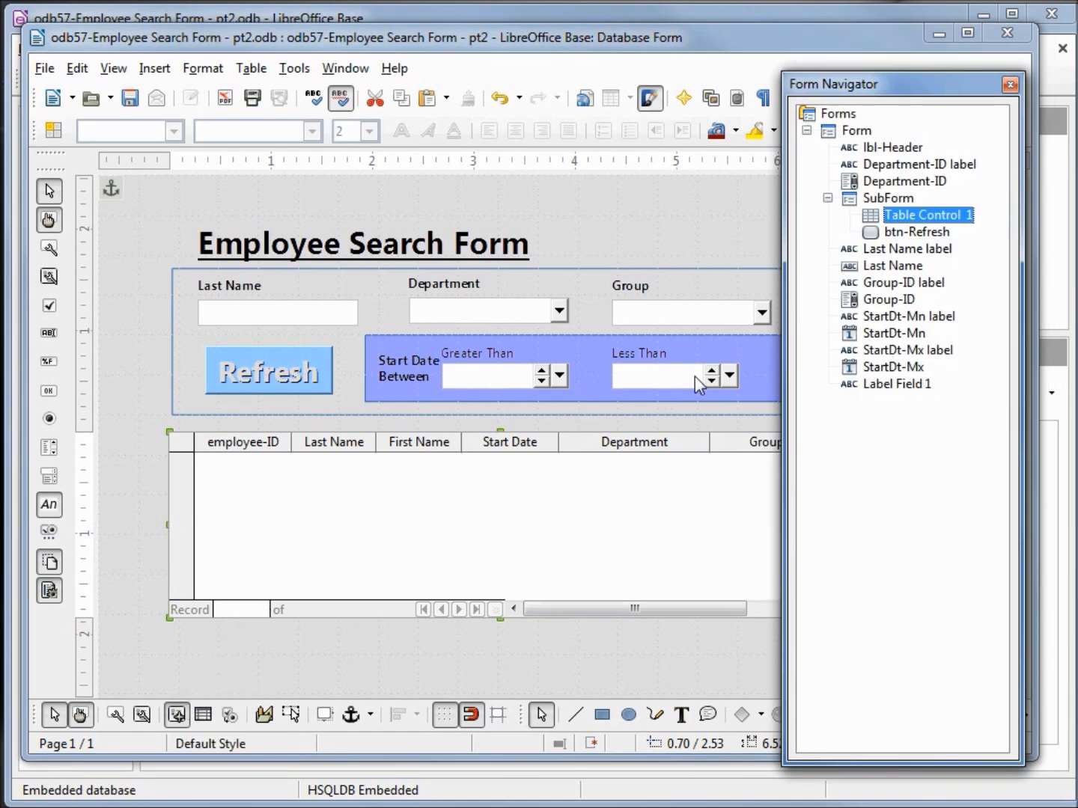
pyautogui.click(886, 198)
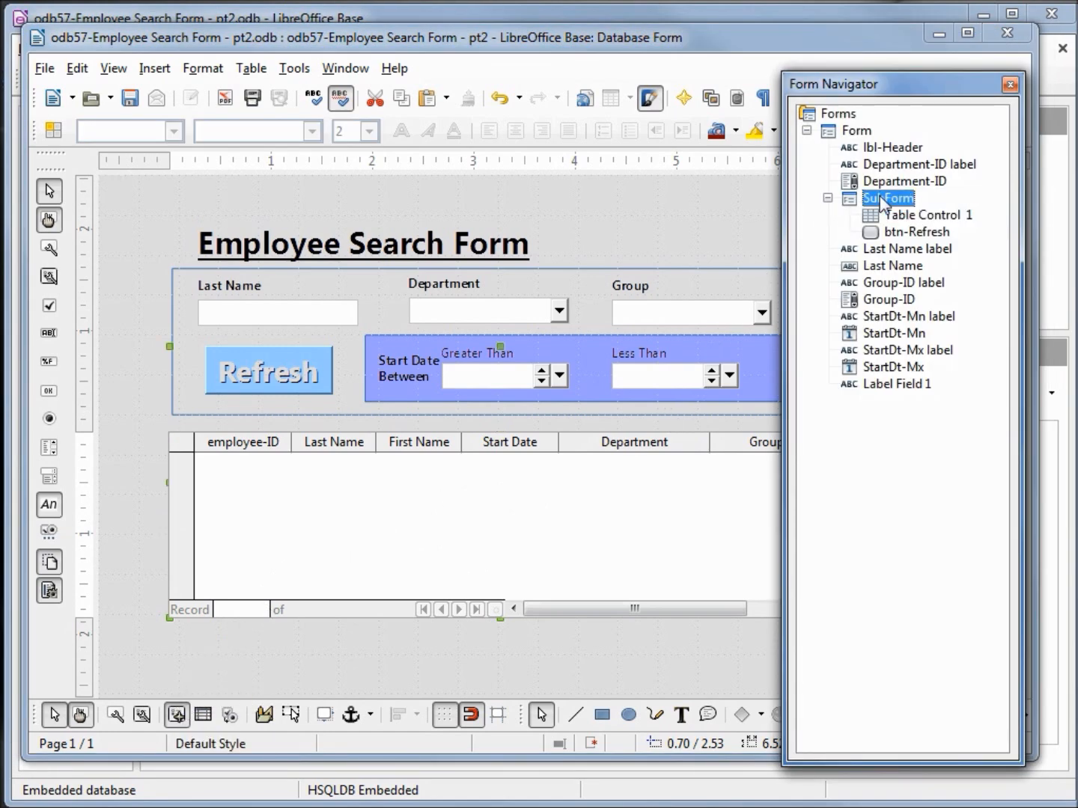
pyautogui.rightClick(886, 198)
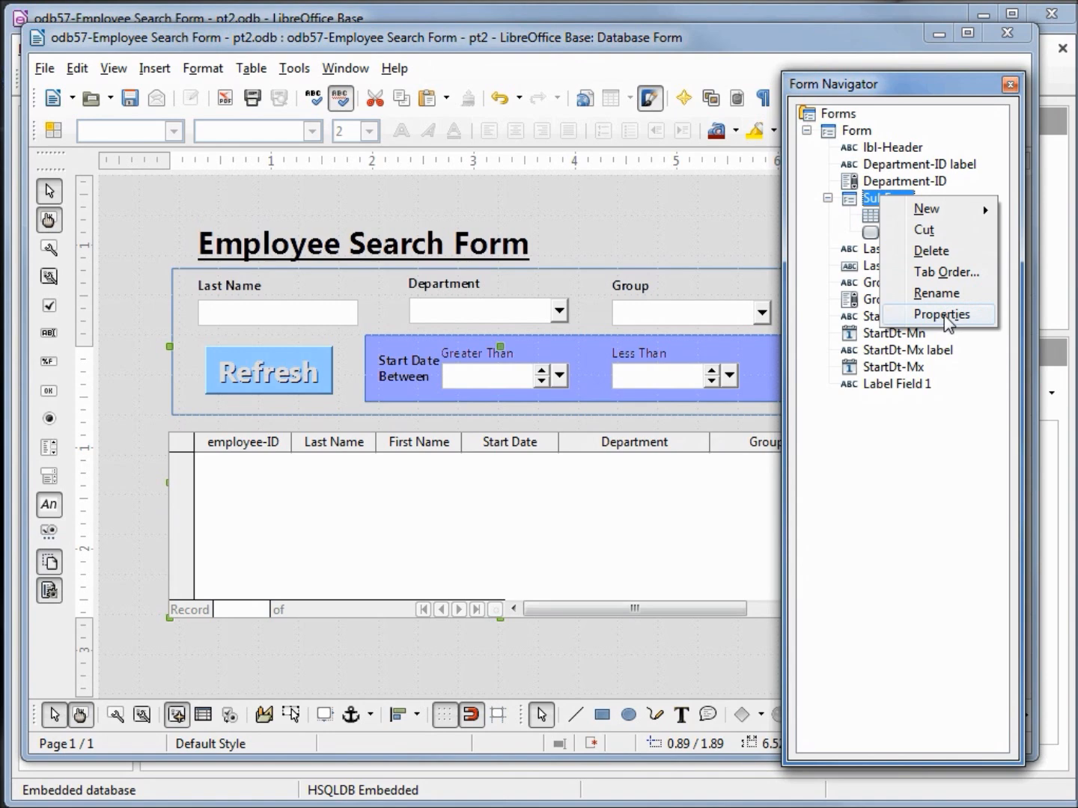
pyautogui.click(946, 315)
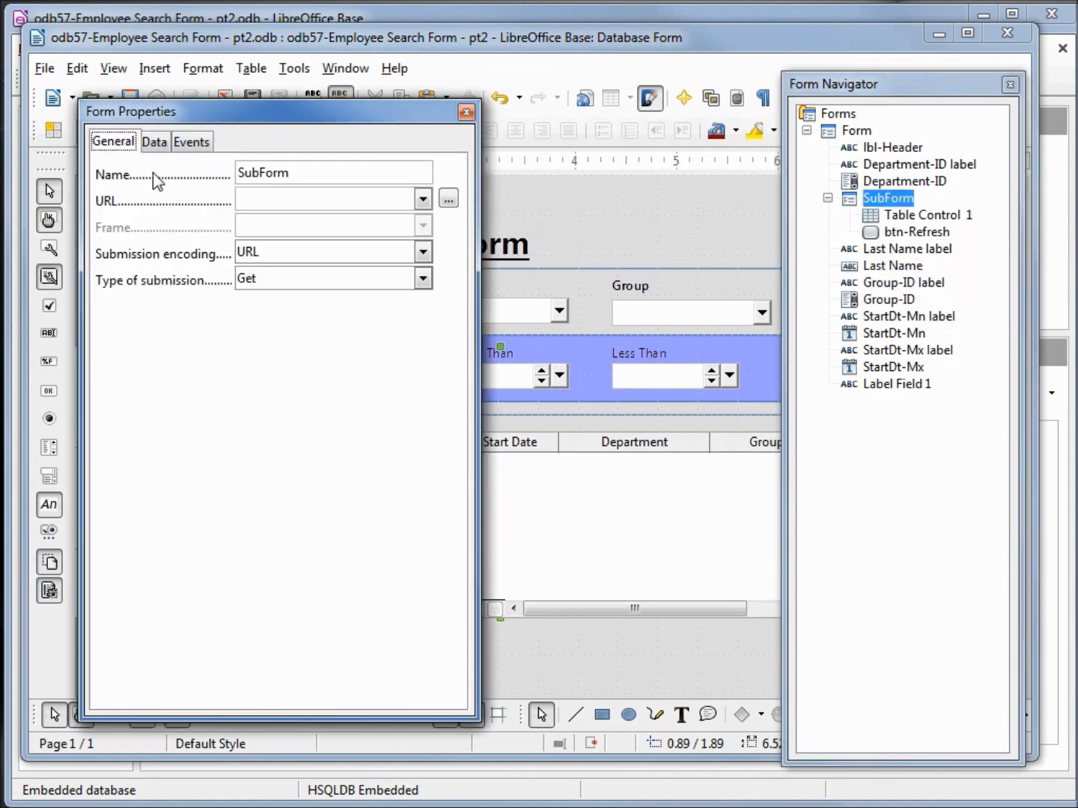
pyautogui.click(154, 140)
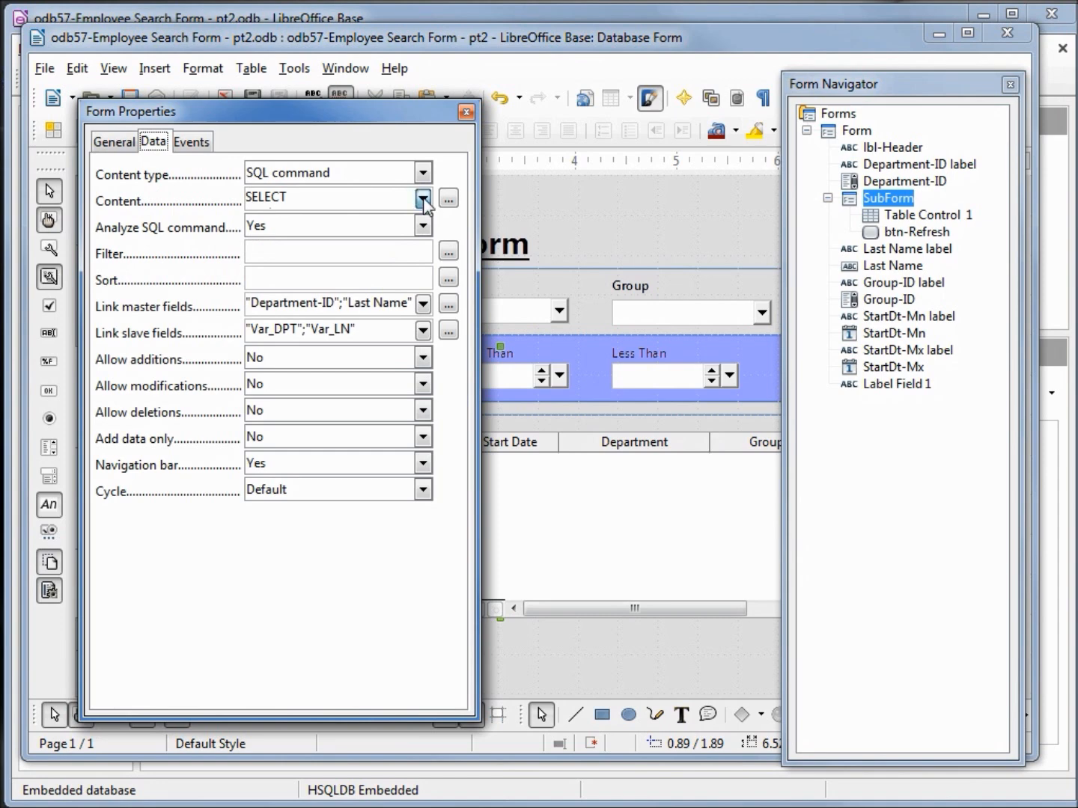
pyautogui.click(423, 201)
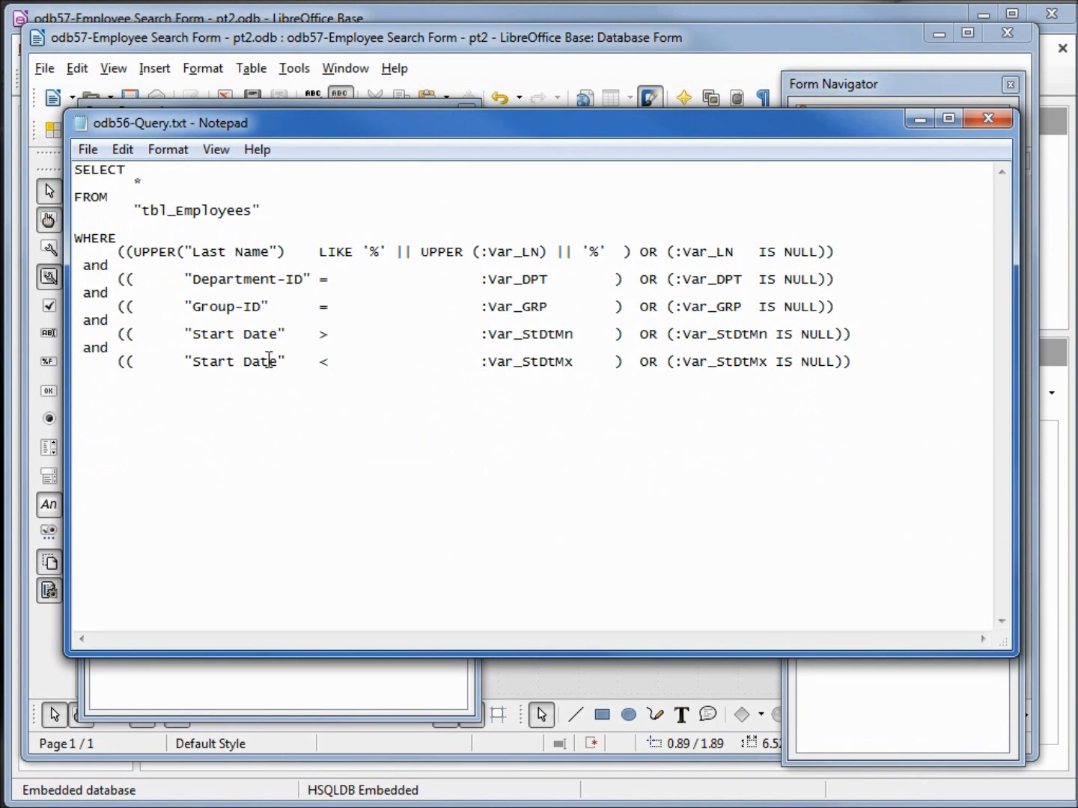
pyautogui.moveTo(512, 334)
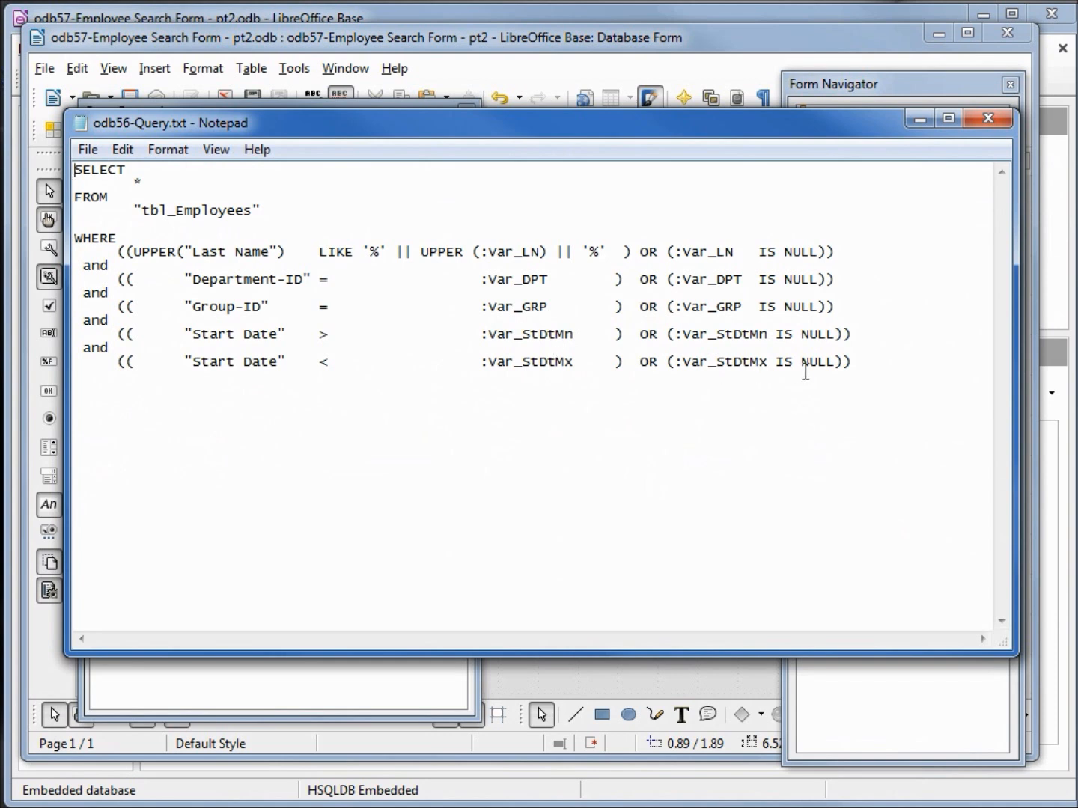
# - Select the whole parameter query in Notepad and bring up its copy actions
pyautogui.press('ctrl+a')
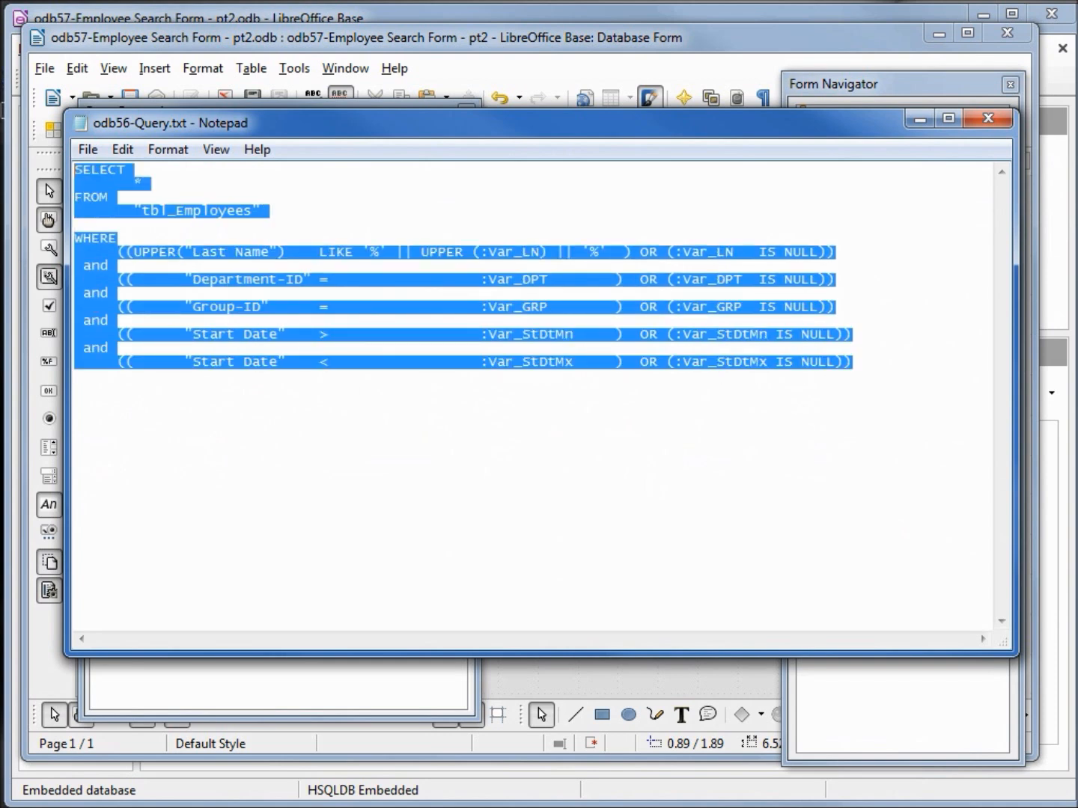
pyautogui.rightClick(101, 194)
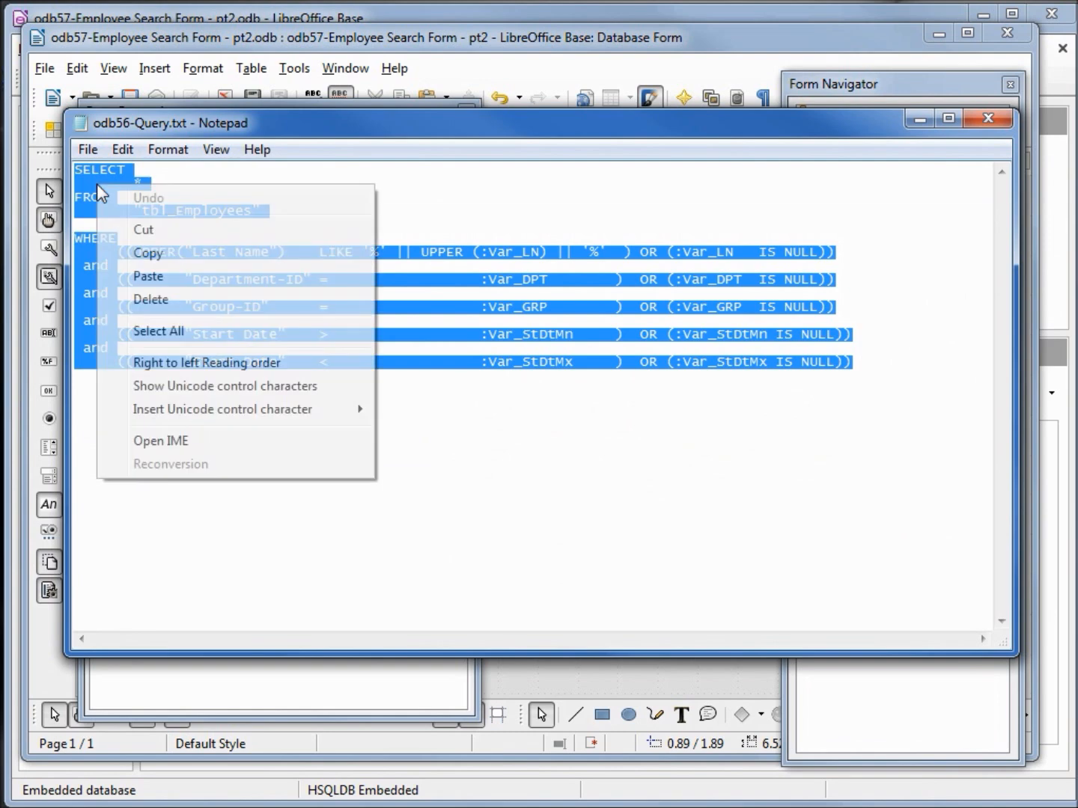
pyautogui.moveTo(150, 253)
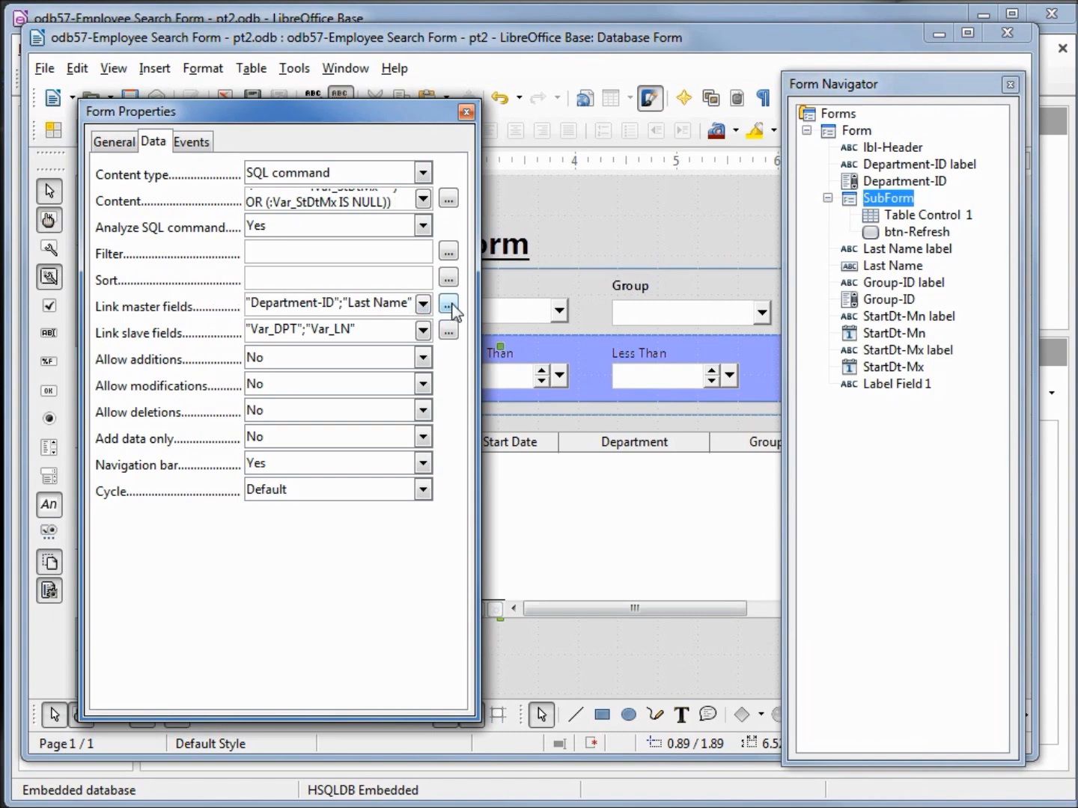
# - Link master fields Group-ID and StartDt-Mn to slave fields Var_GRP and Var_StDtMn and confirm
pyautogui.click(448, 306)
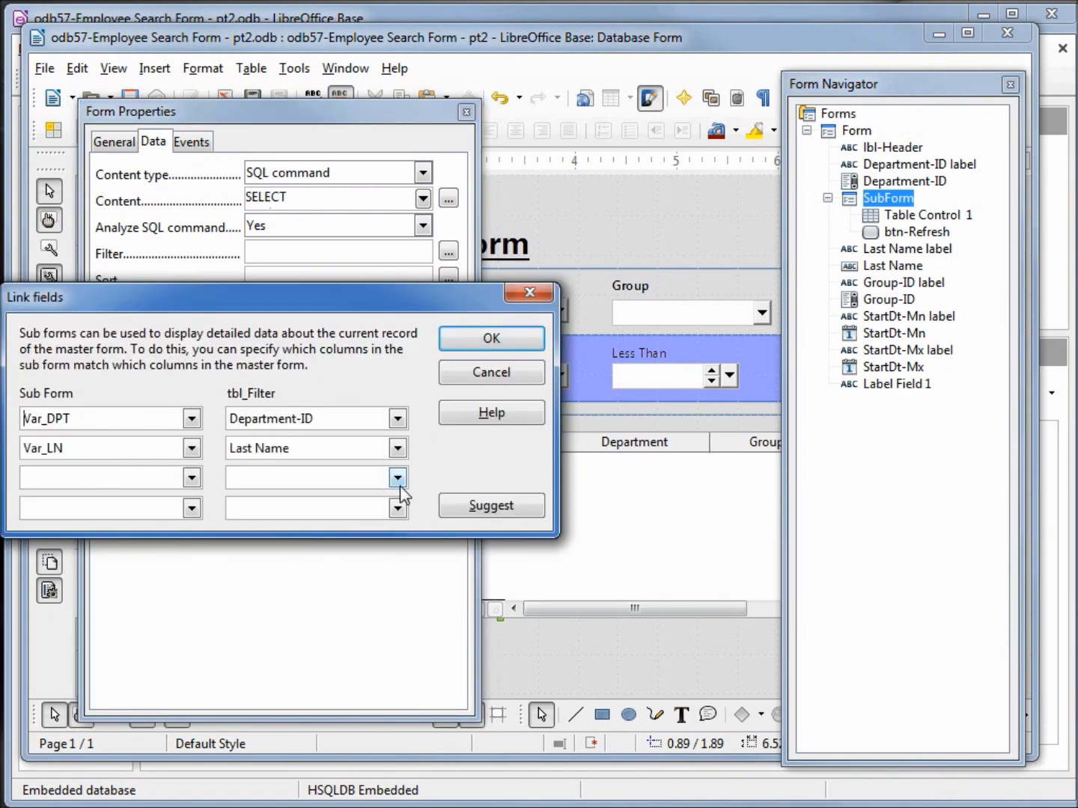
pyautogui.click(396, 478)
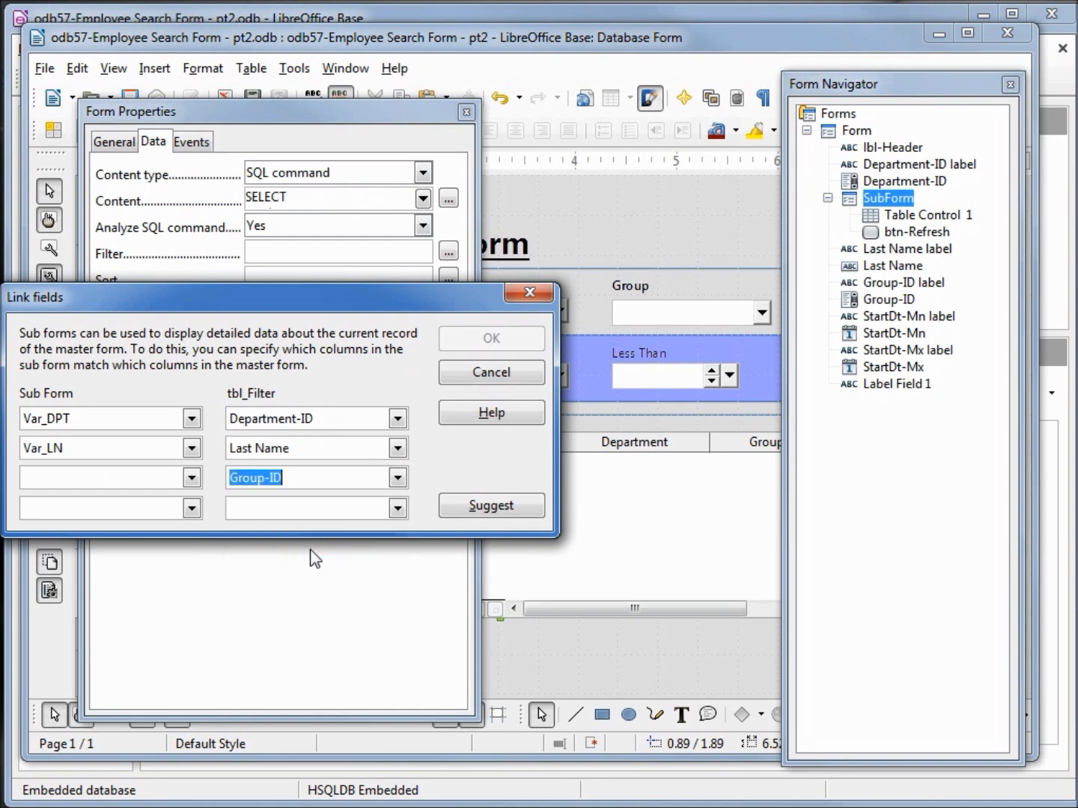
pyautogui.click(398, 507)
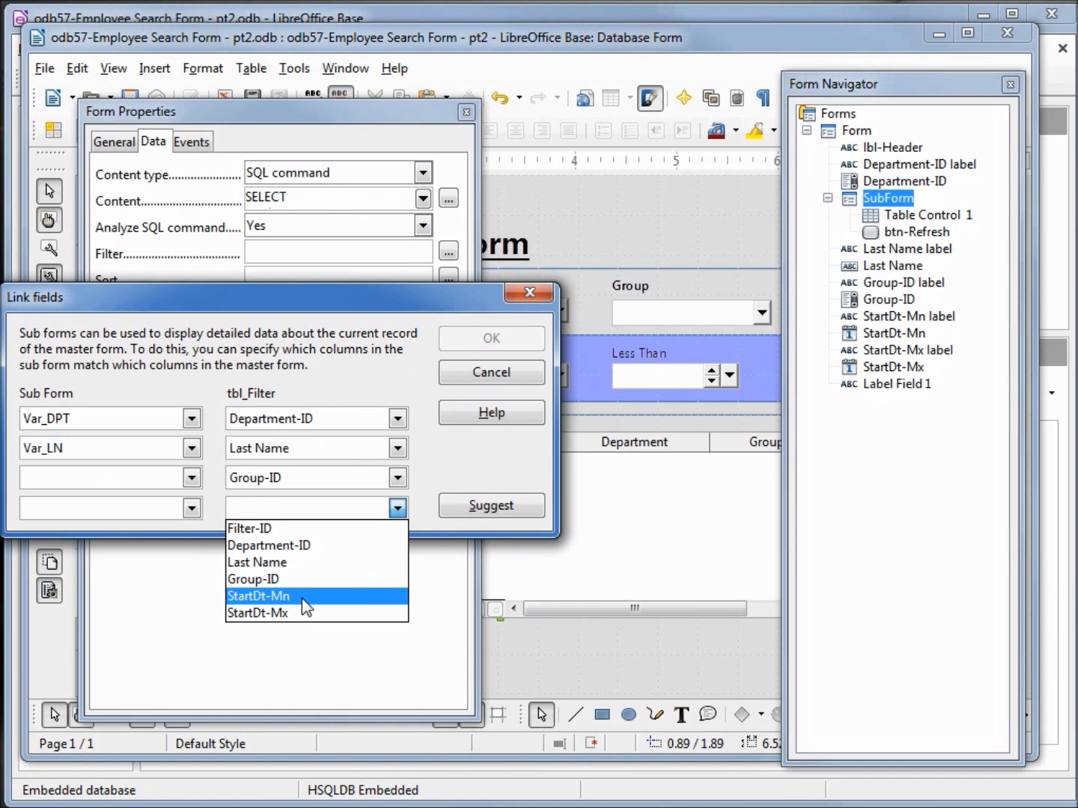
pyautogui.click(257, 595)
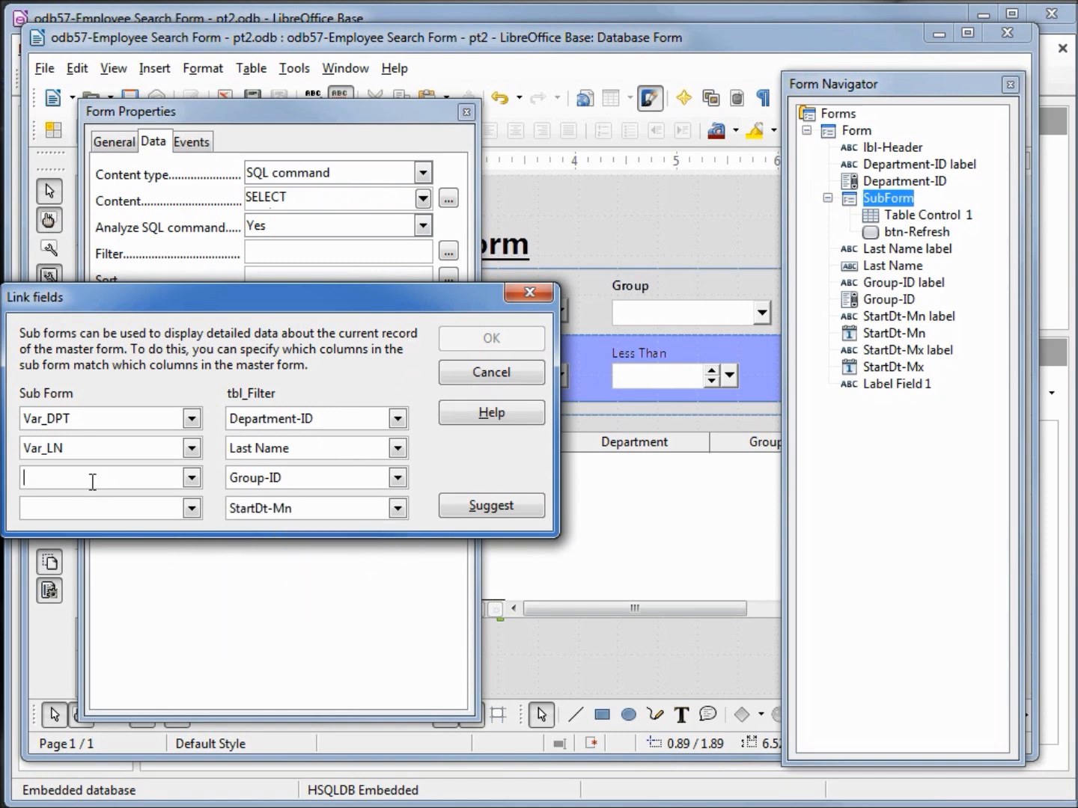
pyautogui.write('Var')
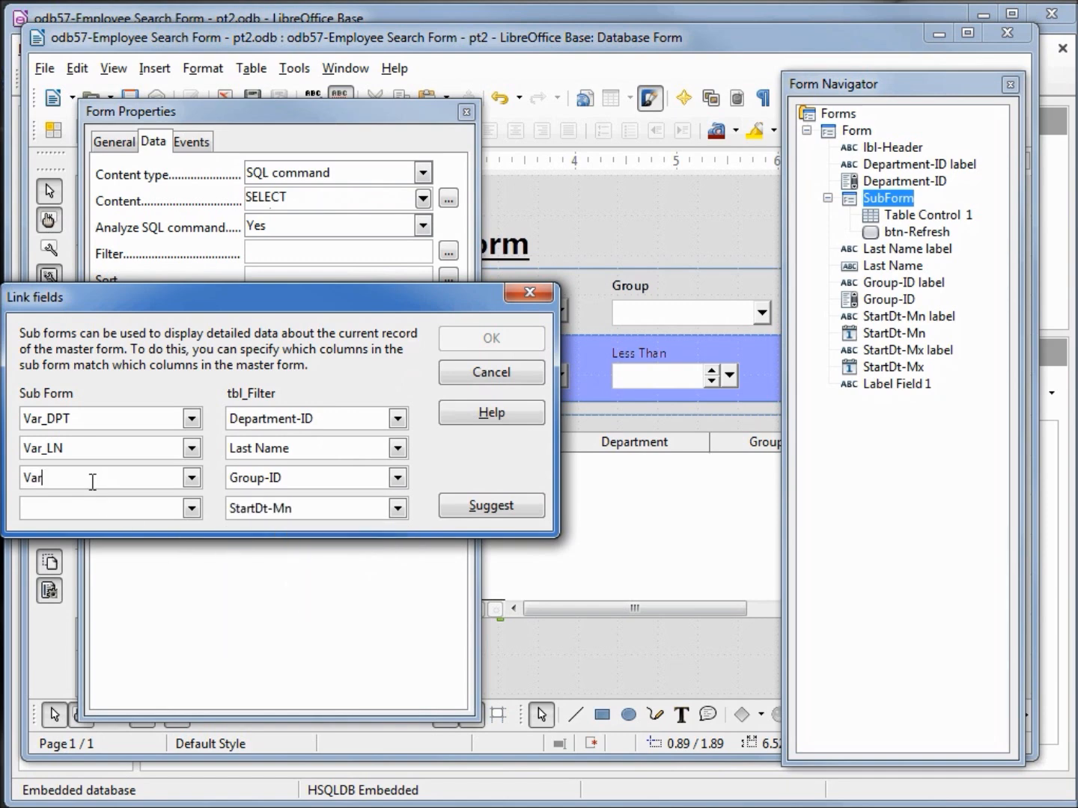
pyautogui.write('_G')
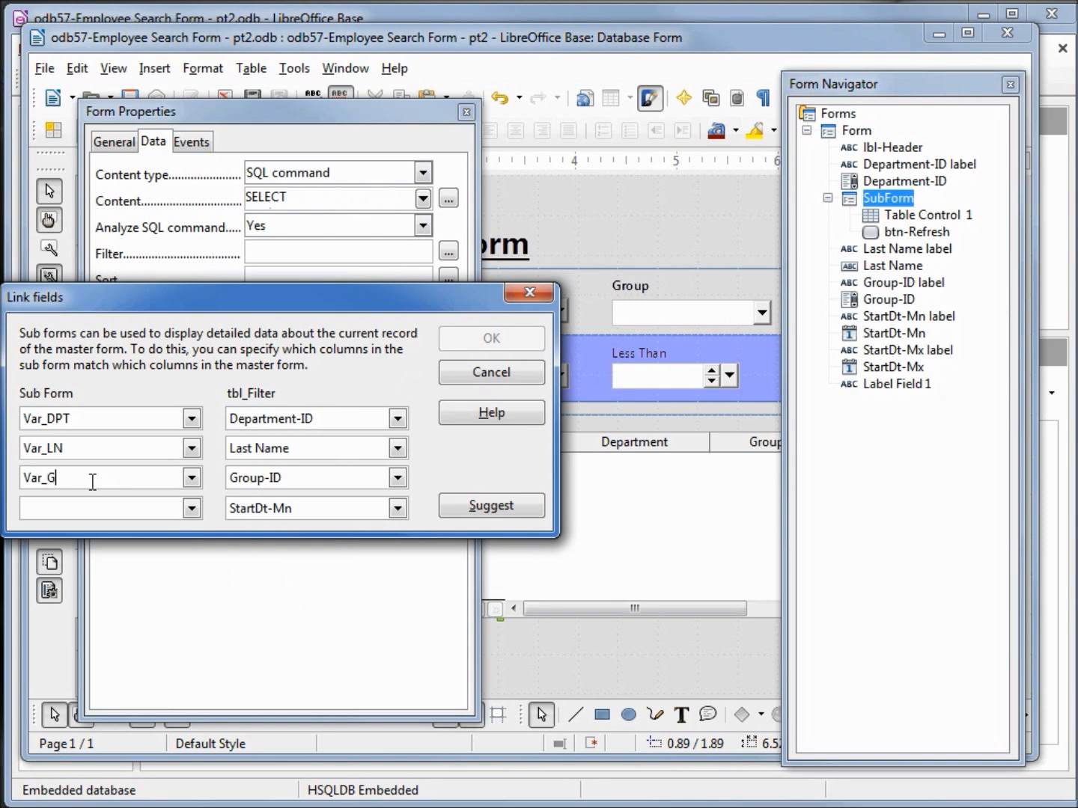
pyautogui.write('RP')
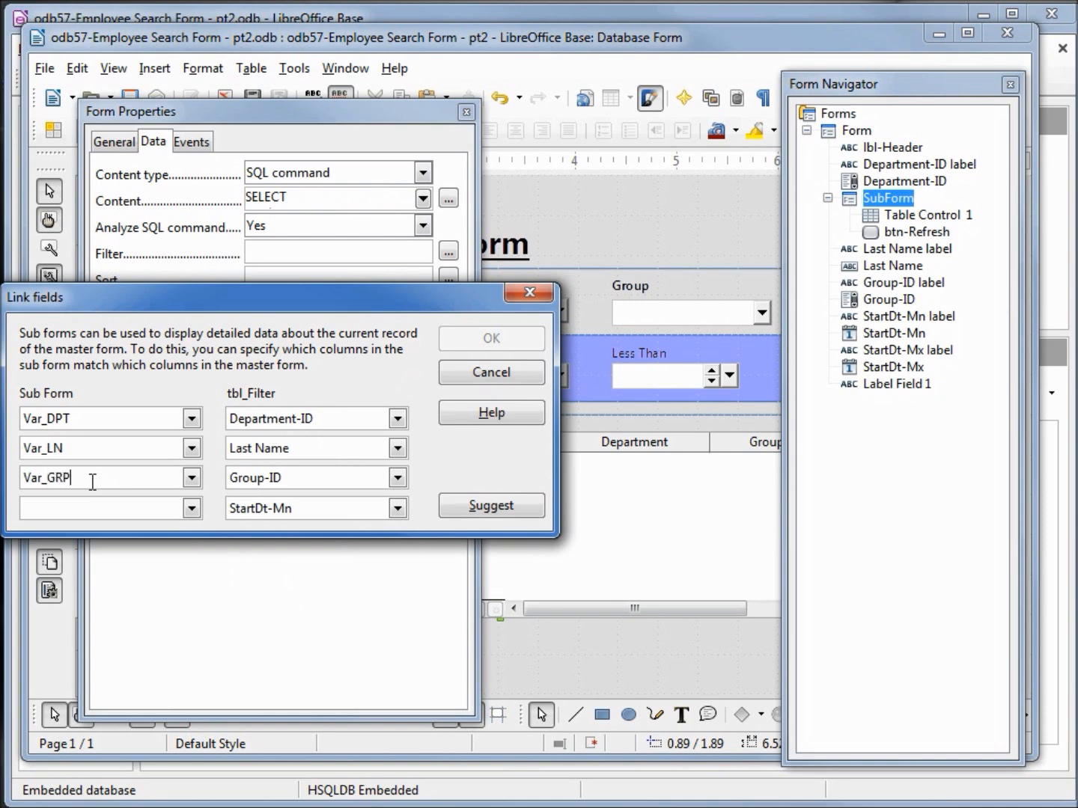
pyautogui.write('V')
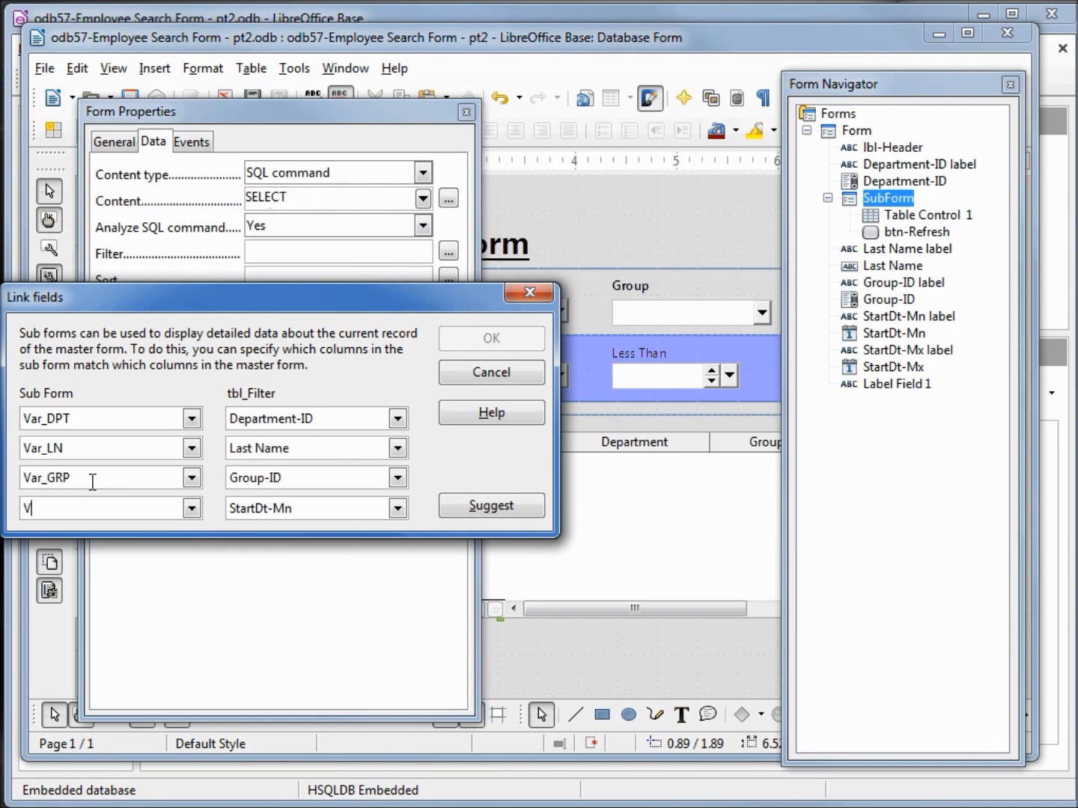
pyautogui.write('ar_')
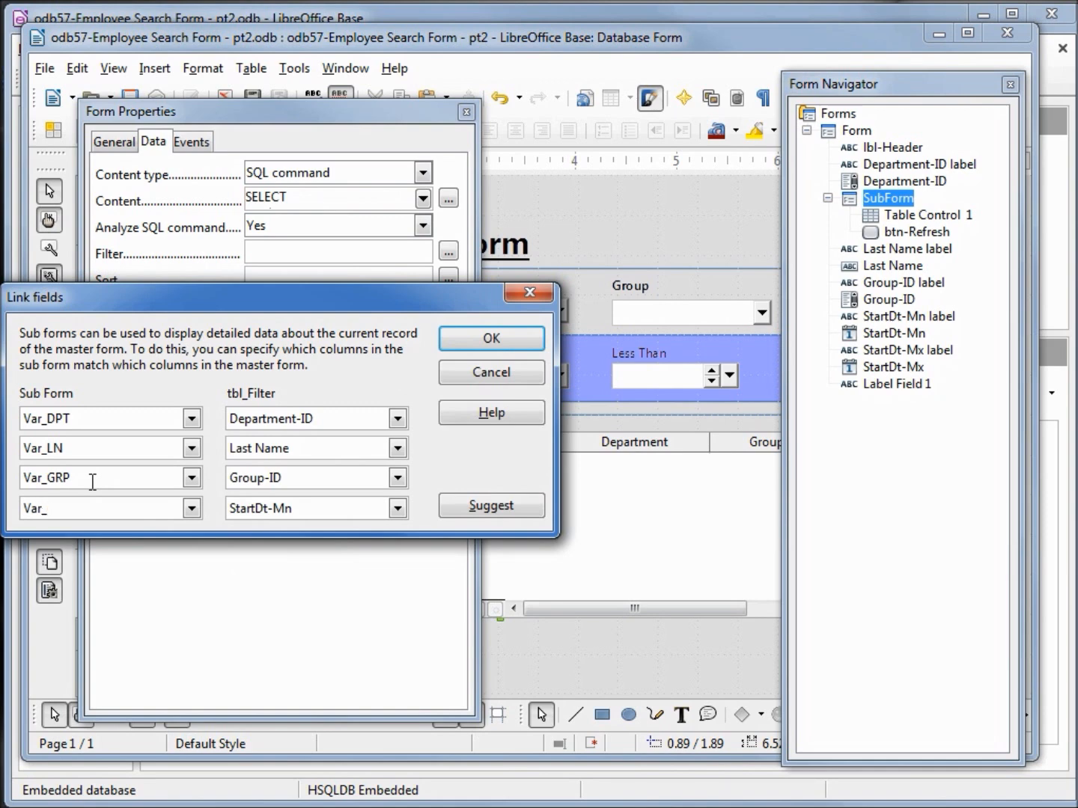
pyautogui.write('St')
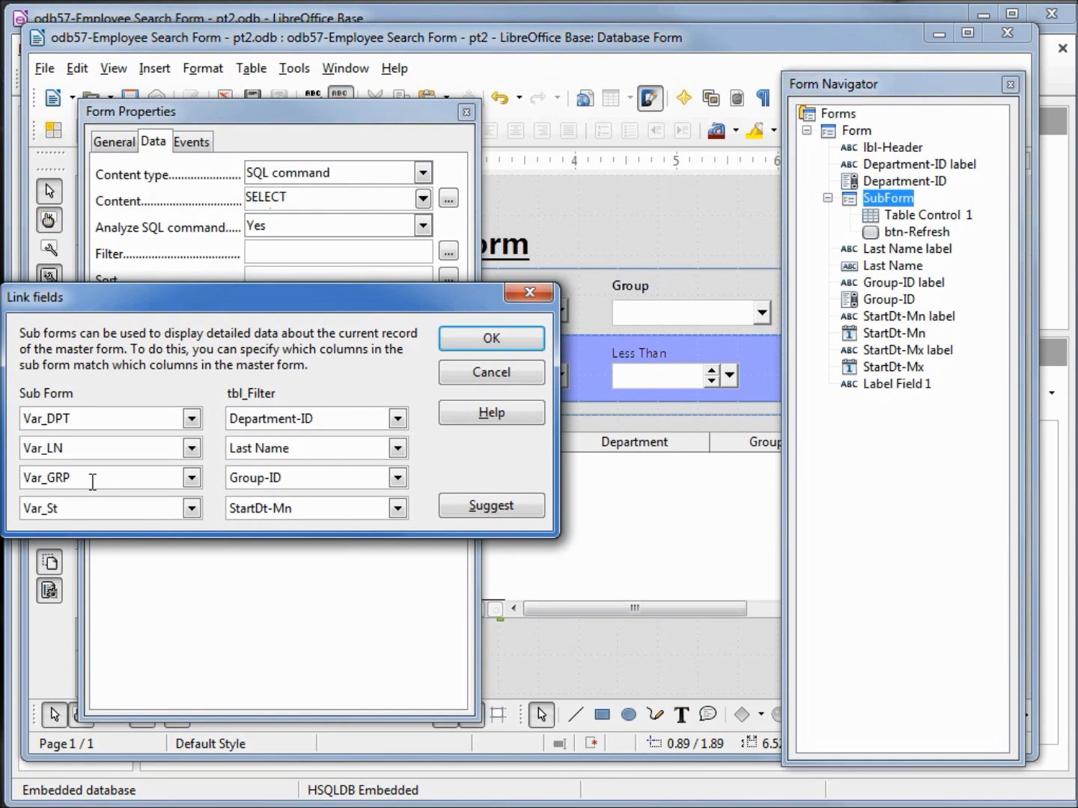
pyautogui.write('Dt')
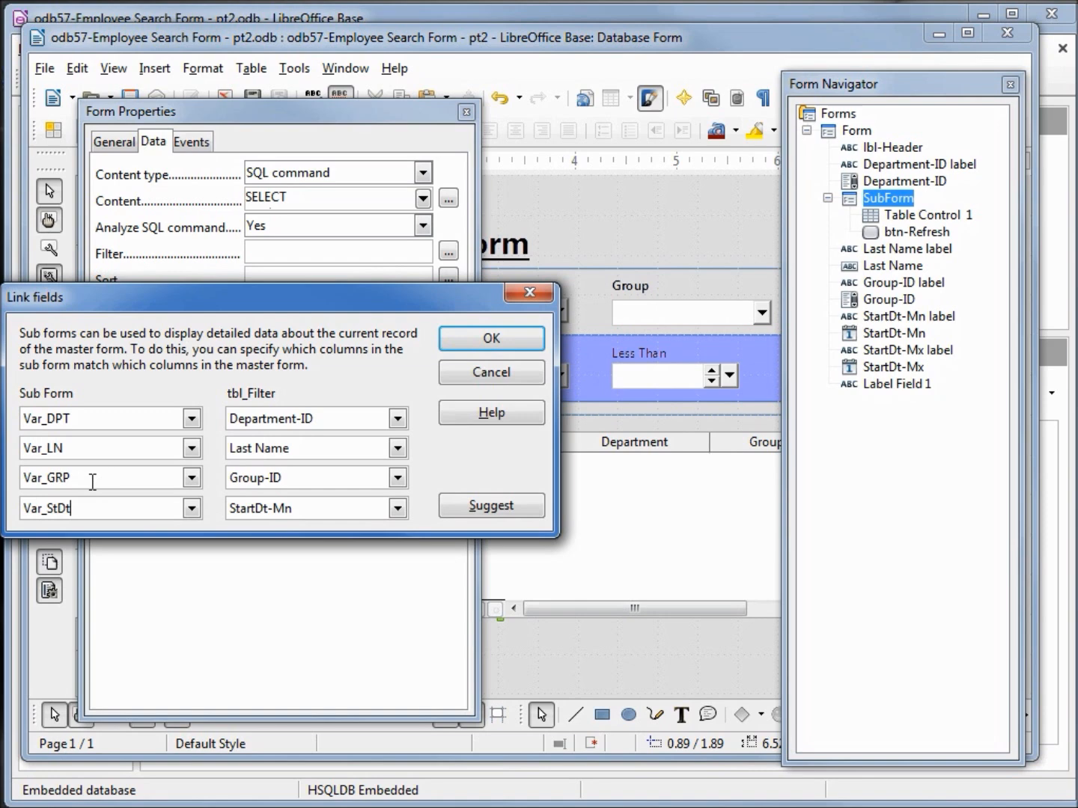
pyautogui.write('Mn')
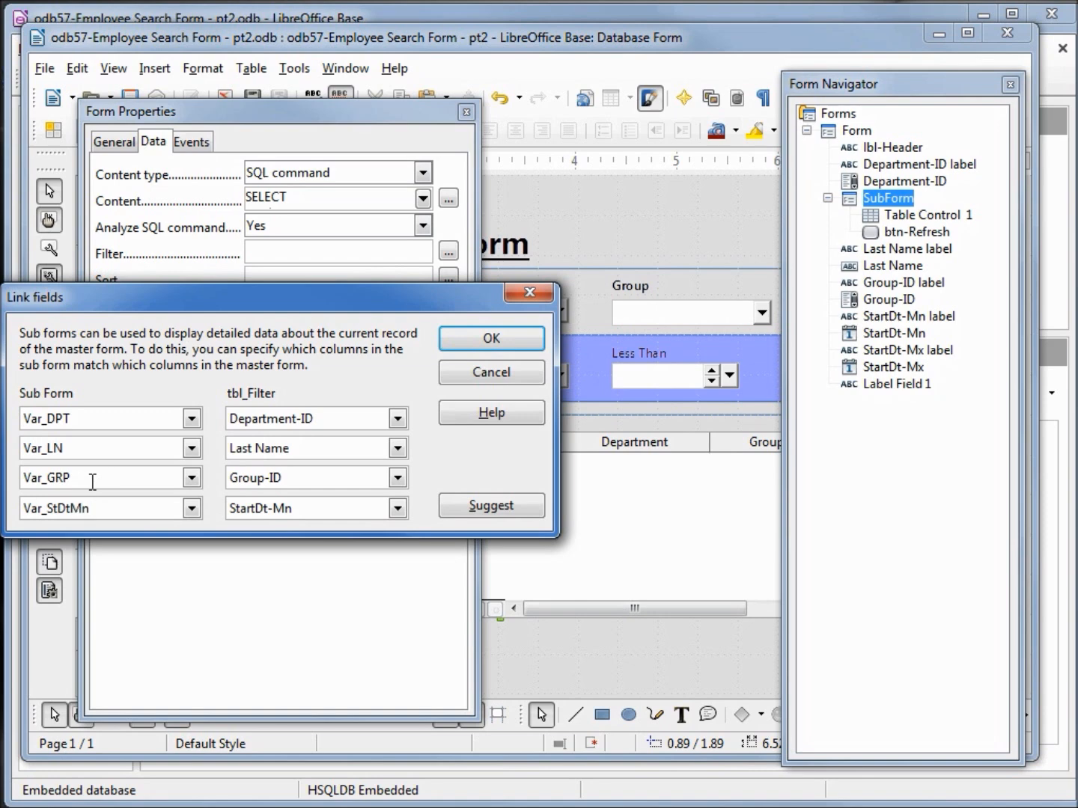
pyautogui.moveTo(78, 447)
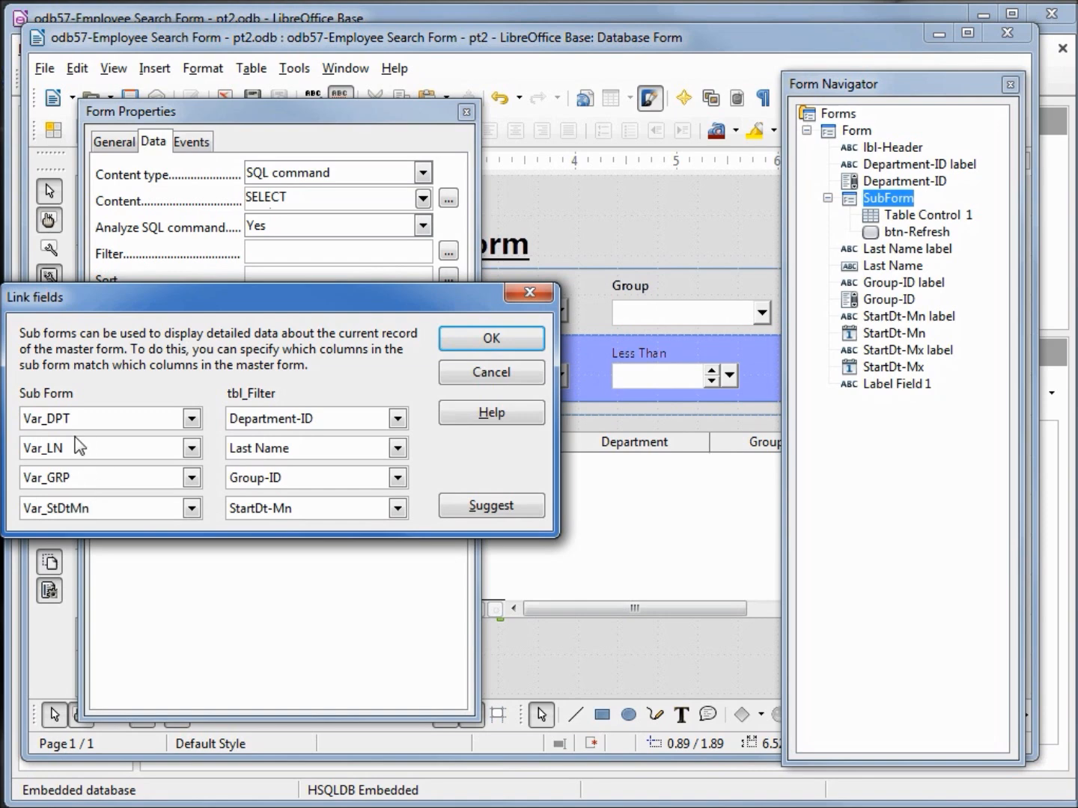
pyautogui.moveTo(464, 378)
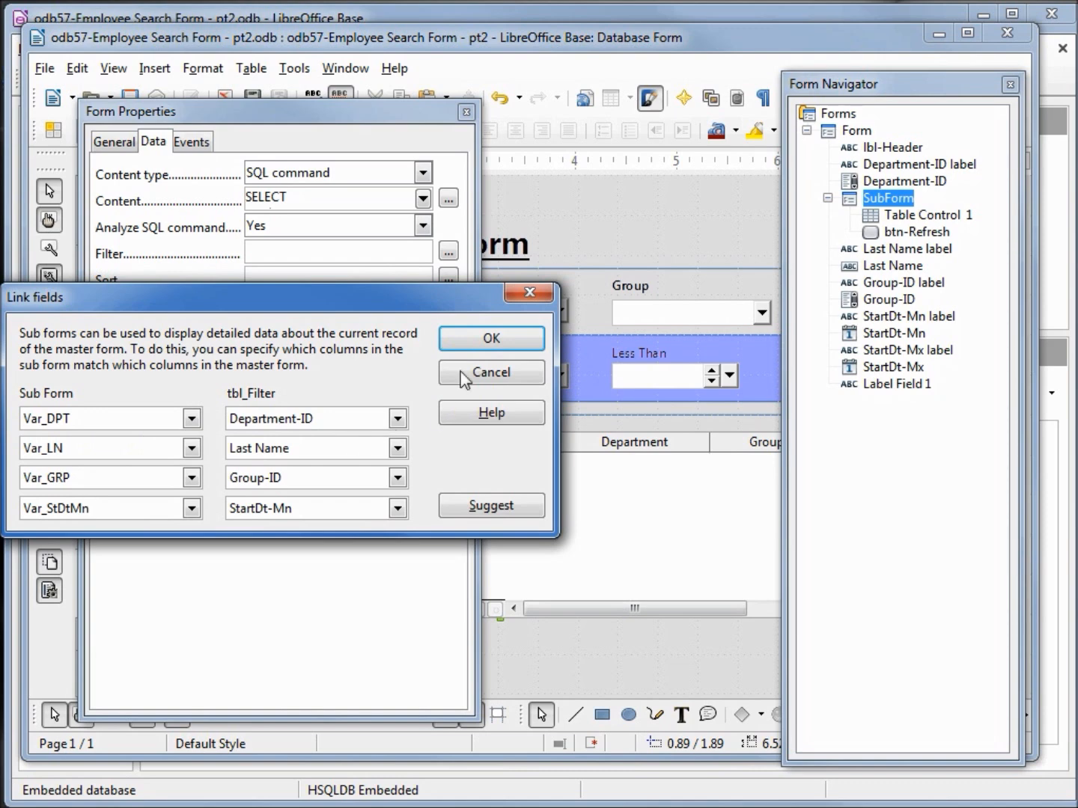
pyautogui.click(491, 339)
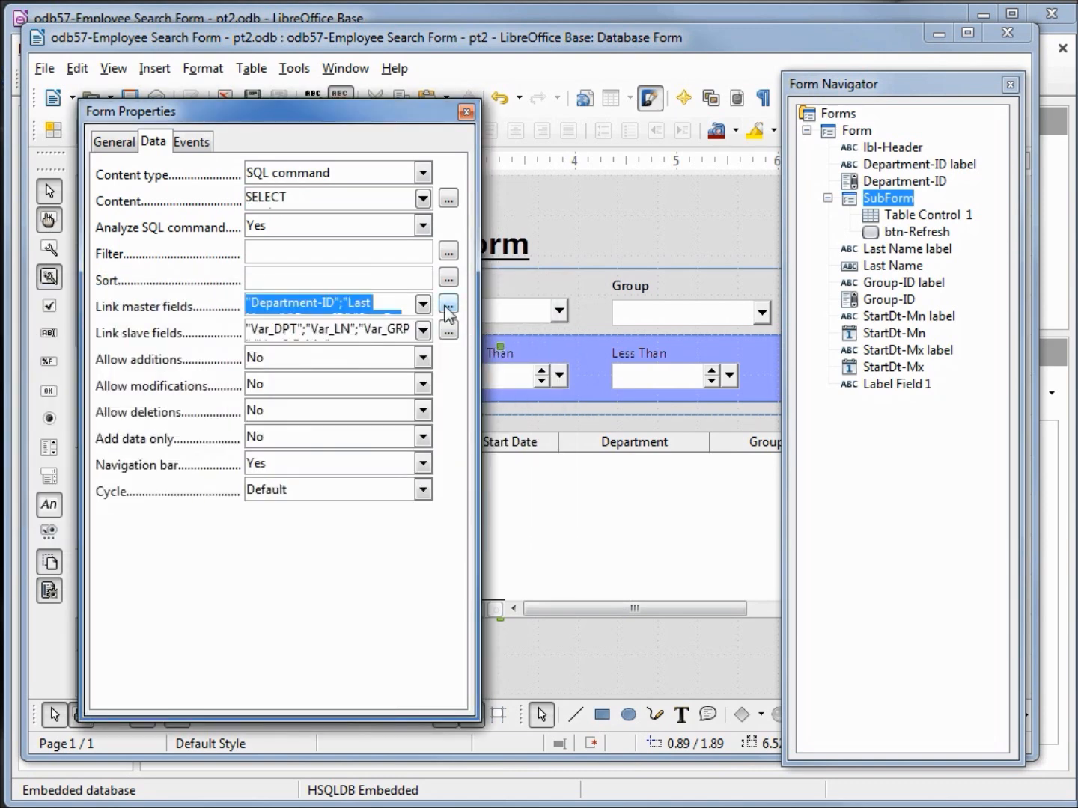
# - Add the StartDt master field linked to slave field Var_StDtMx in the link lists
pyautogui.click(422, 306)
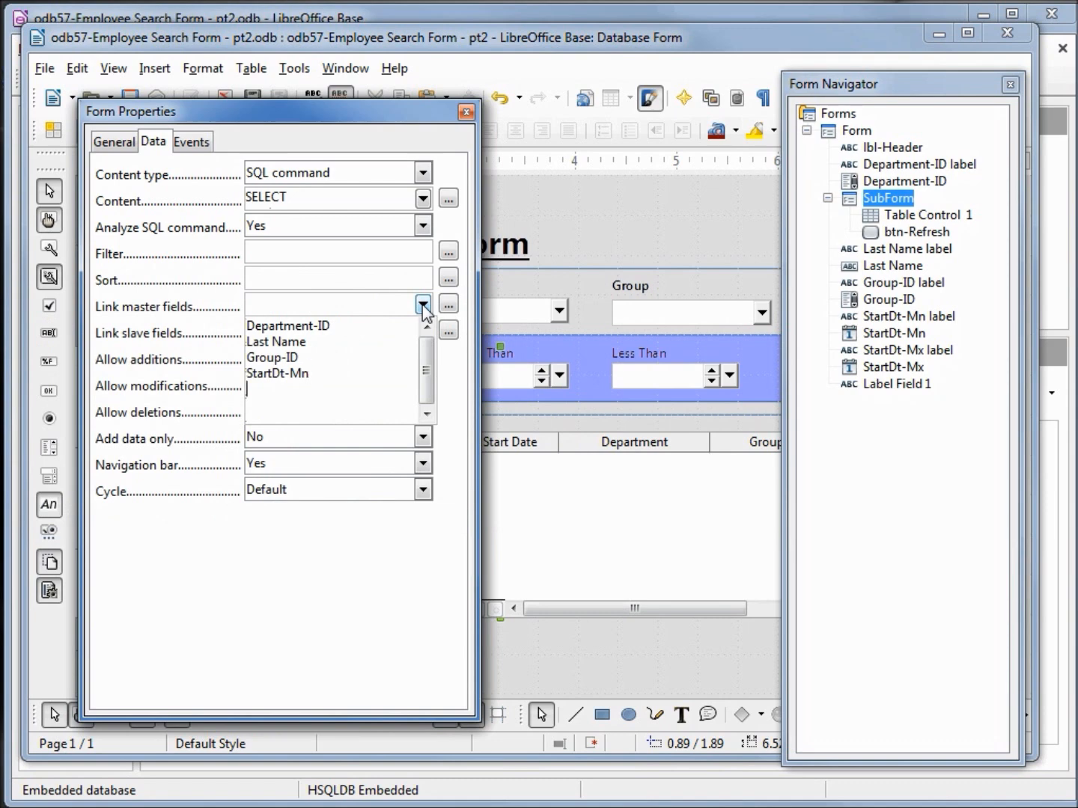
pyautogui.write('St')
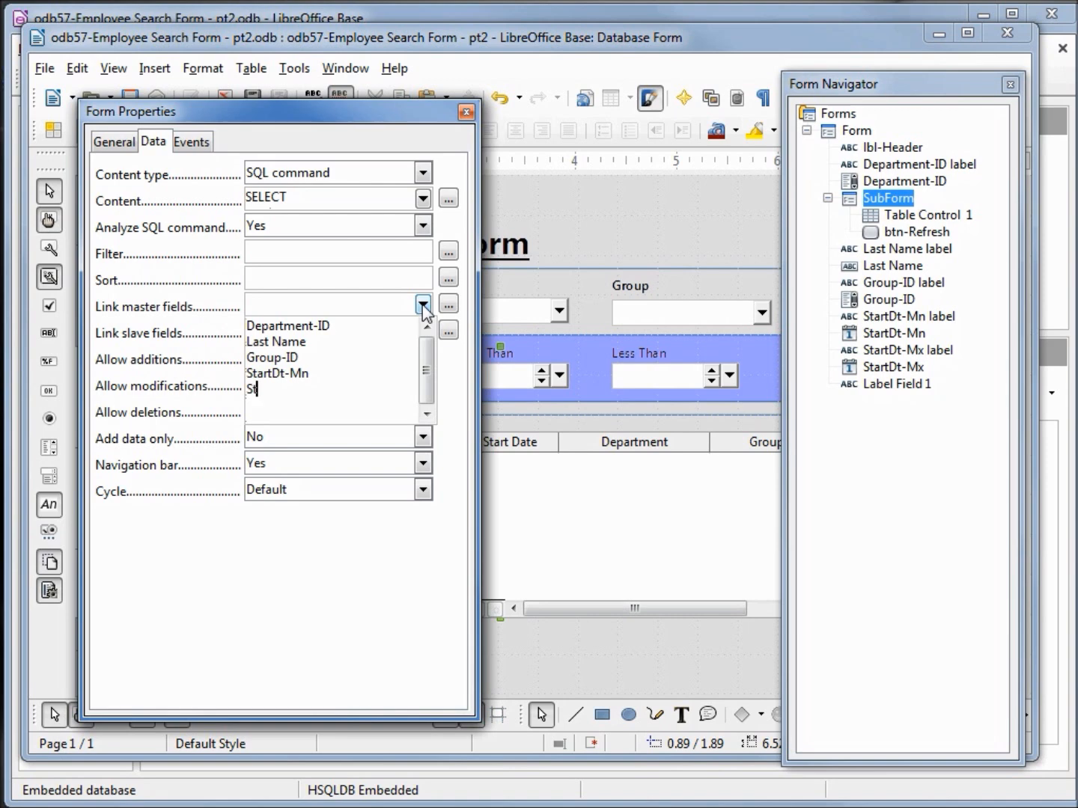
pyautogui.write('artDt-Mx')
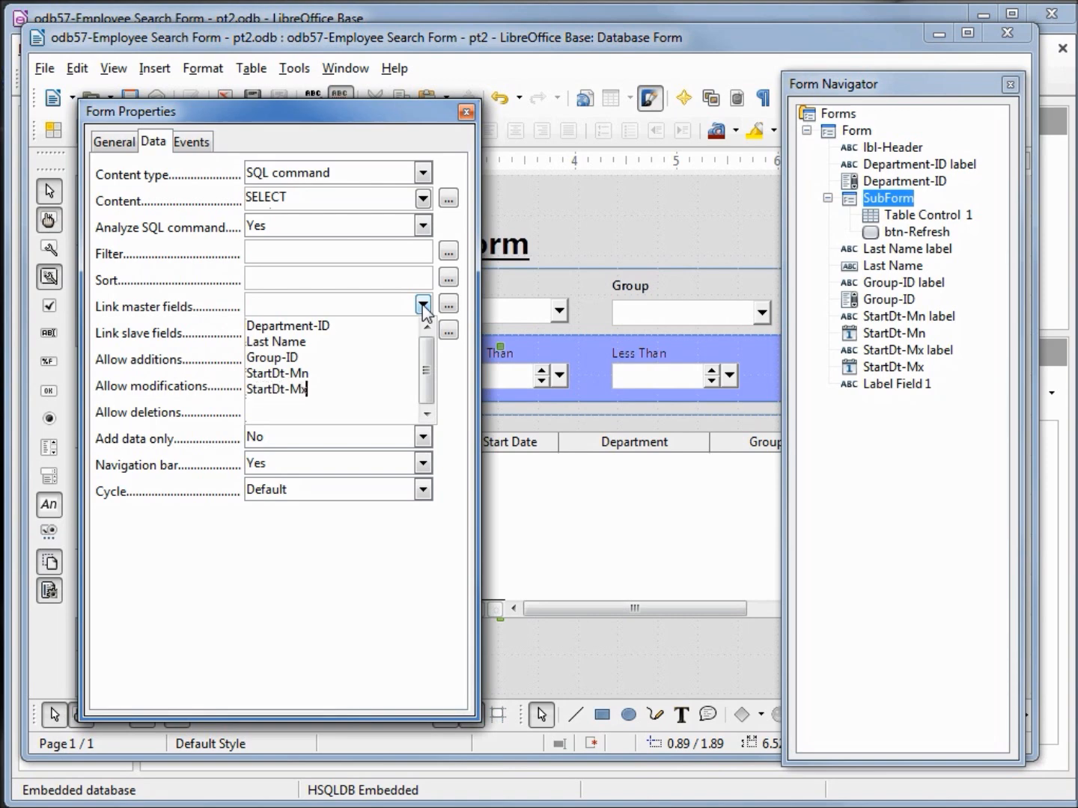
pyautogui.click(423, 305)
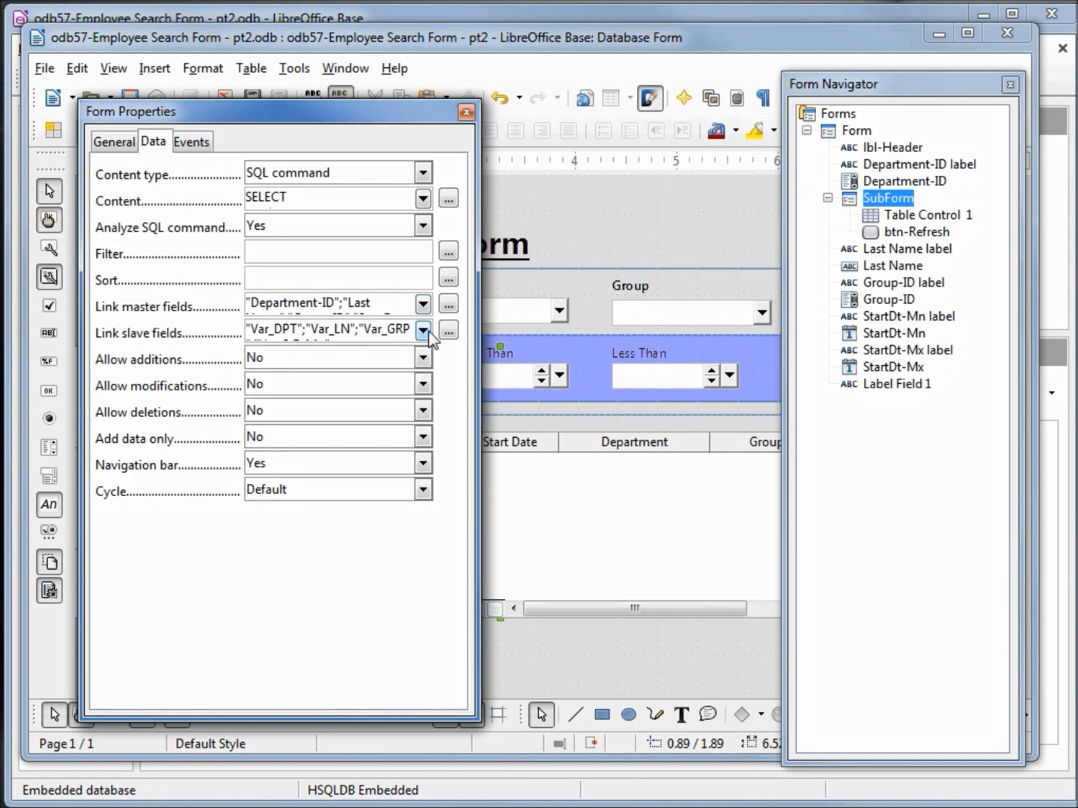
pyautogui.click(422, 329)
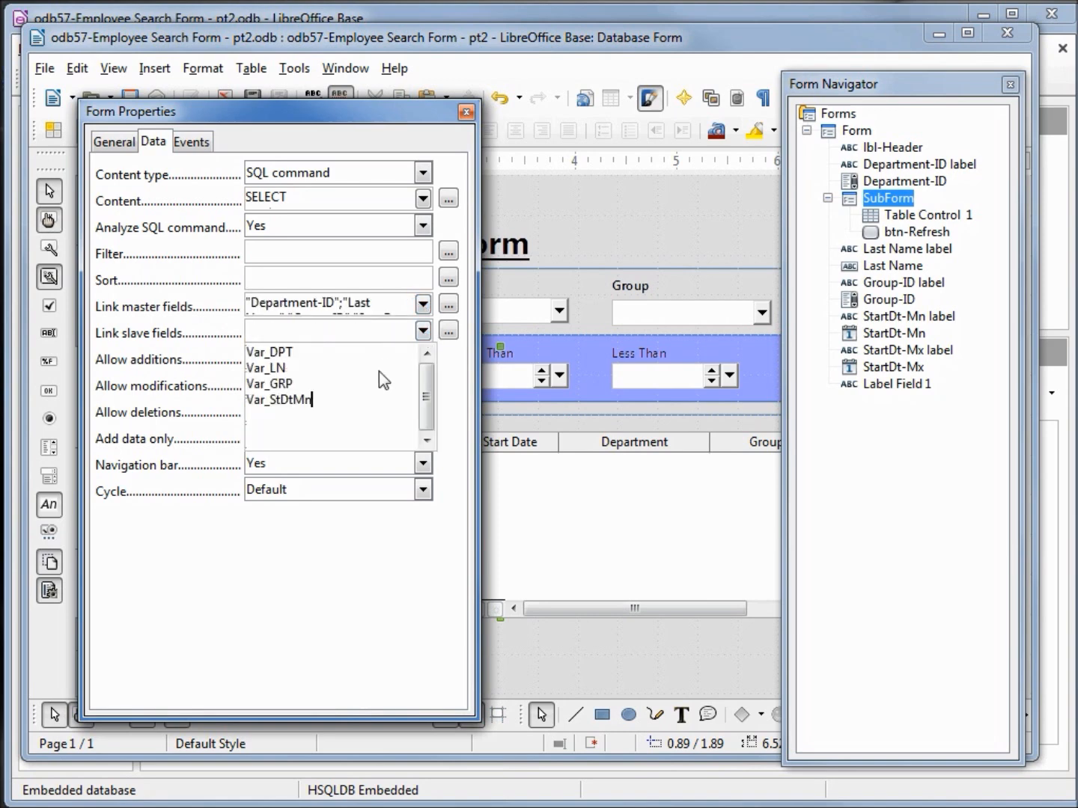
pyautogui.press('Return')
pyautogui.write('Var_')
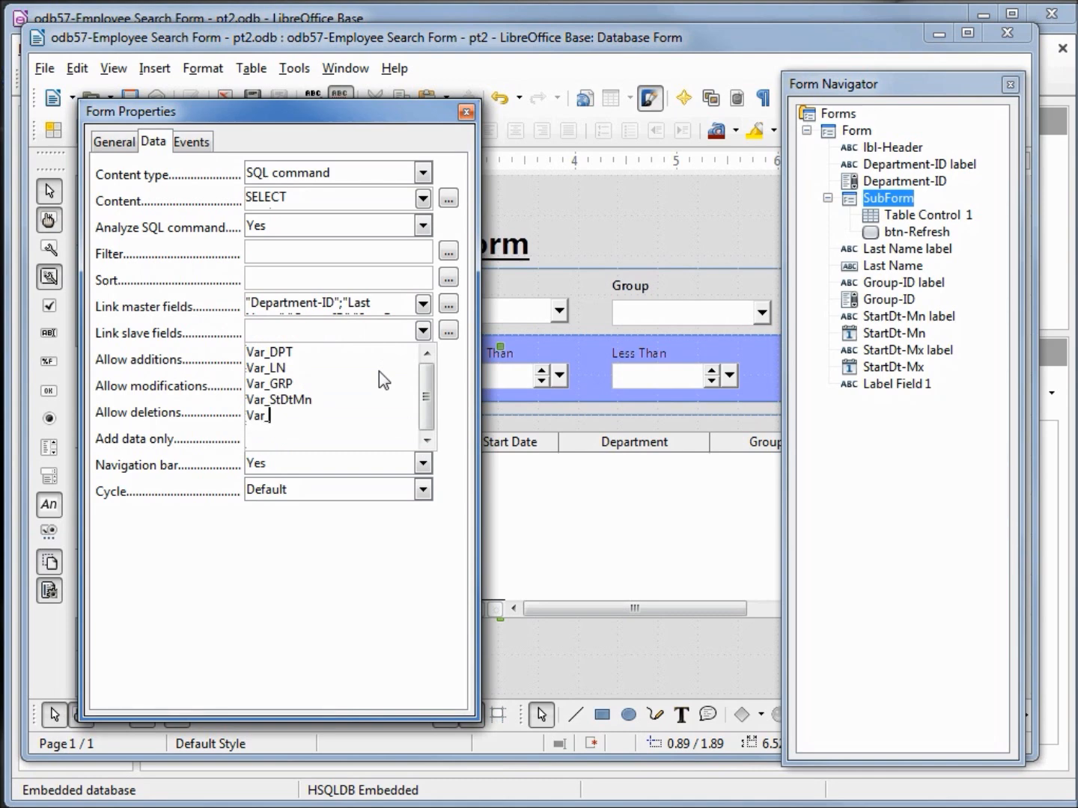
pyautogui.write('StDt')
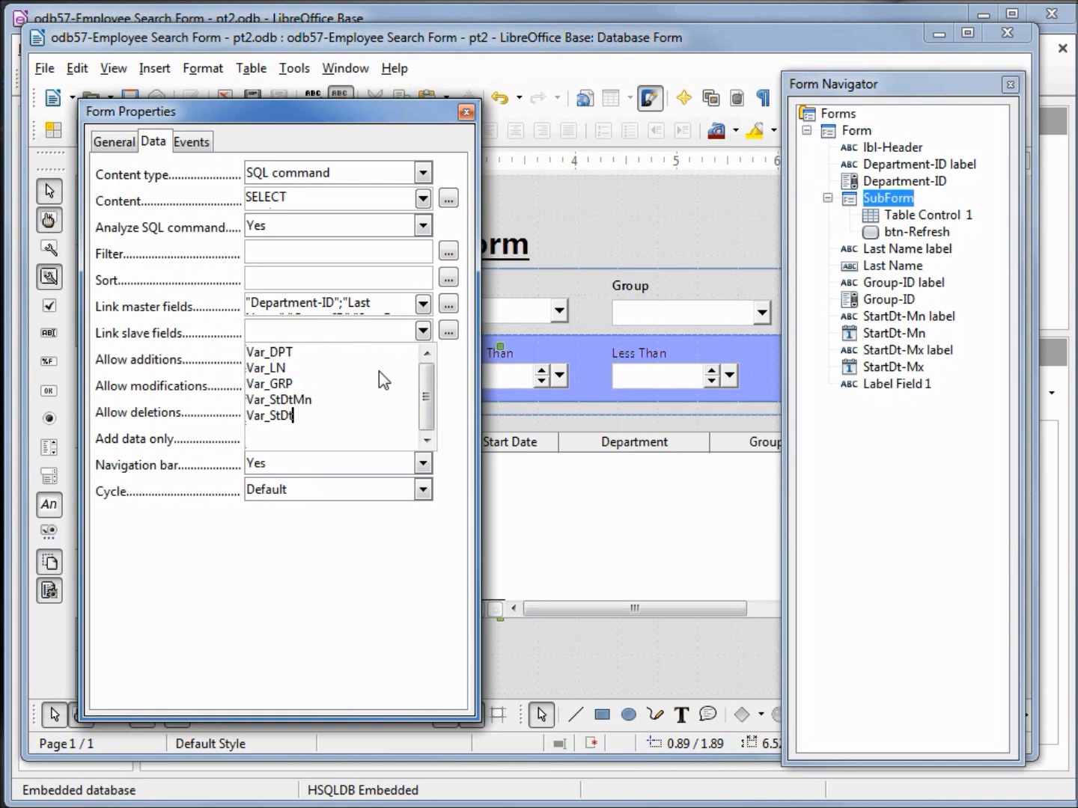
pyautogui.write('Mx')
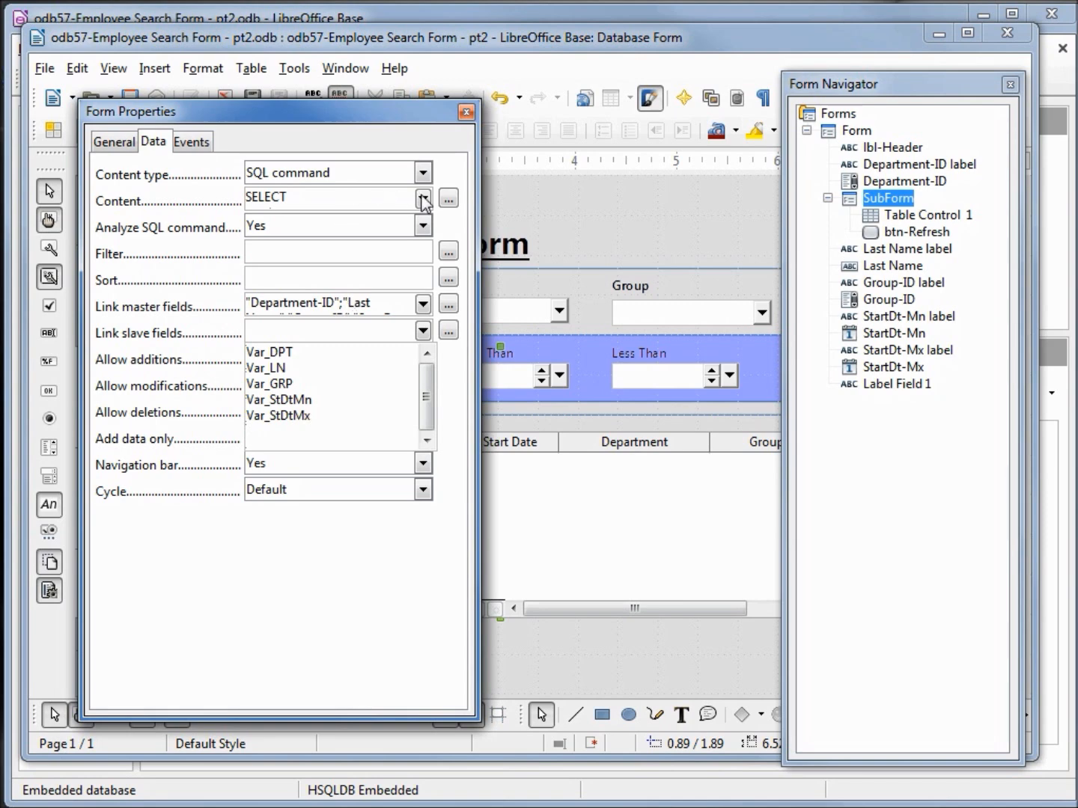
# - Review the subform's SQL command content and close its properties
pyautogui.click(422, 200)
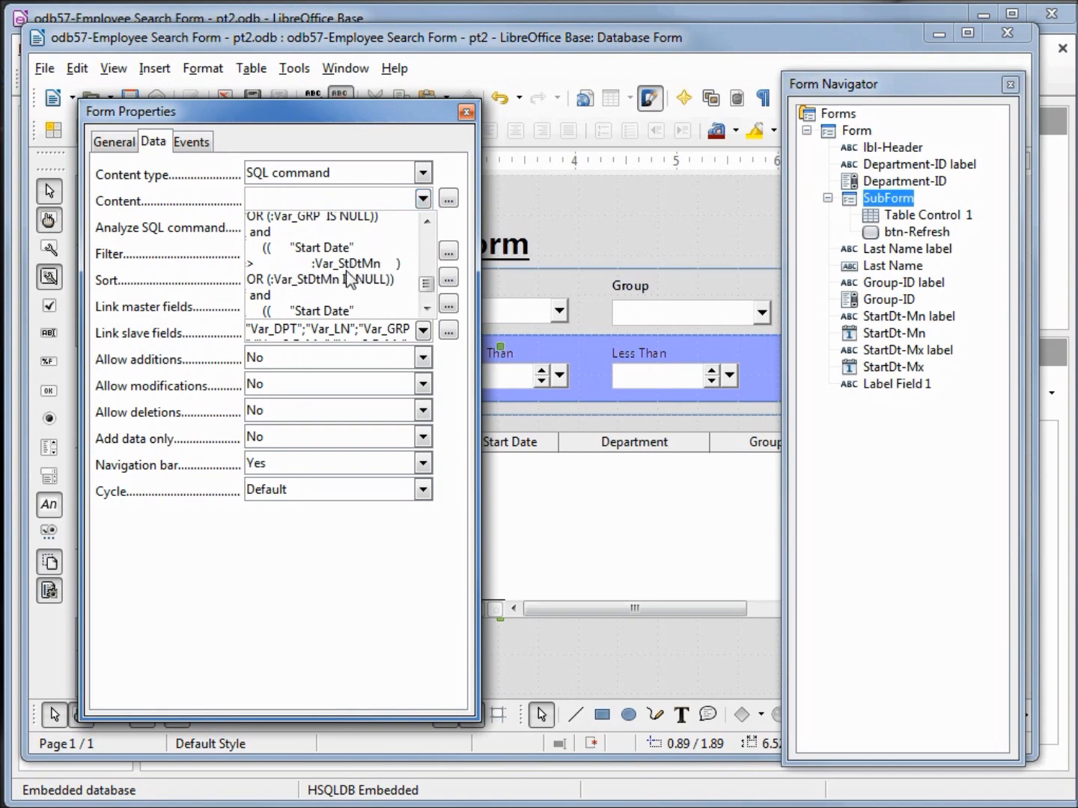
pyautogui.scroll(-3)
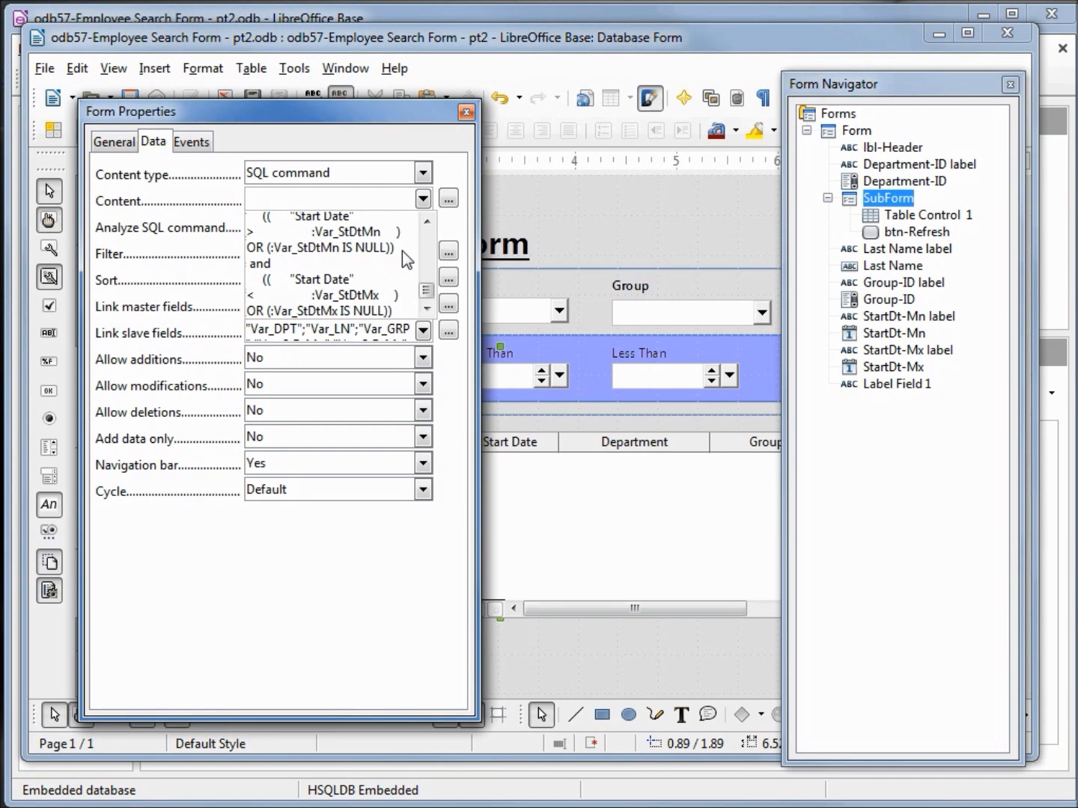
pyautogui.click(464, 111)
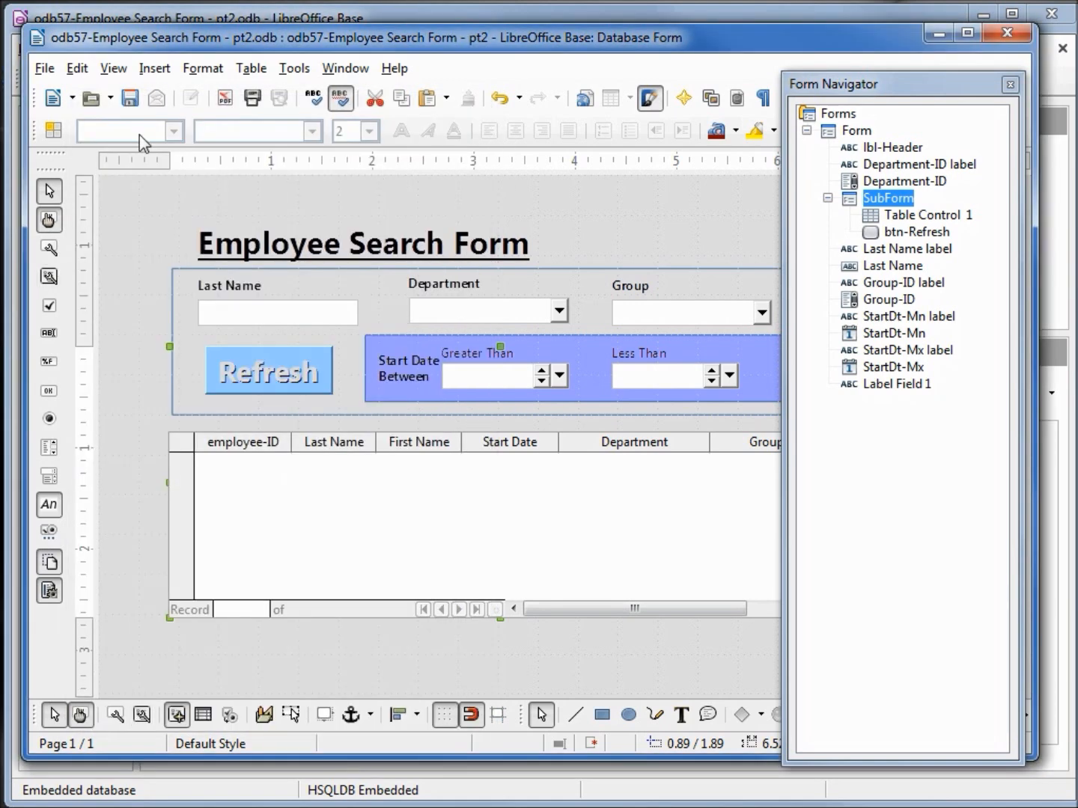
pyautogui.moveTo(130, 98)
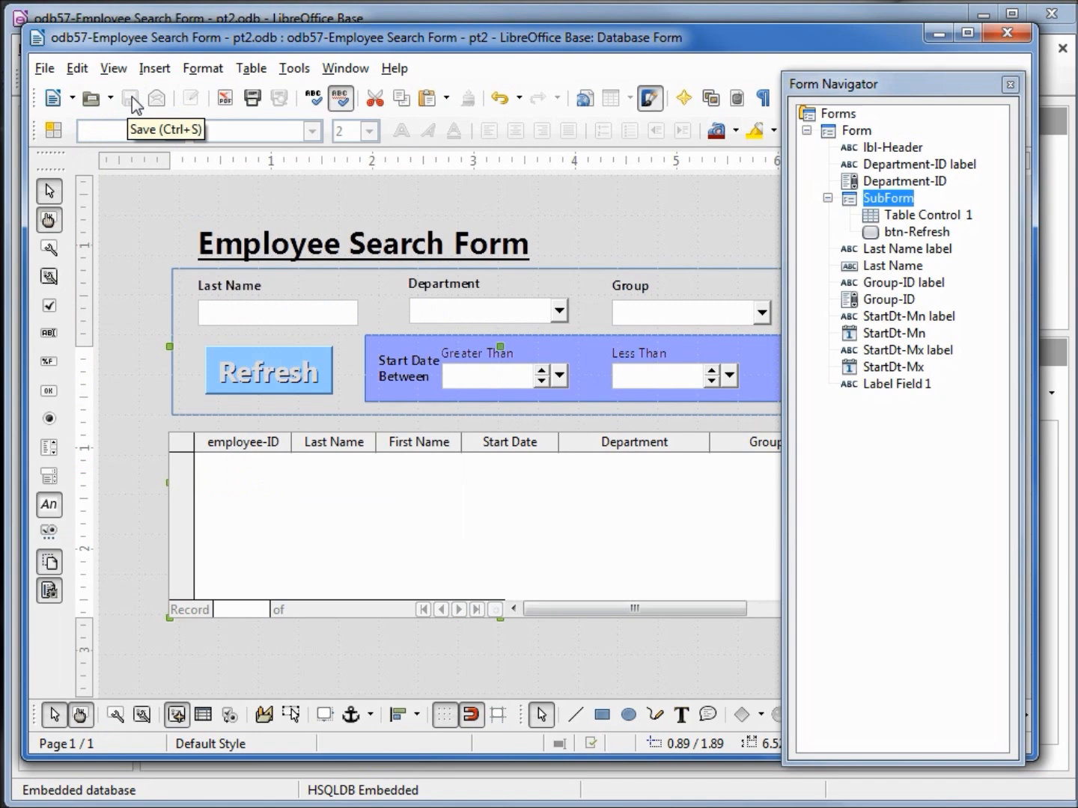
# - Save the form design
pyautogui.click(1009, 84)
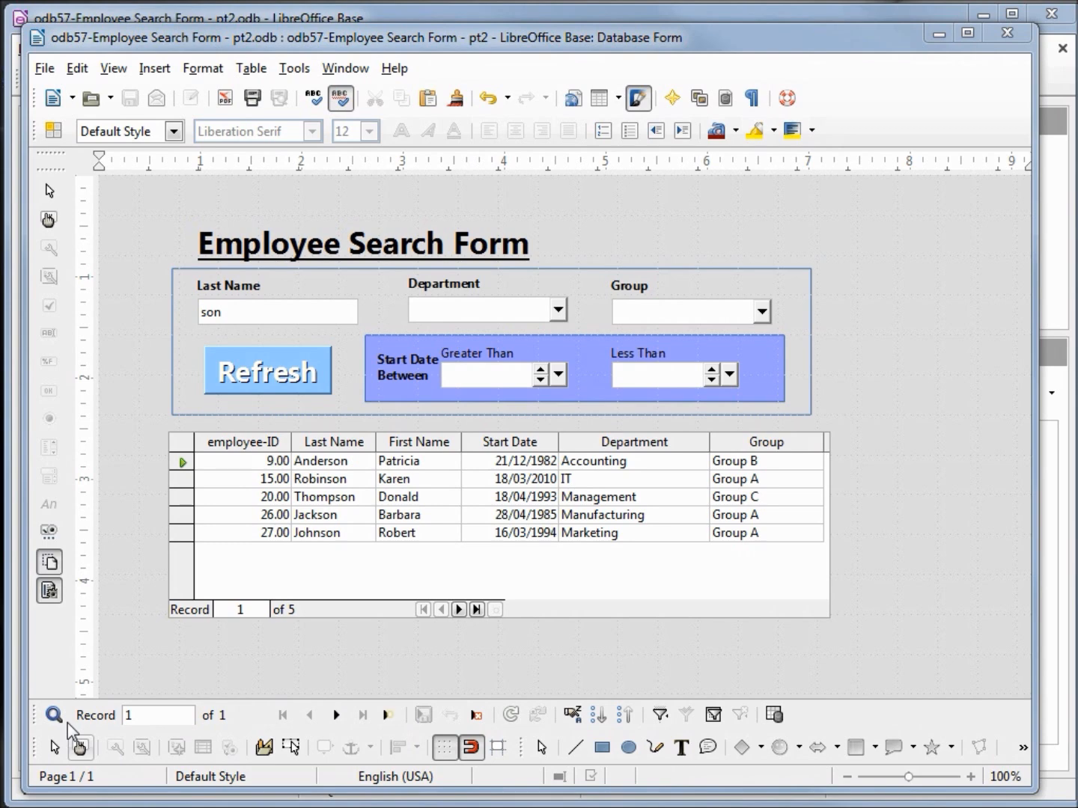
# - Clear the last-name criterion and filter to the Accounting department and Group B via Refresh
pyautogui.click(266, 371)
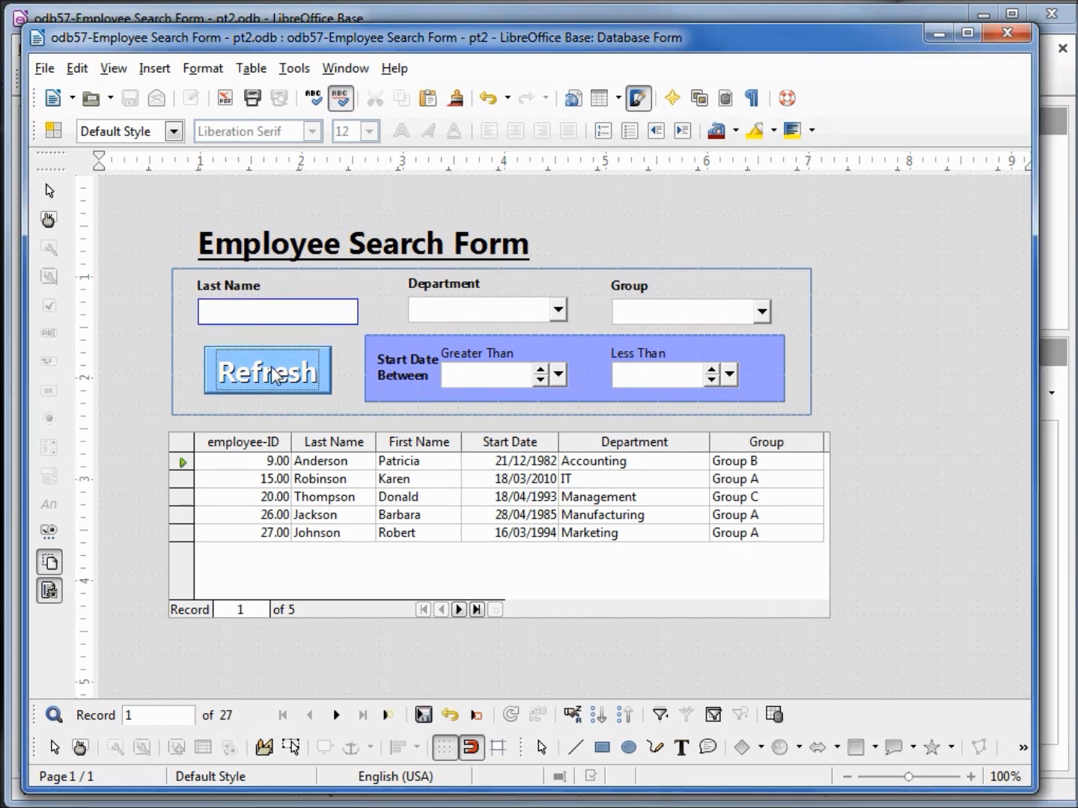
pyautogui.click(266, 371)
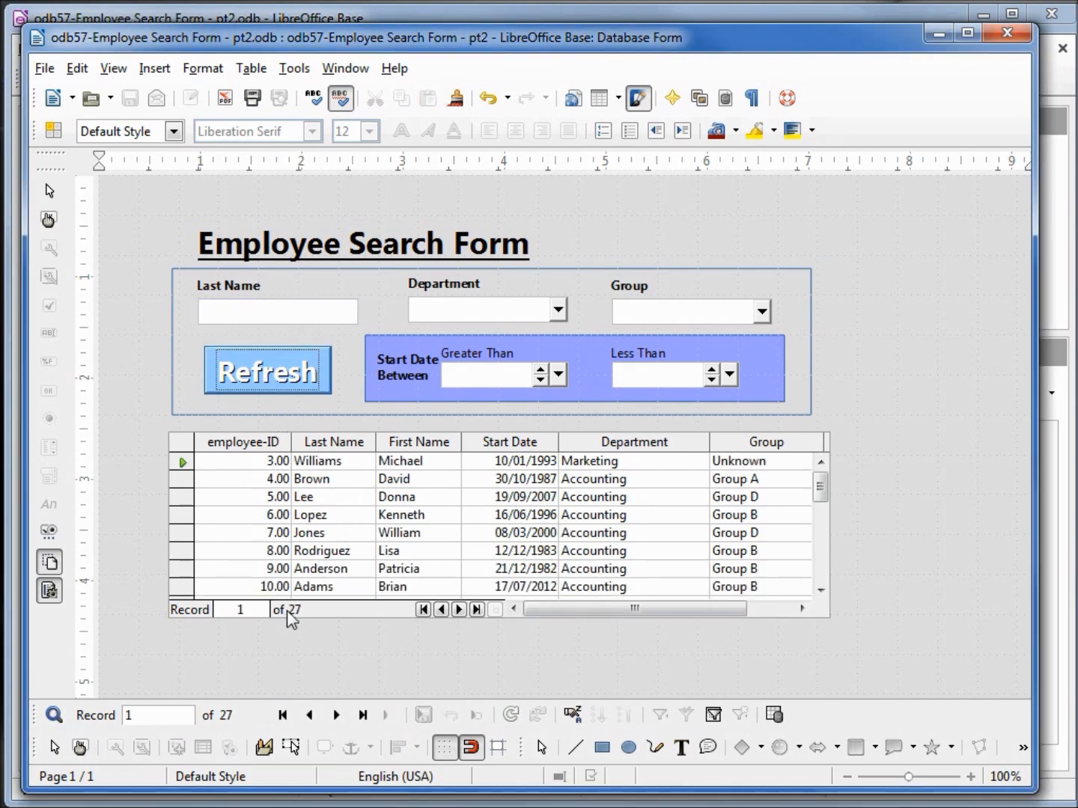
pyautogui.click(557, 310)
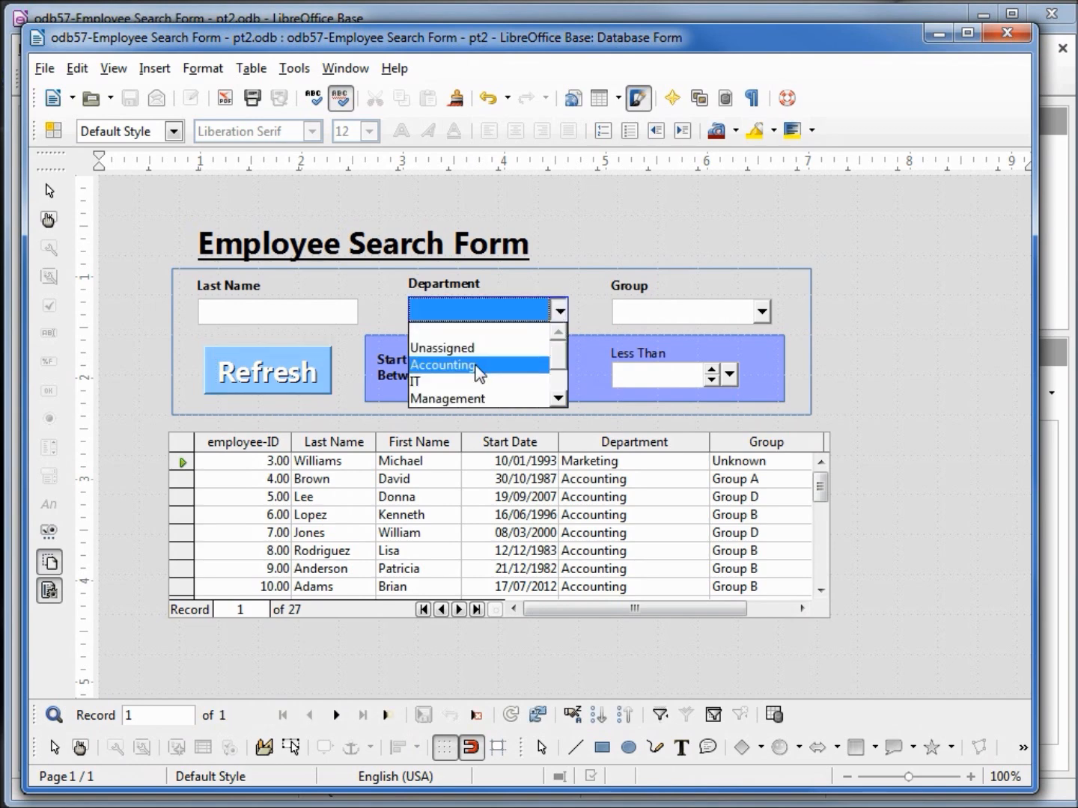
pyautogui.click(442, 366)
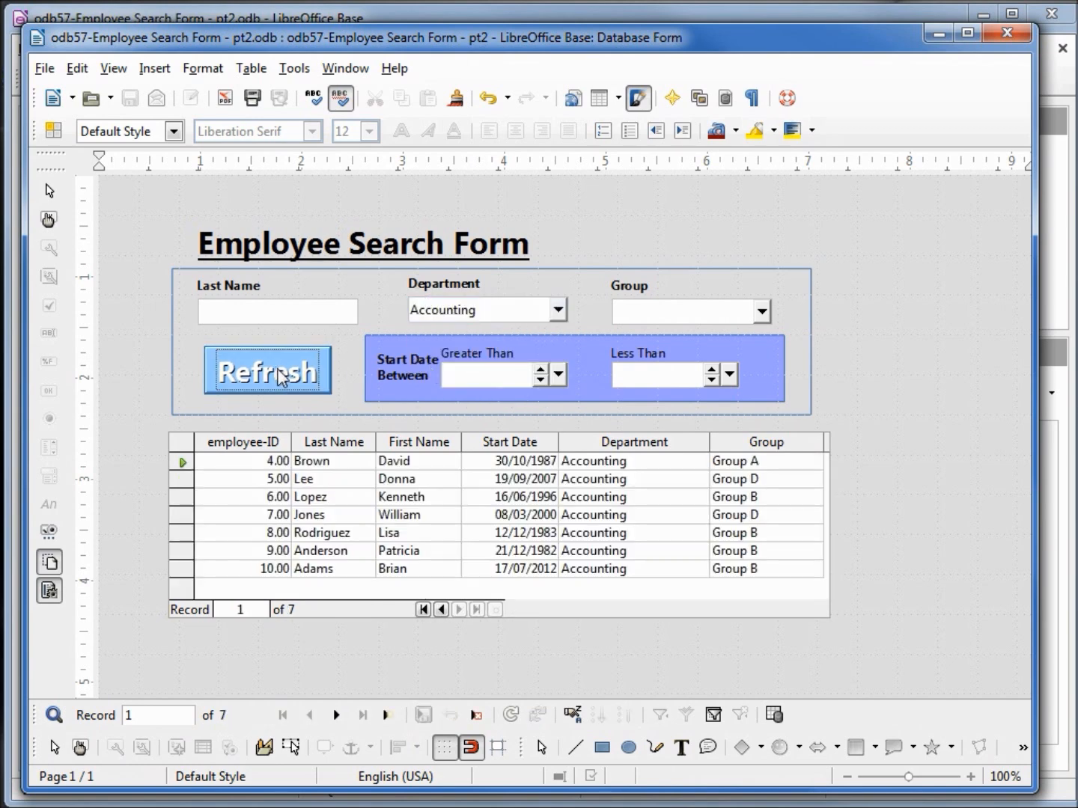
pyautogui.click(762, 312)
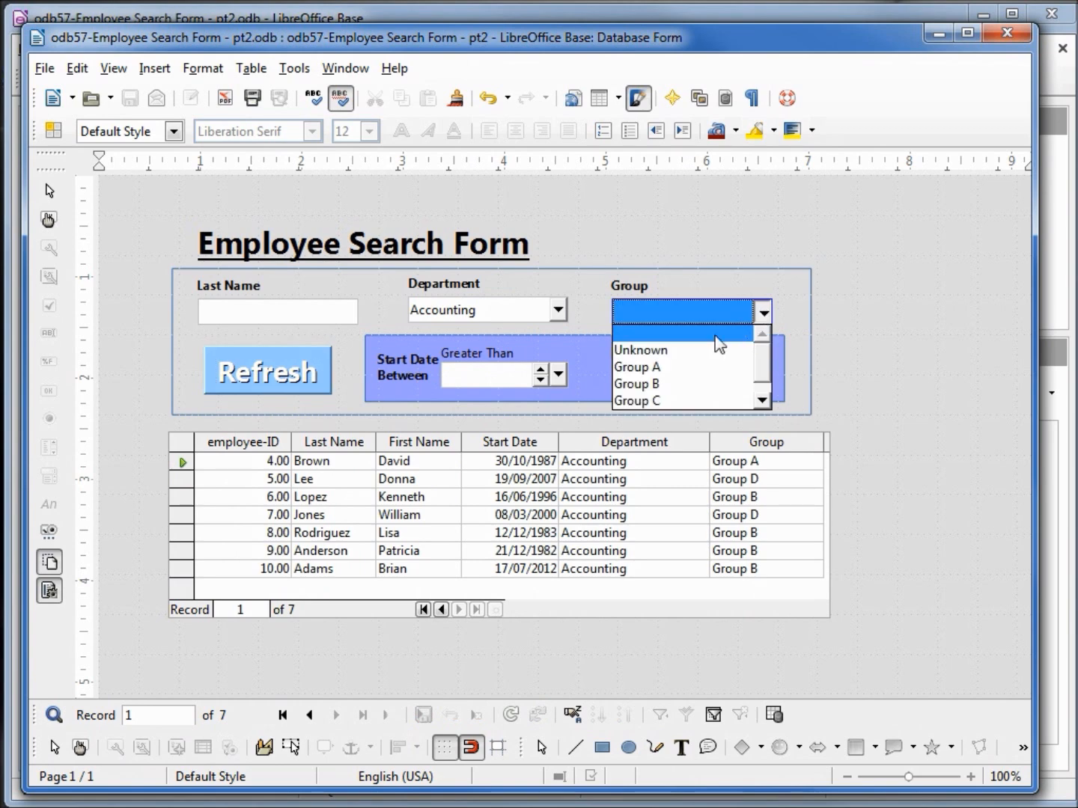
pyautogui.moveTo(687, 384)
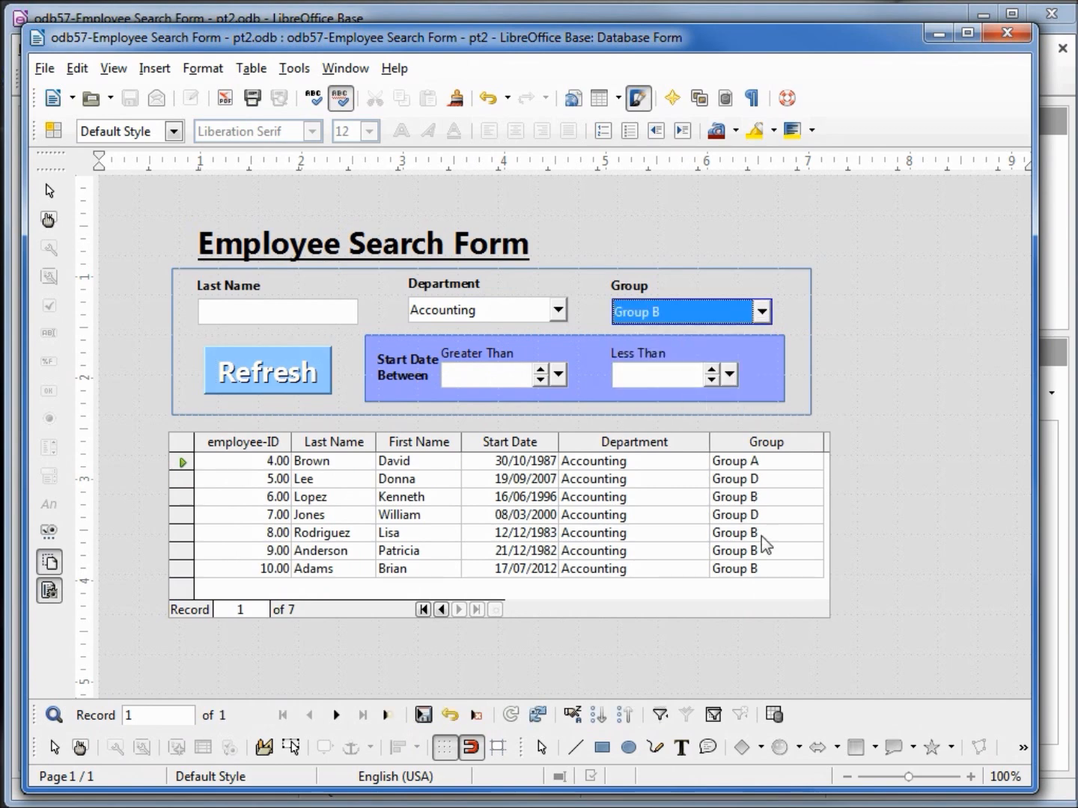
pyautogui.click(267, 370)
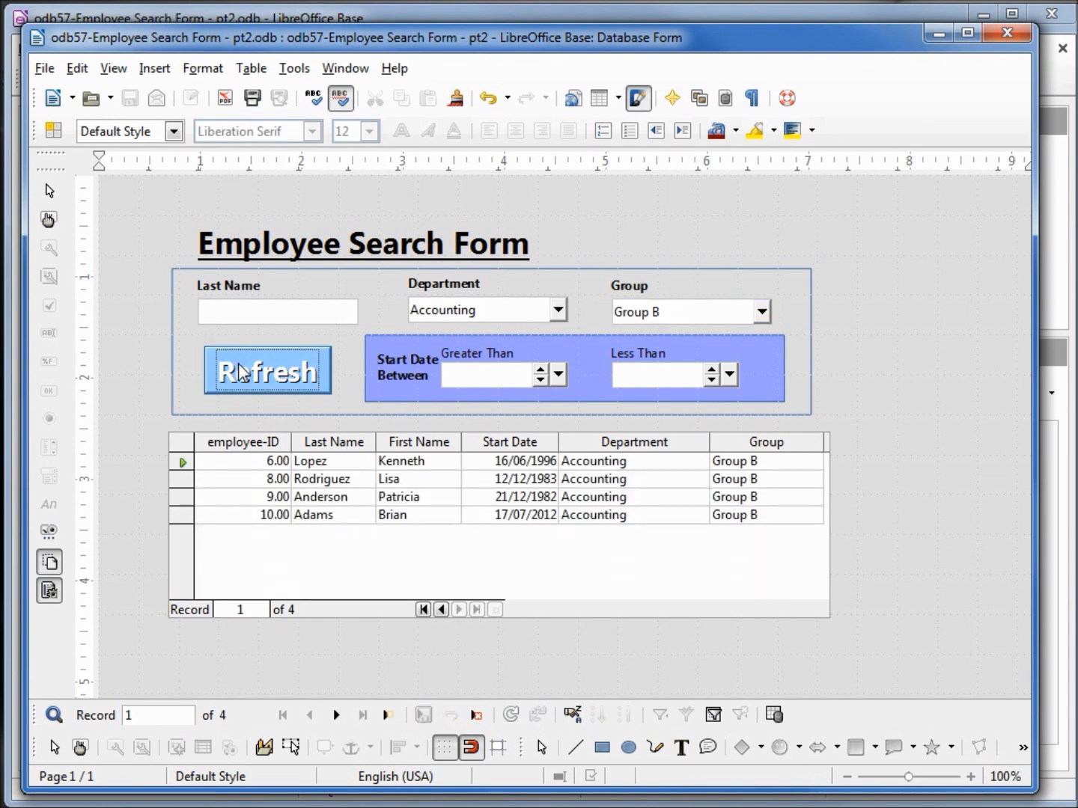
pyautogui.moveTo(779, 496)
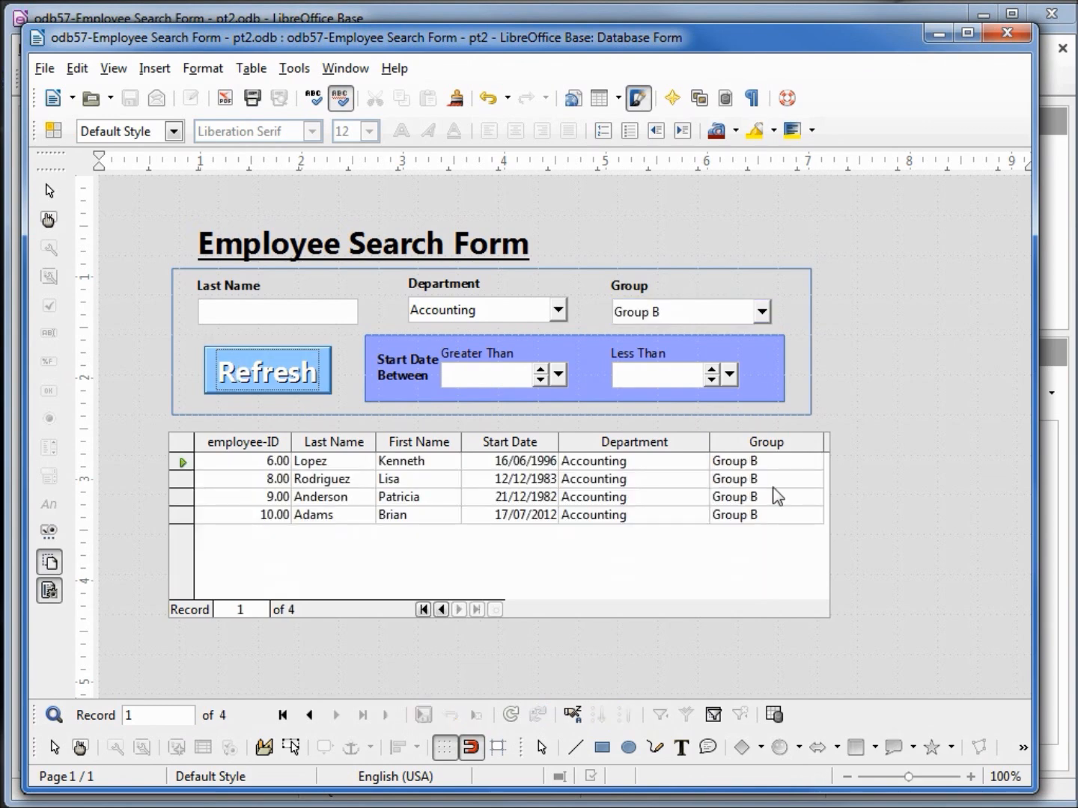
# - Enter 1/1/1983 as the Greater Than start-date bound and refresh the search
pyautogui.click(491, 374)
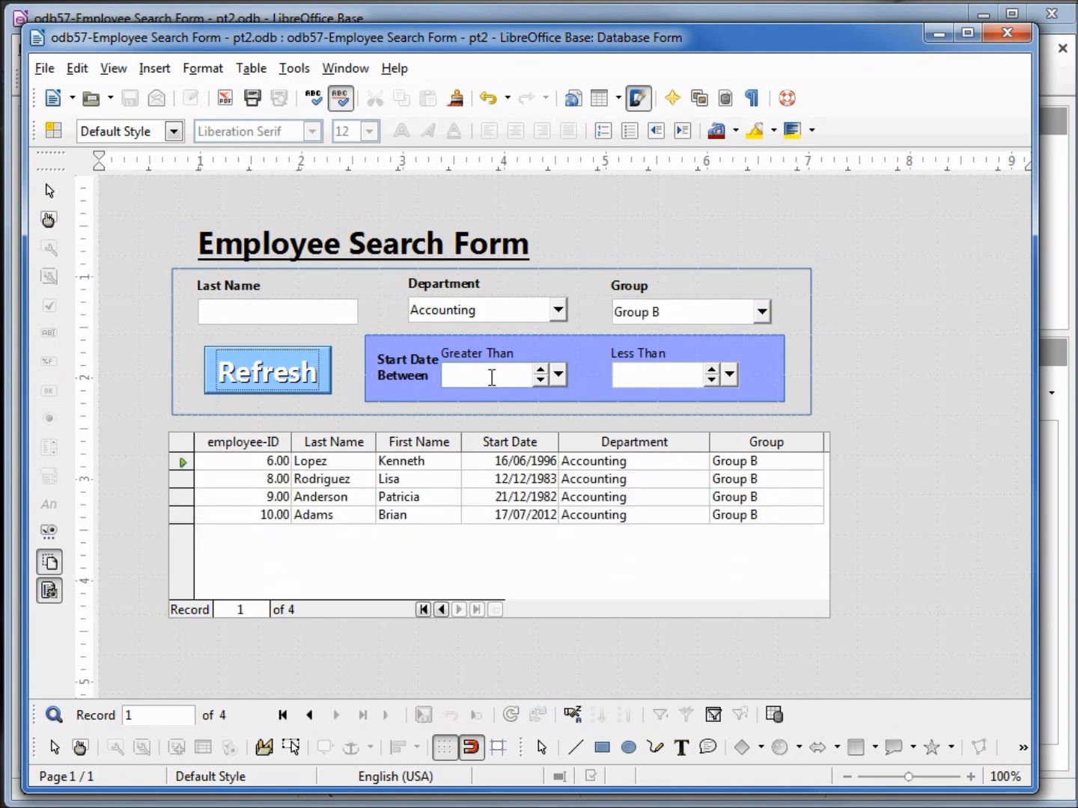
pyautogui.click(267, 371)
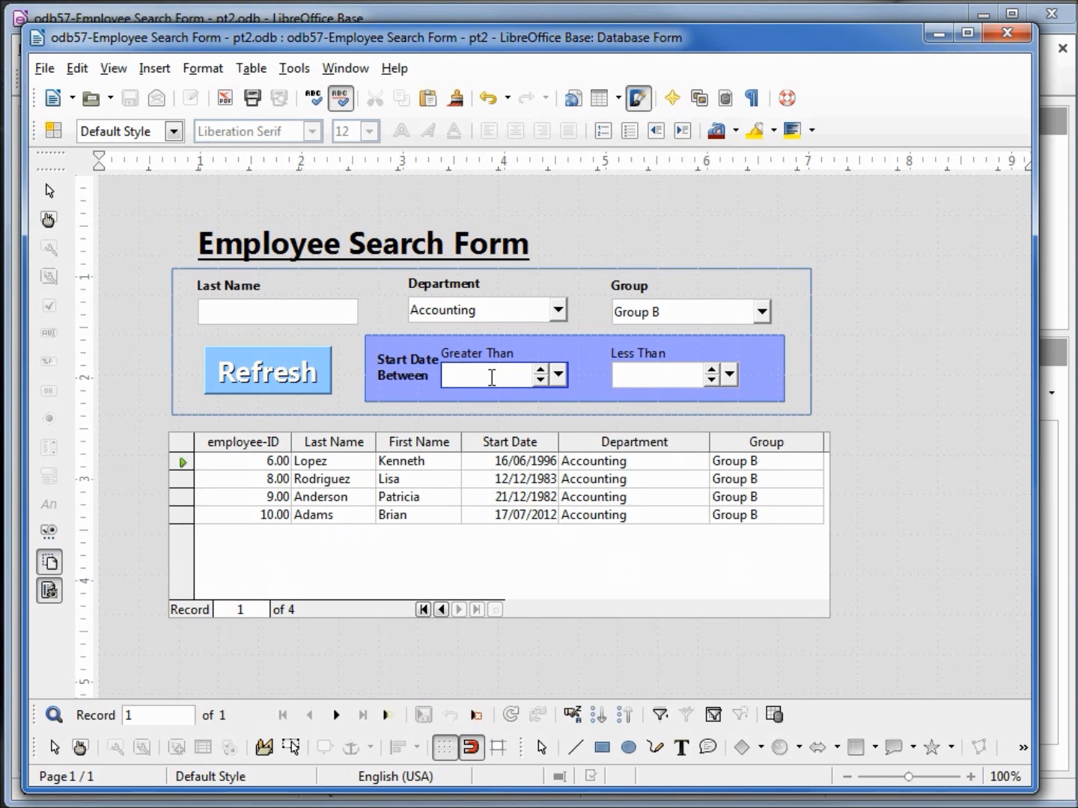
pyautogui.moveTo(530, 470)
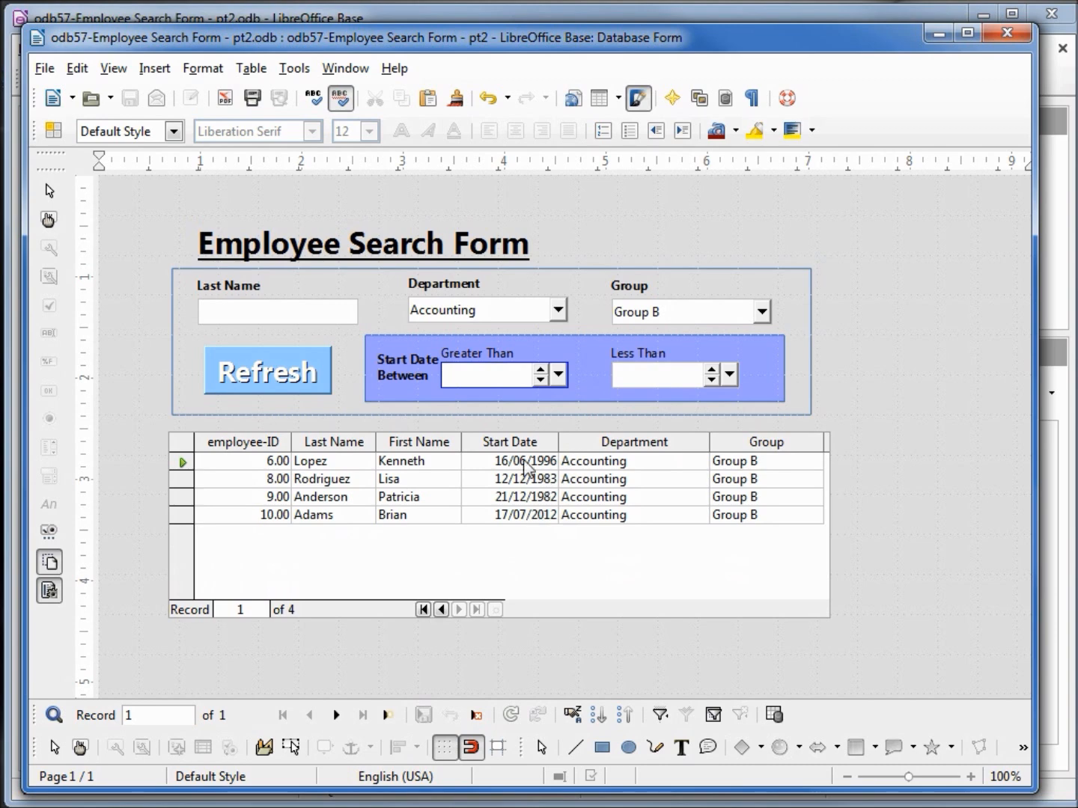
pyautogui.click(486, 374)
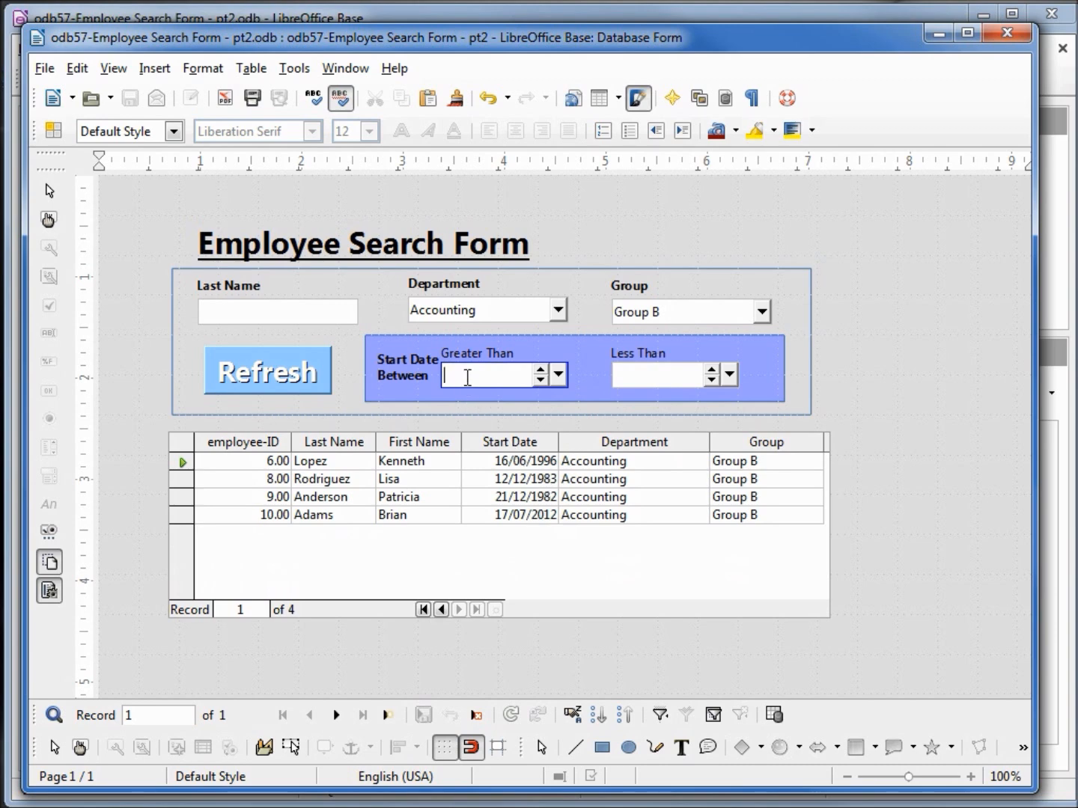
pyautogui.write('1/1/')
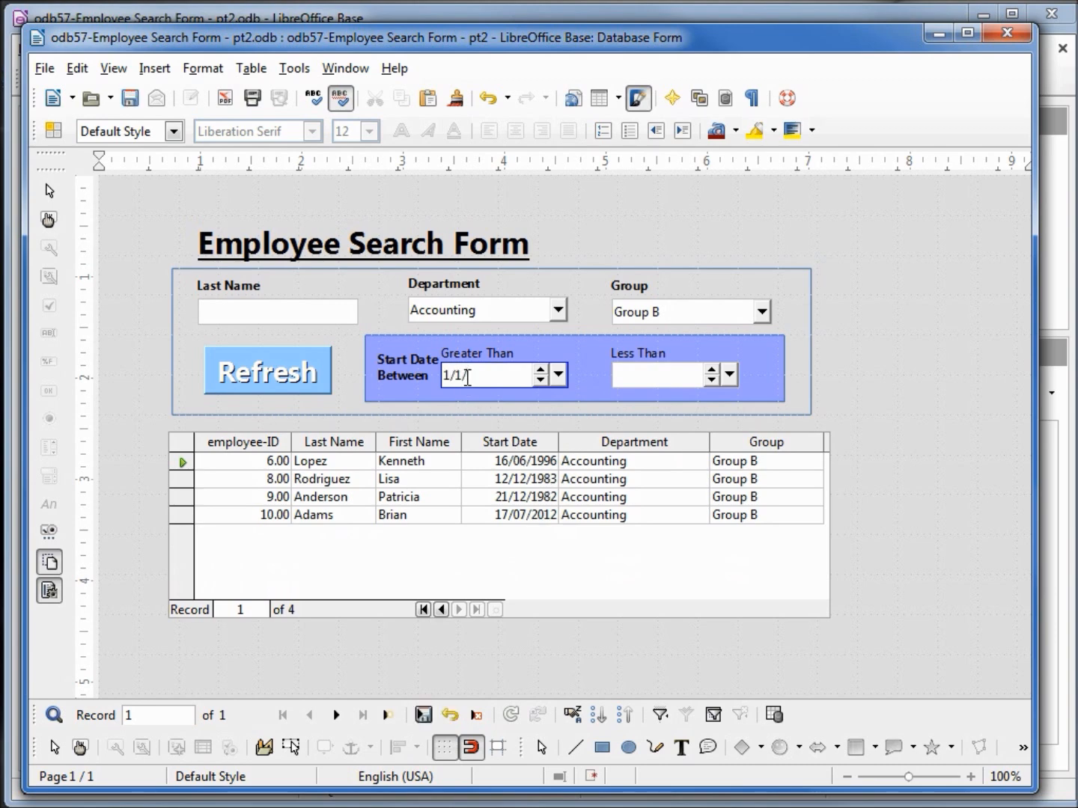
pyautogui.write('1983')
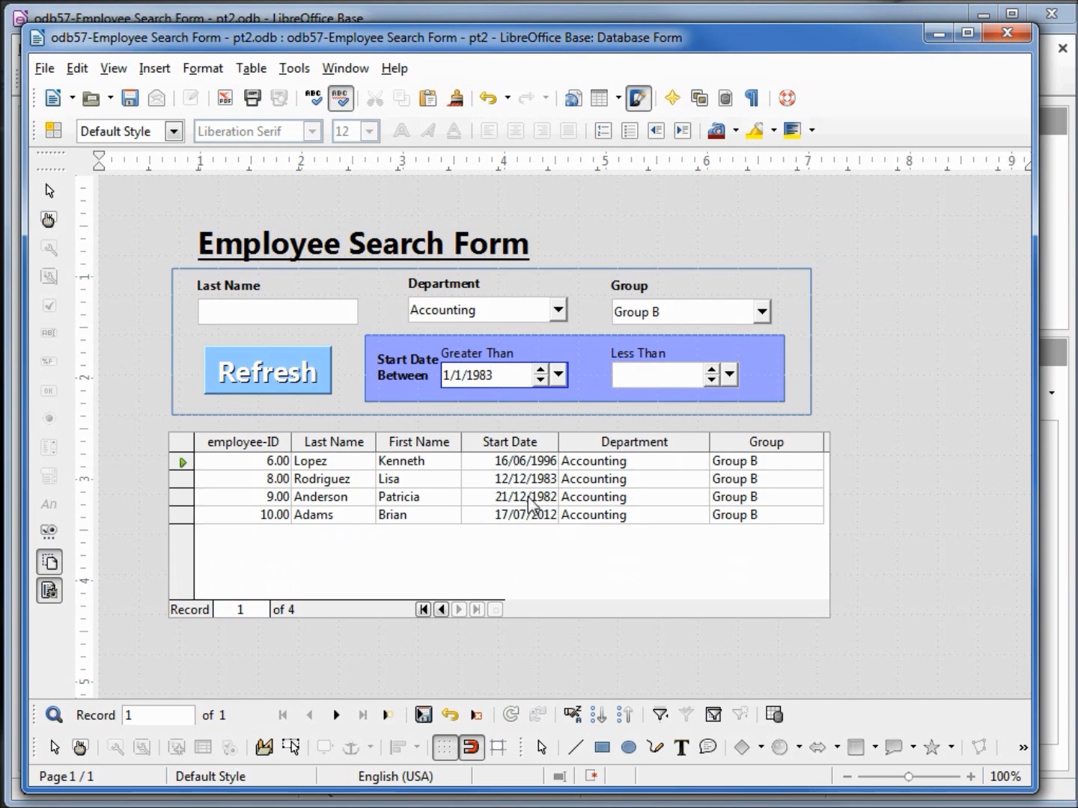
pyautogui.click(266, 371)
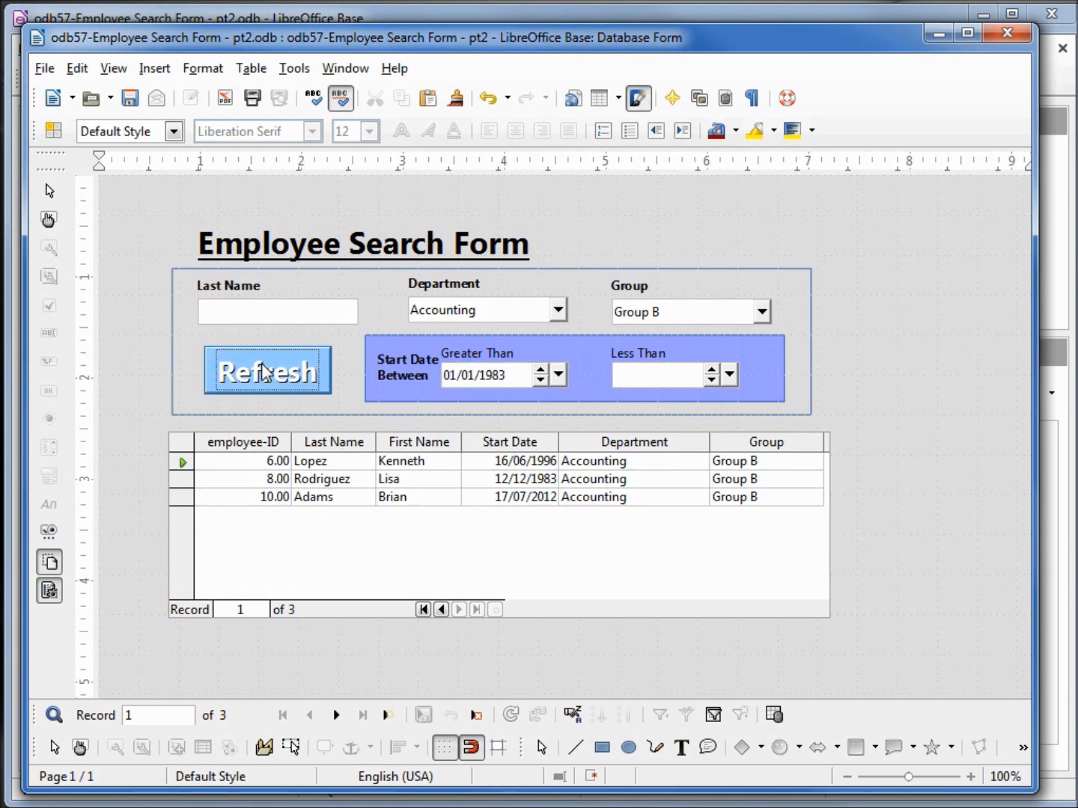
pyautogui.moveTo(624, 371)
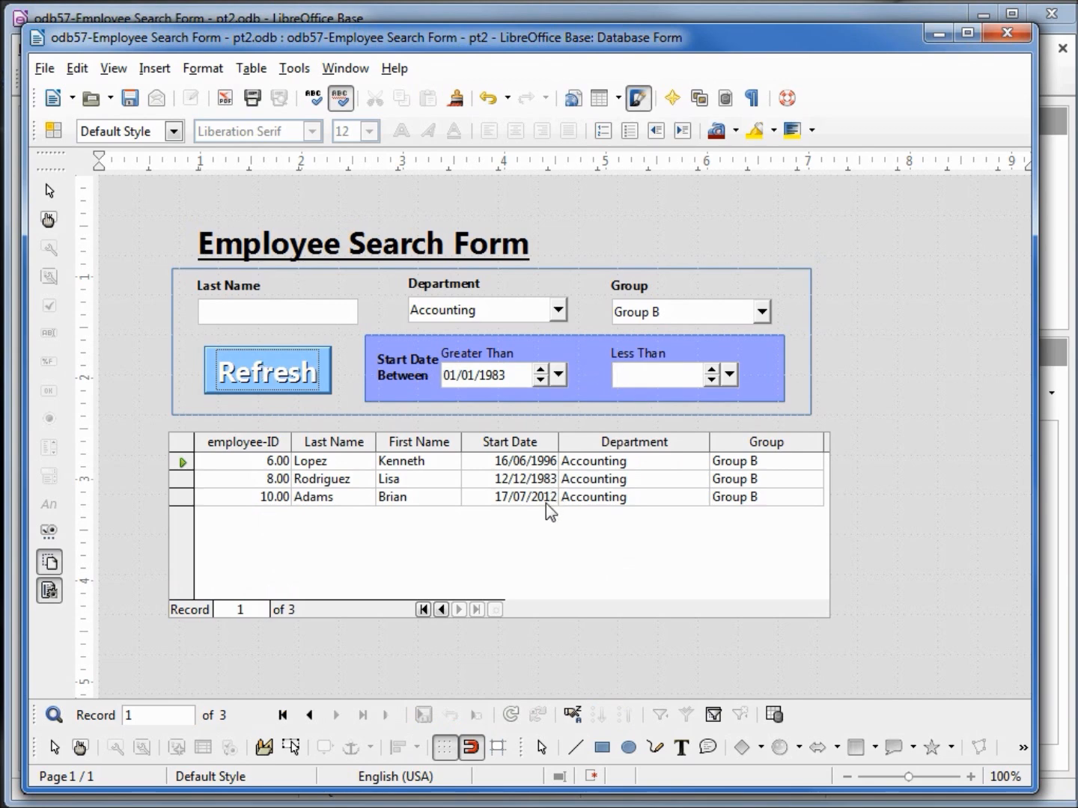
# - Enter 1/1/2010 as the Less Than bound and refresh, leaving two employees
pyautogui.click(662, 374)
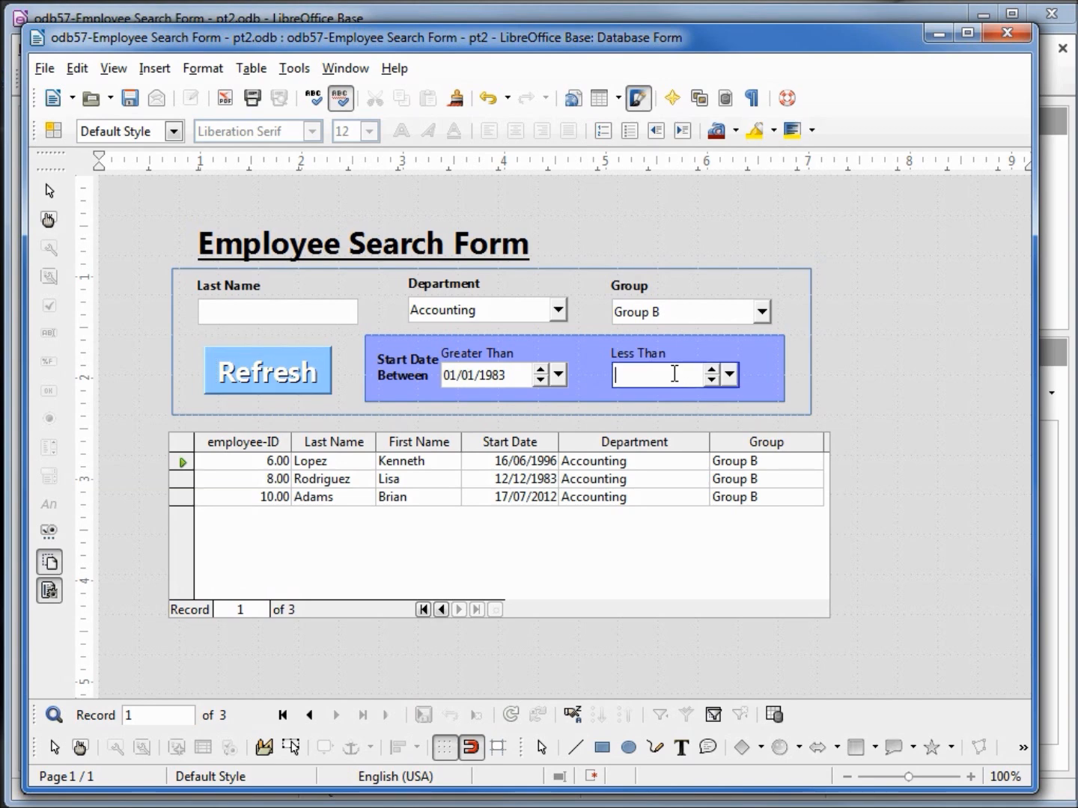
pyautogui.write('1/1/')
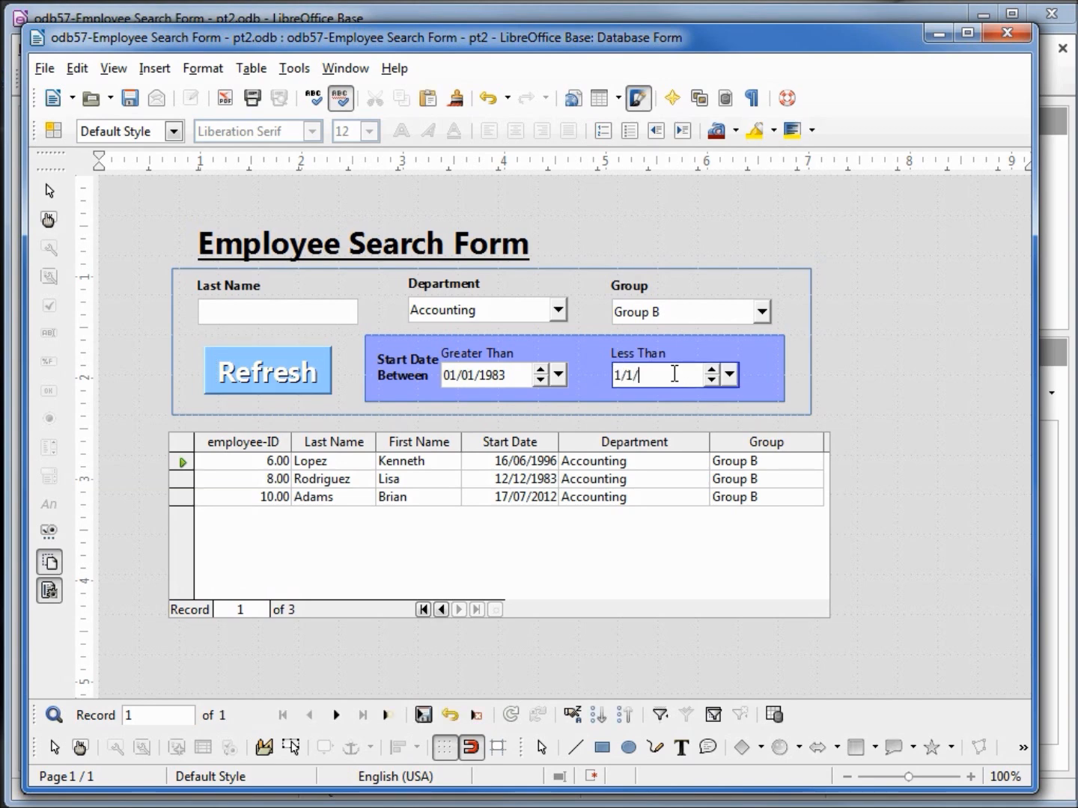
pyautogui.write('2010')
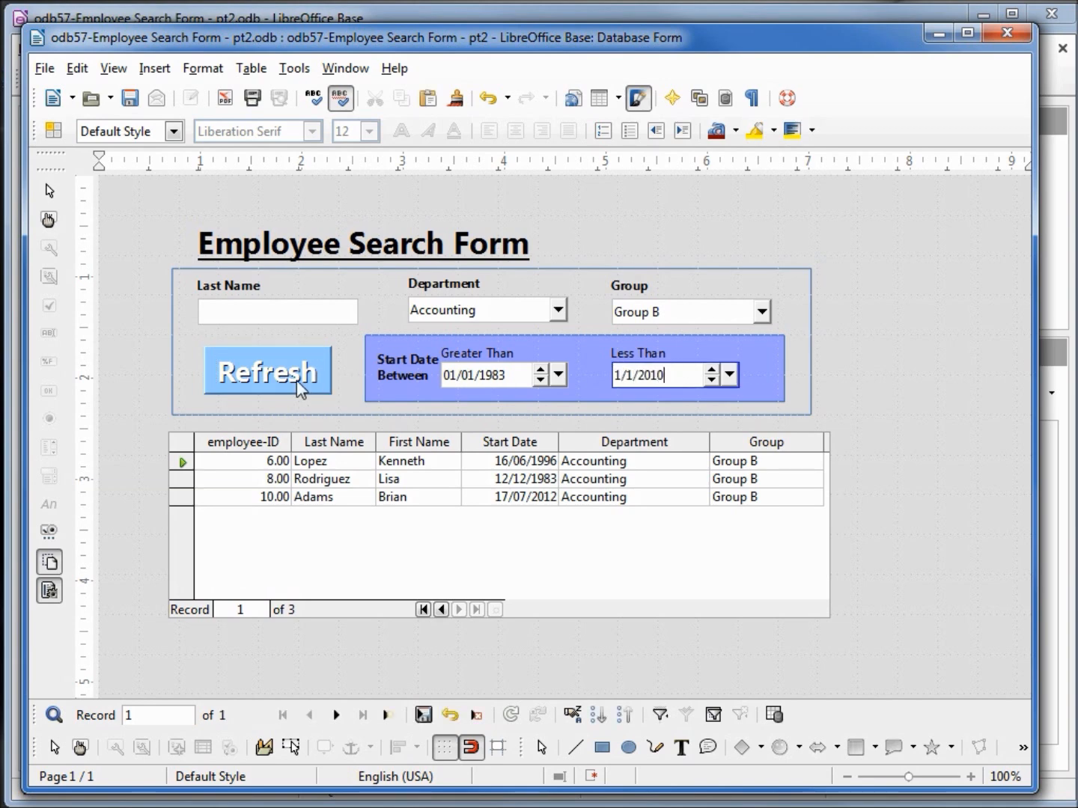
pyautogui.click(267, 371)
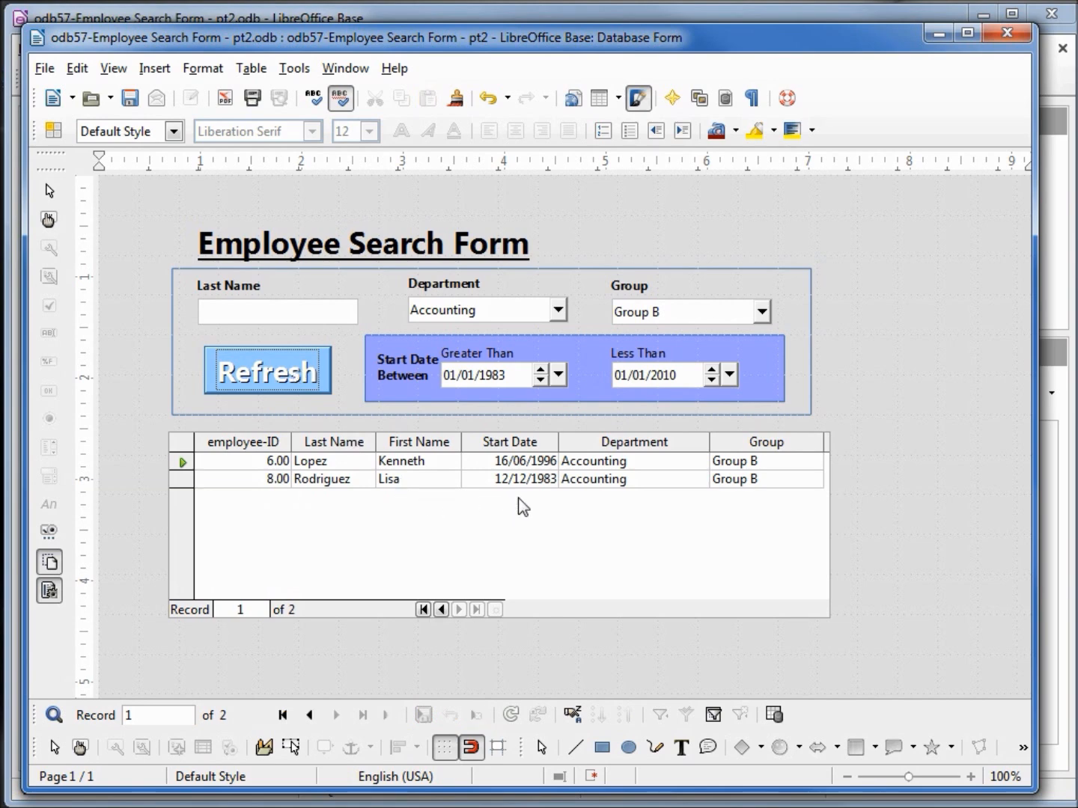
pyautogui.moveTo(548, 487)
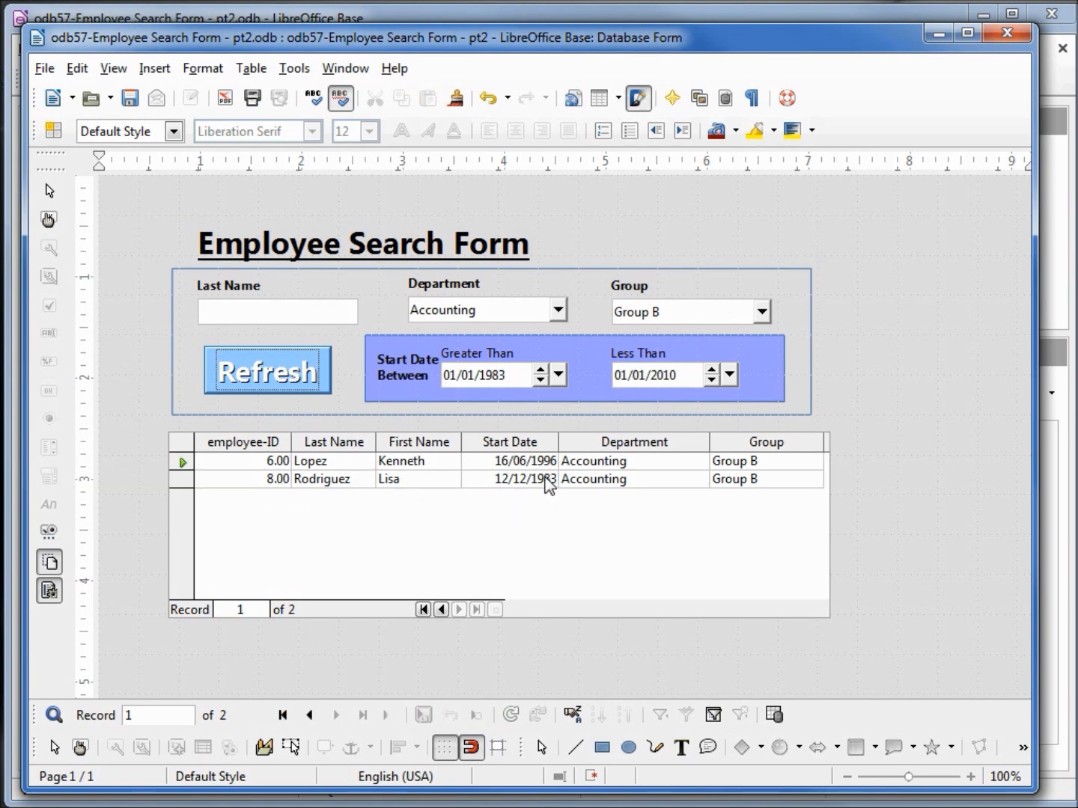